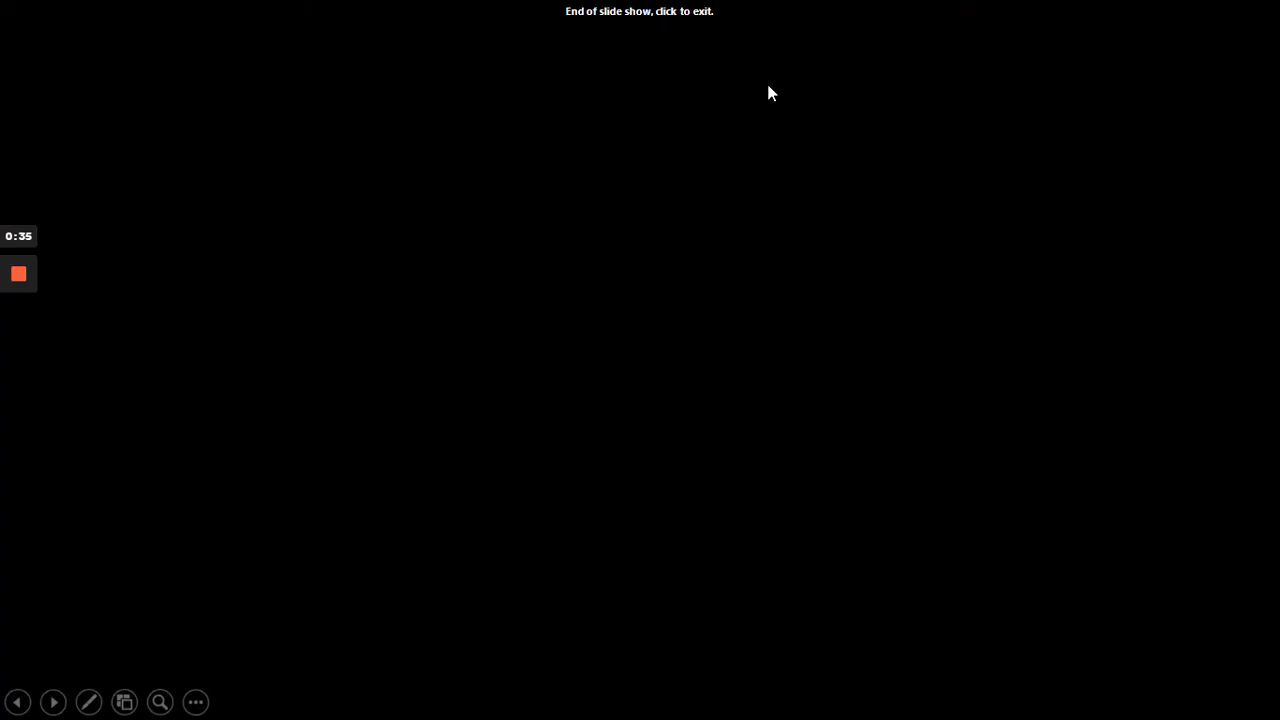
Leave the finished slide show and search the system for 'winhex'
left_click(770, 94)
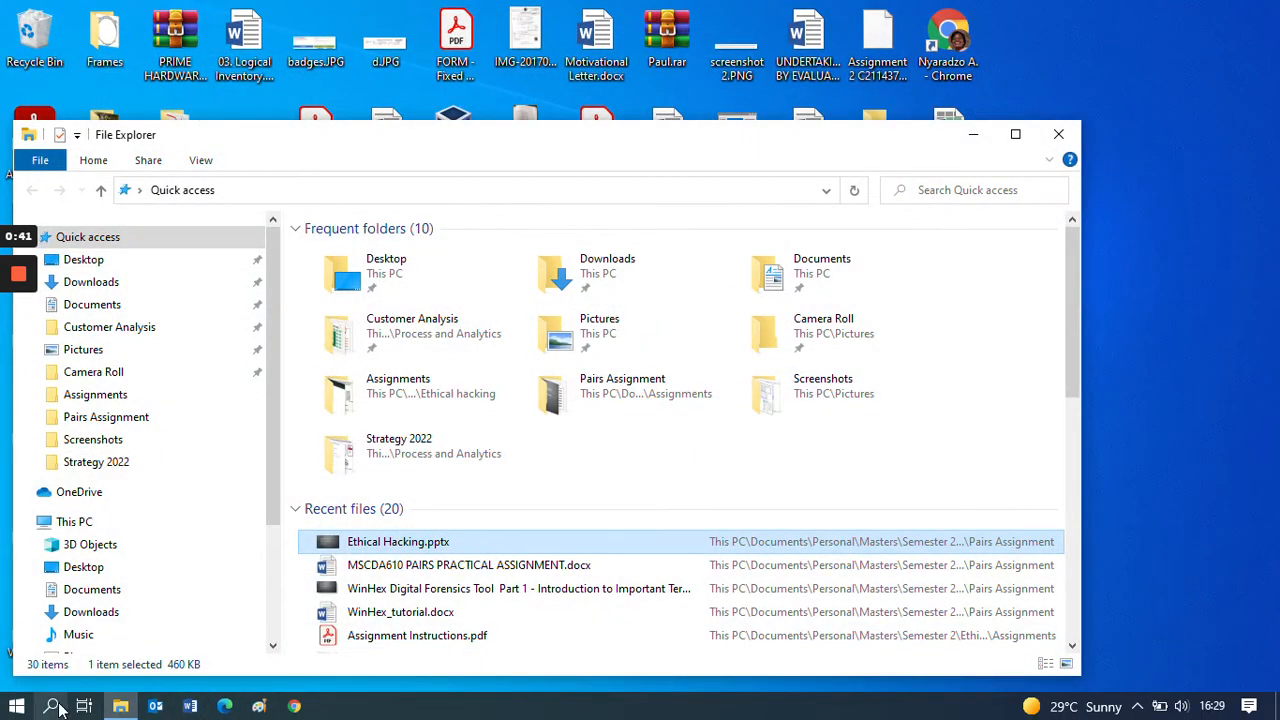
left_click(52, 706)
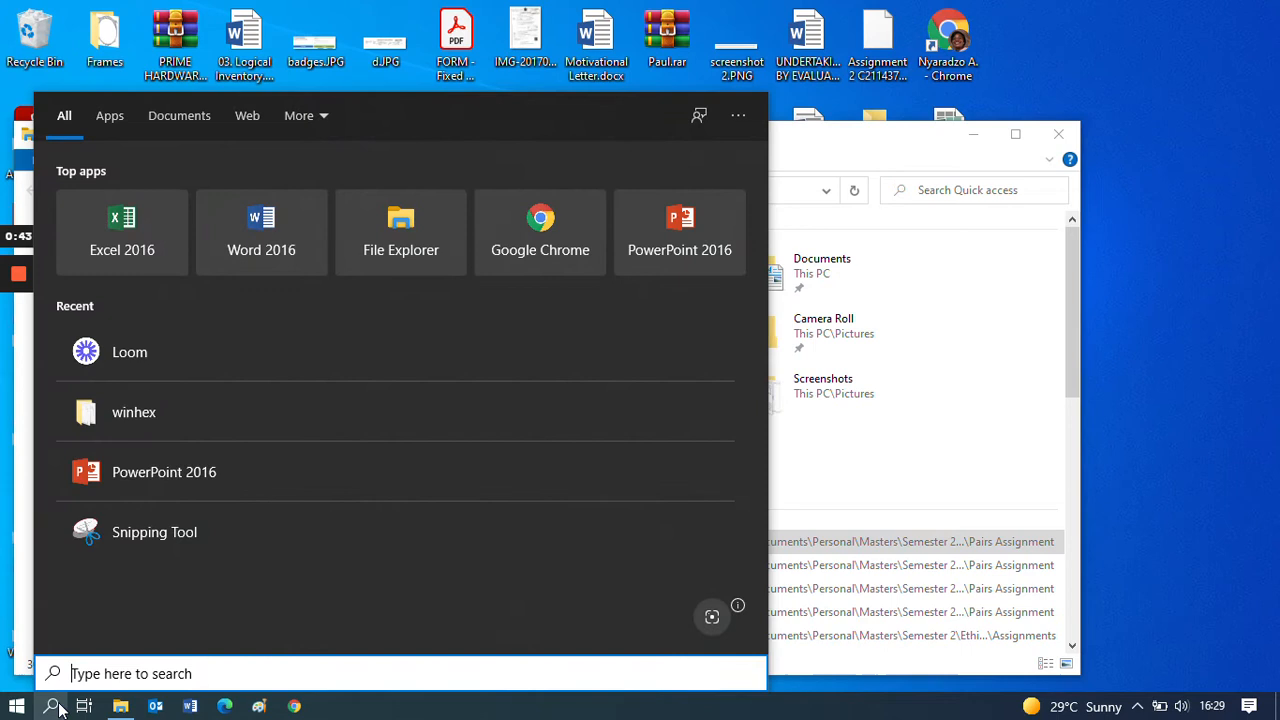
type("winhex")
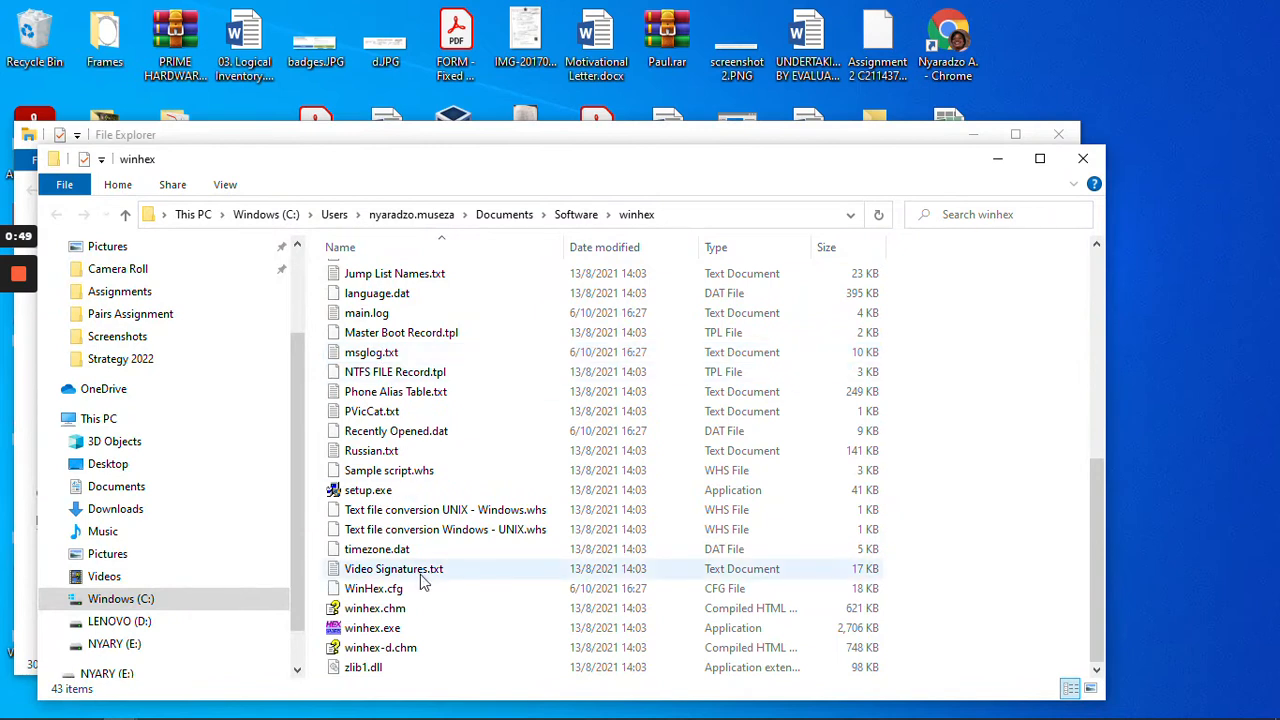
Launch WinHex from the search result and move its instance prompt aside
right_click(372, 628)
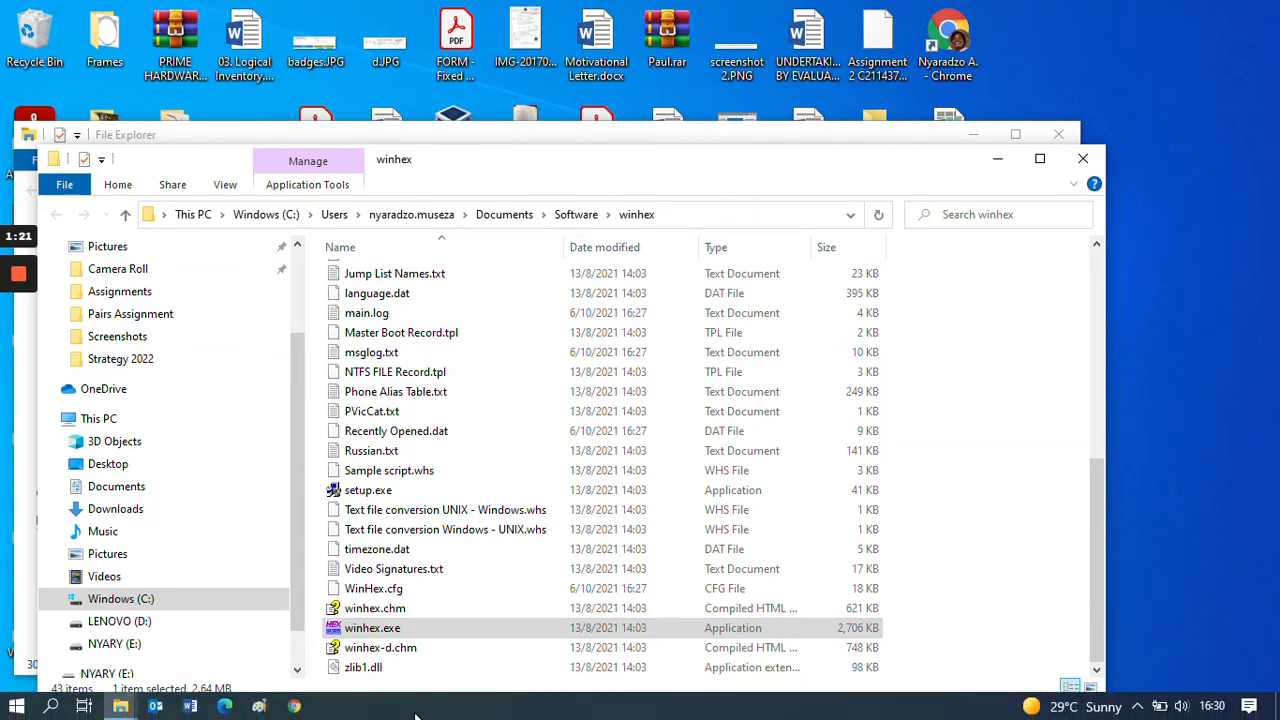
left_click(372, 628)
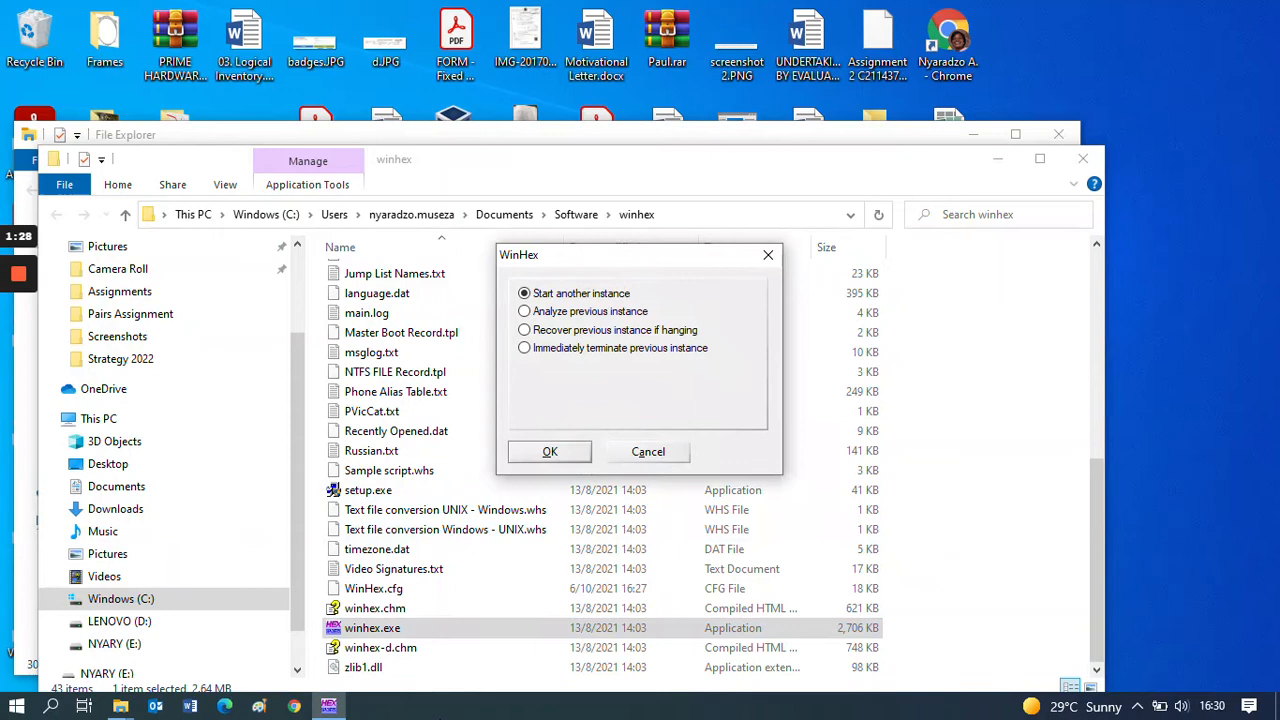
left_click_drag(638, 254, 550, 312)
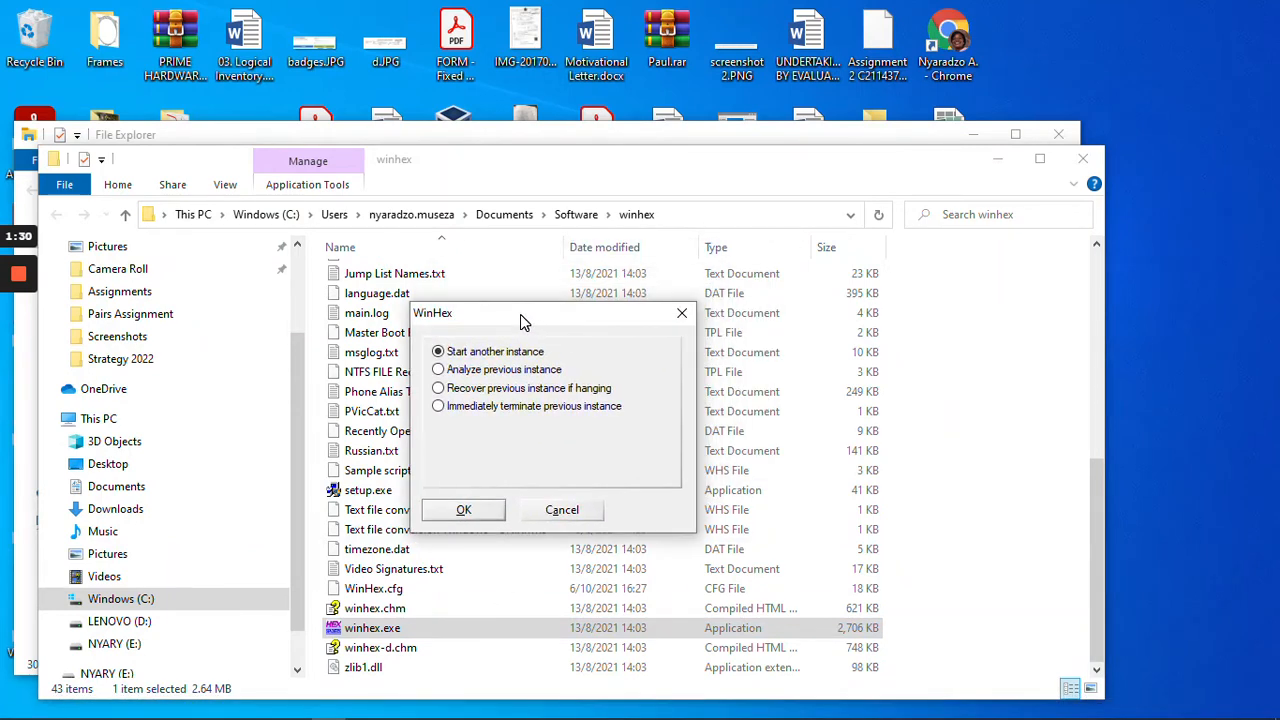
mouse_move(464, 510)
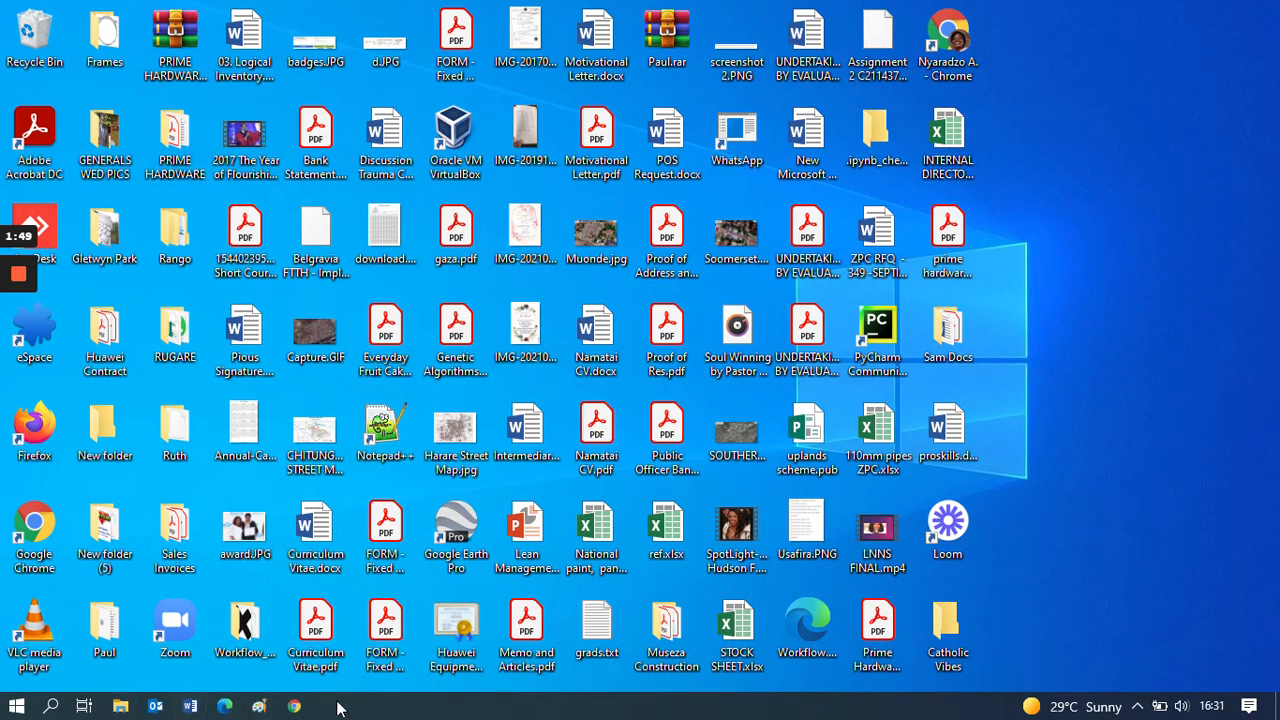
Search for 'winhex' again and start the program from the result
left_click(50, 706)
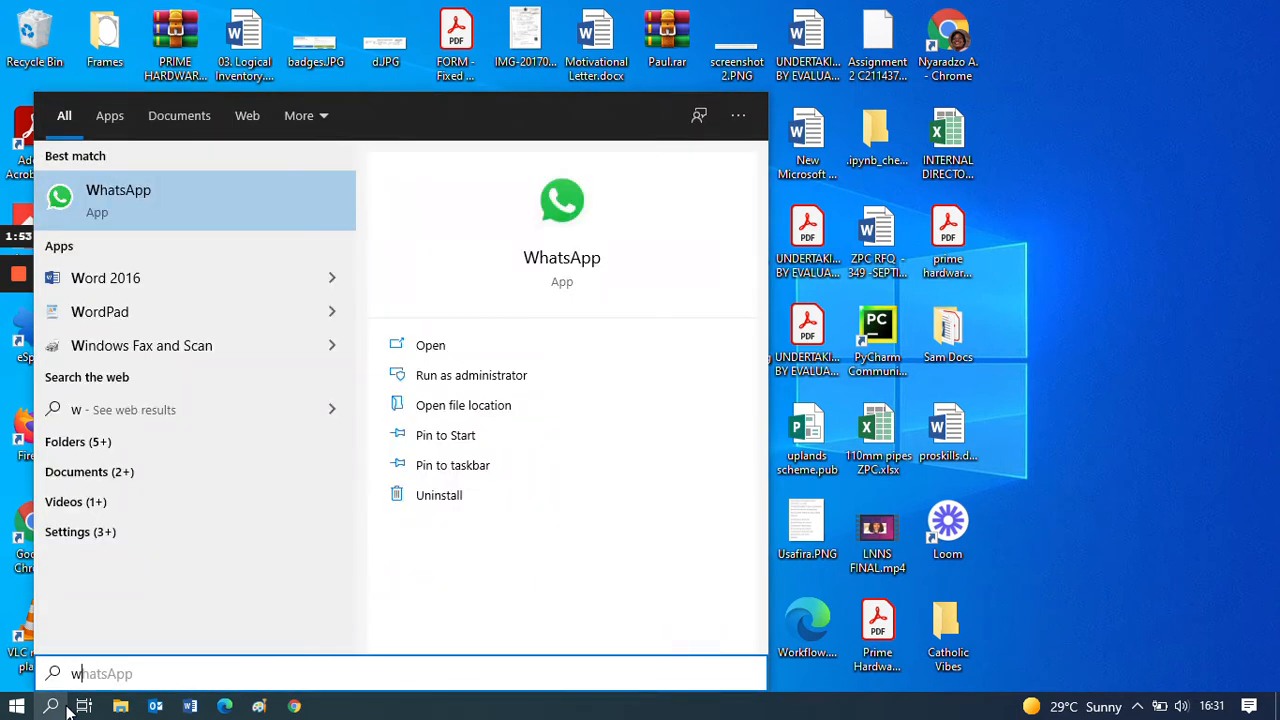
type("winhex")
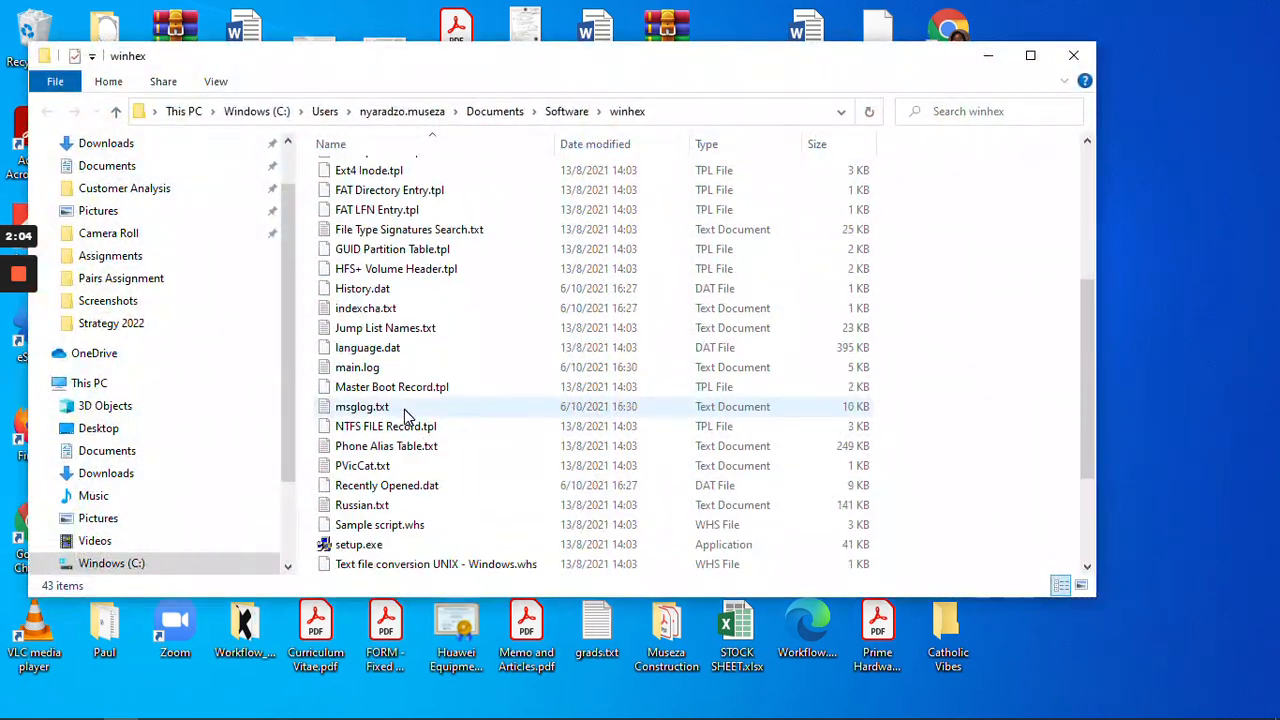
right_click(364, 524)
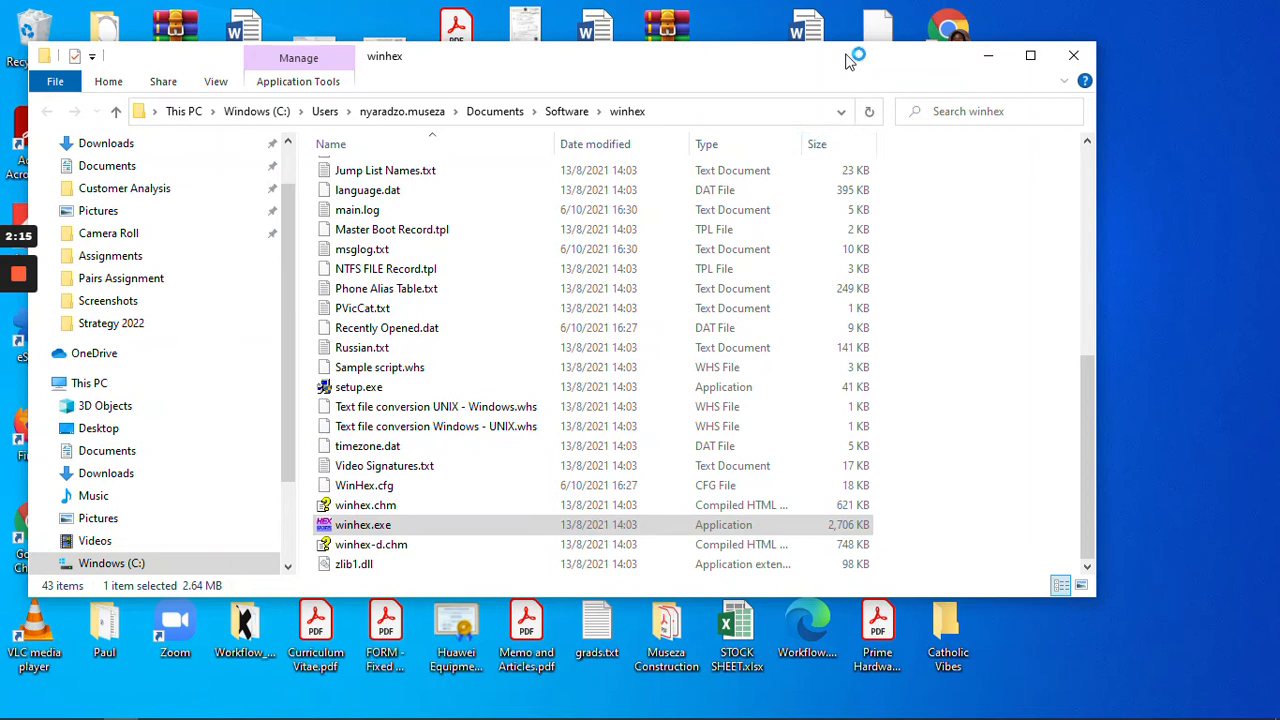
double_click(364, 524)
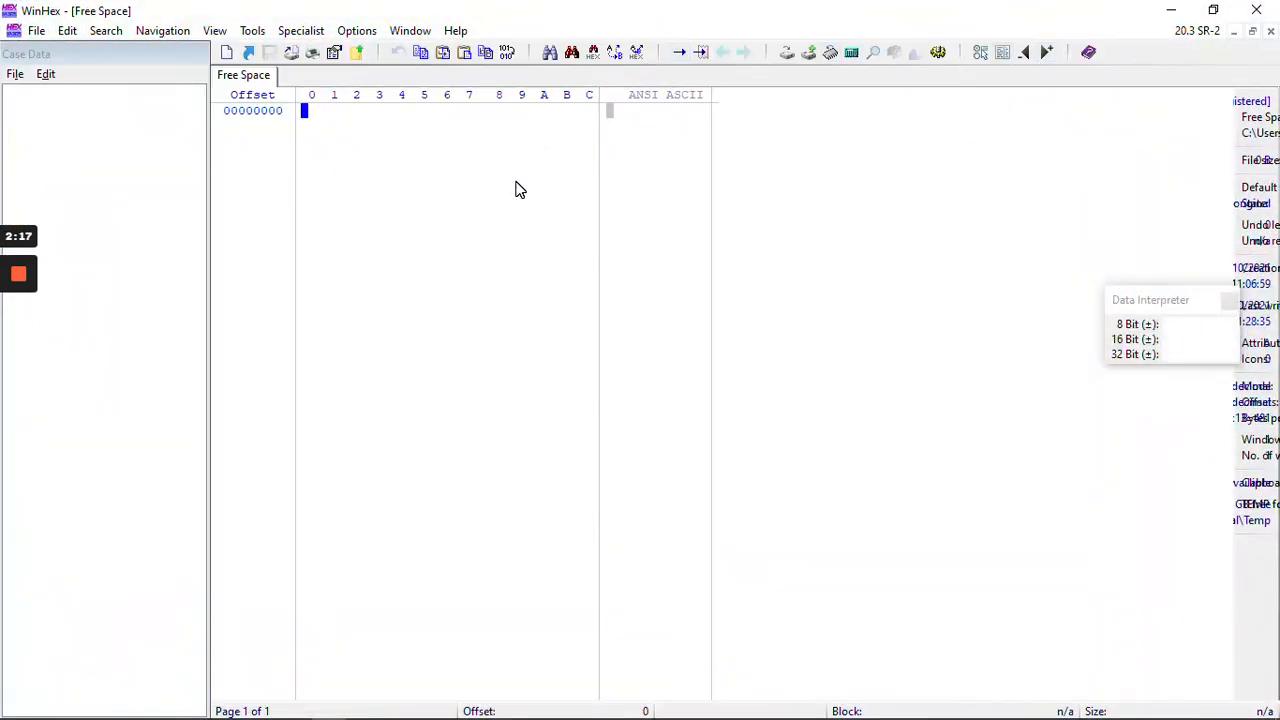
Close WinHex's empty Free Space view
right_click(244, 76)
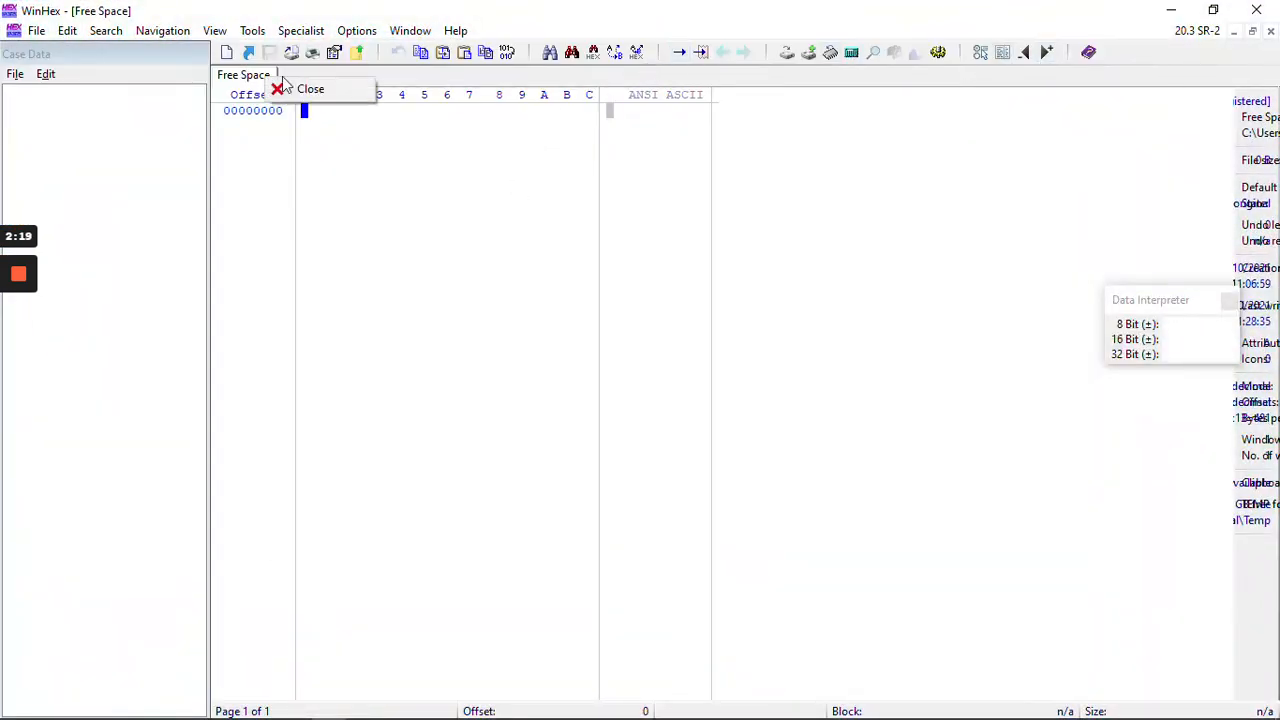
left_click(310, 88)
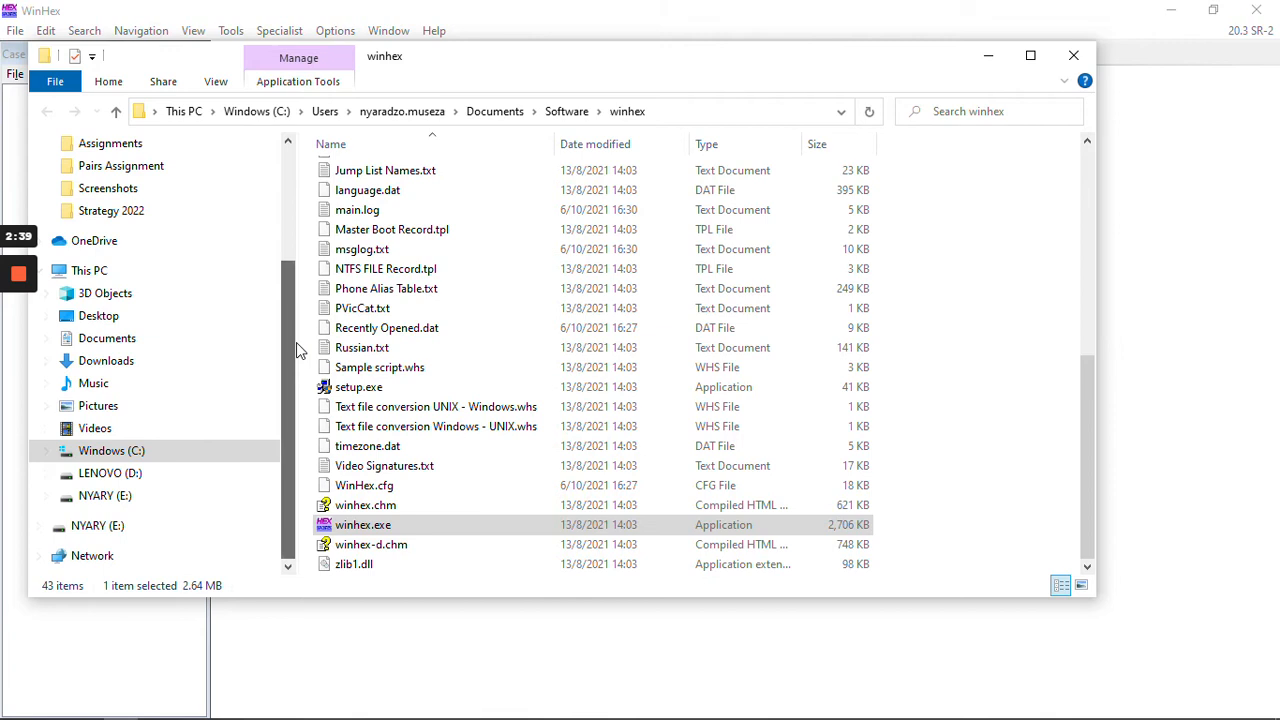
Show the contents of the NYARY (E:) USB drive, which is empty
left_click(104, 496)
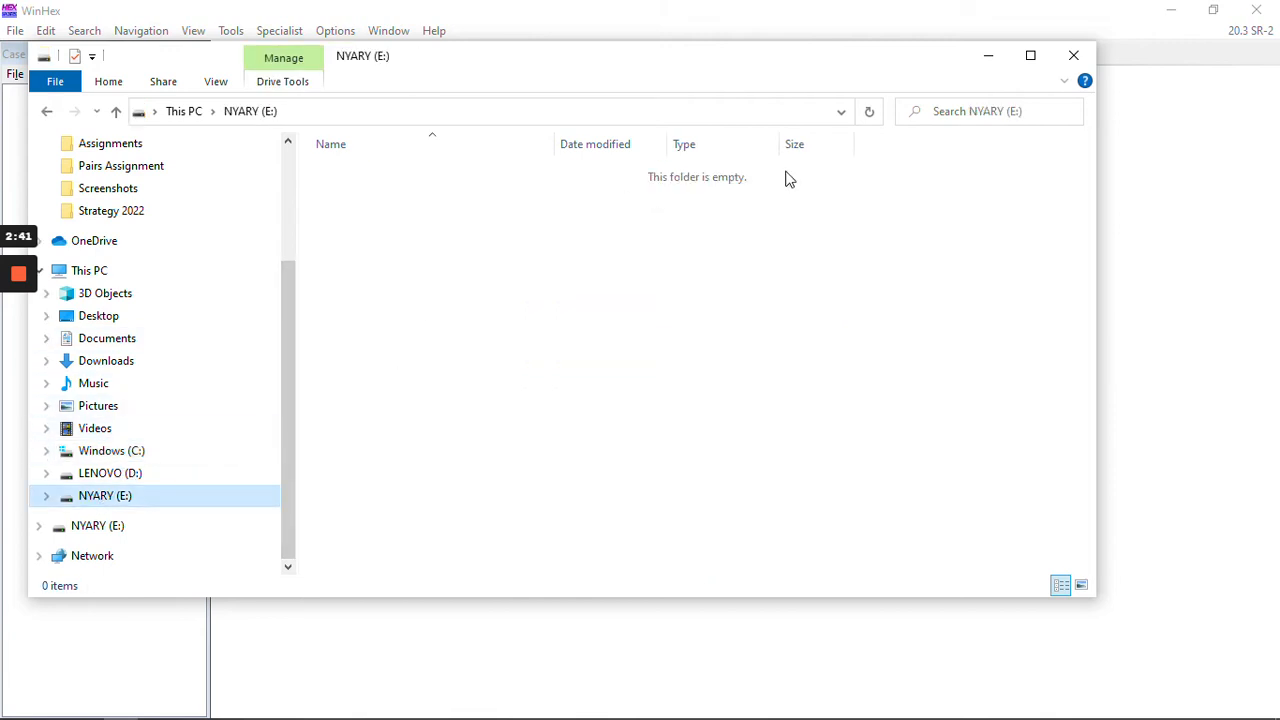
mouse_move(630, 400)
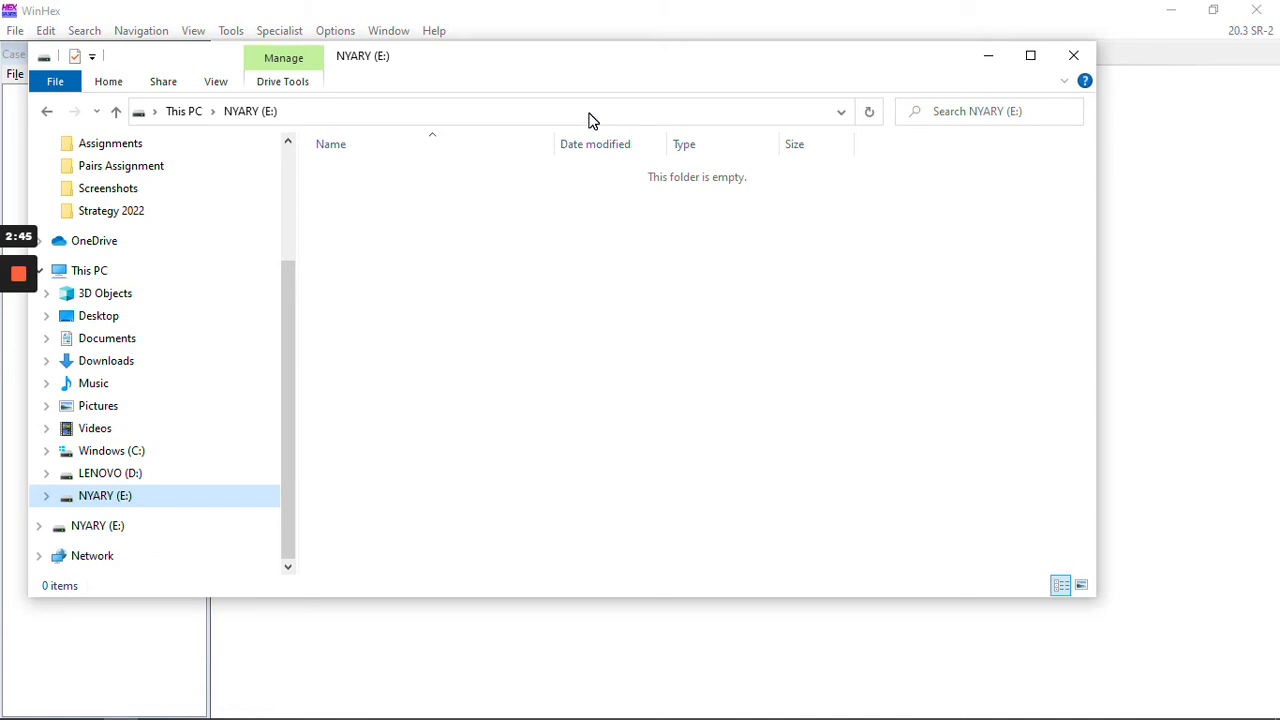
mouse_move(800, 206)
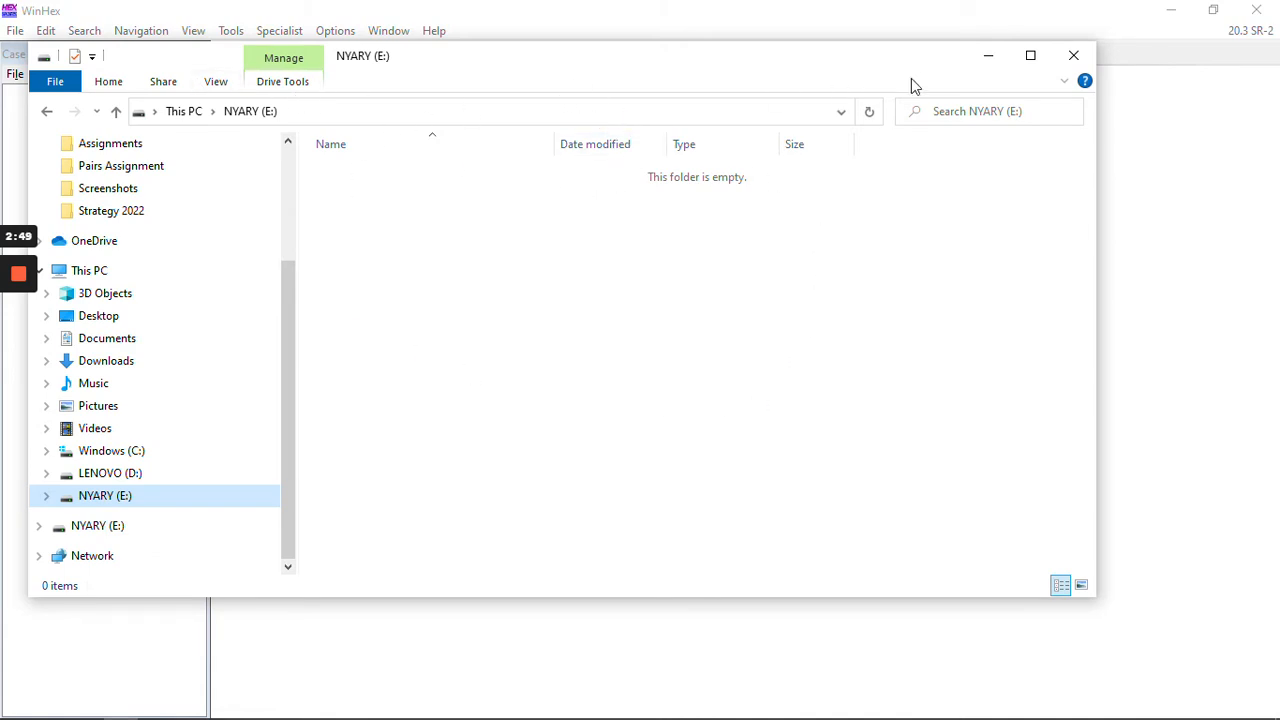
mouse_move(988, 56)
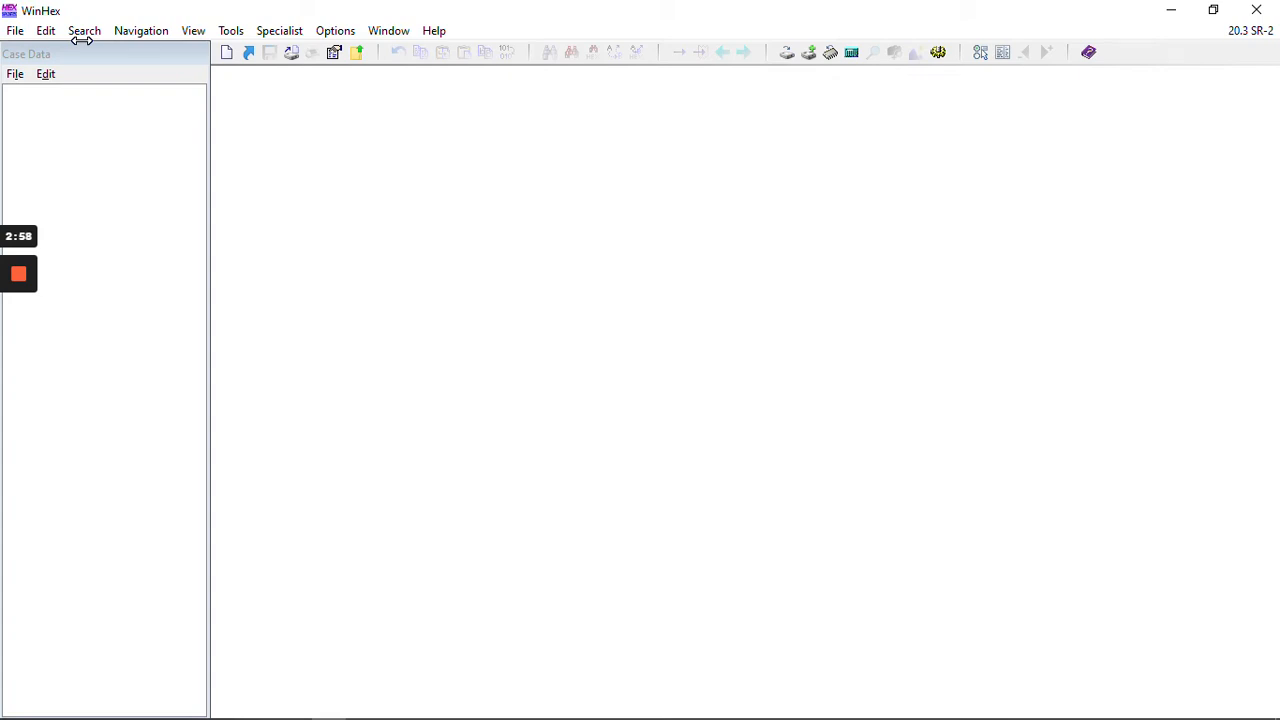
Use Tools > Open Disk to open RM1: Generic Flash Disk (7.5 GB, USB)
left_click(230, 30)
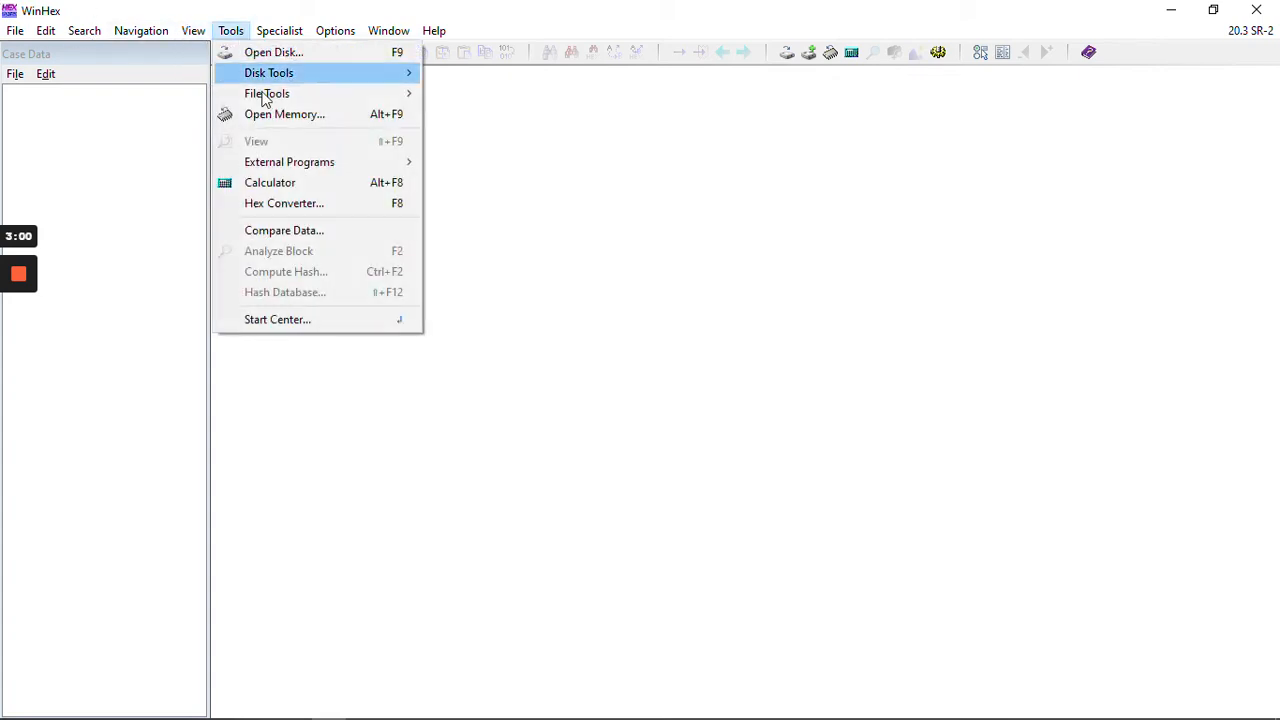
left_click(272, 52)
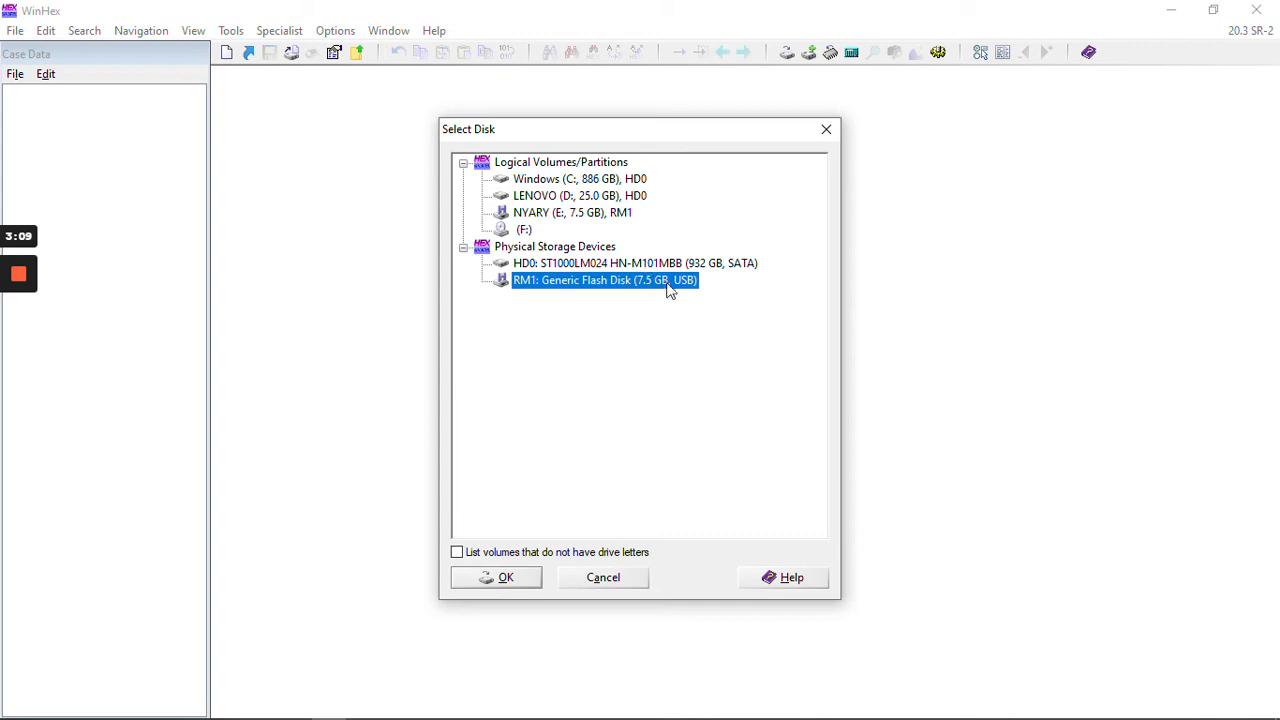
left_click(504, 576)
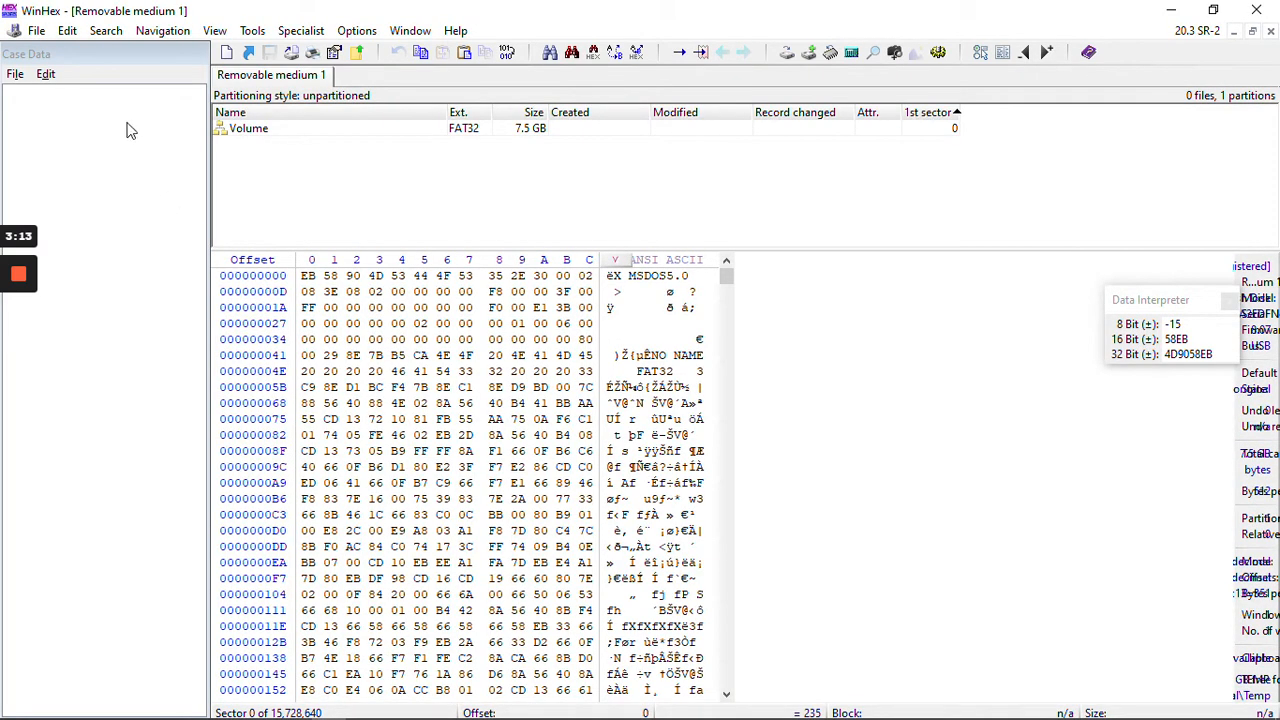
mouse_move(968, 184)
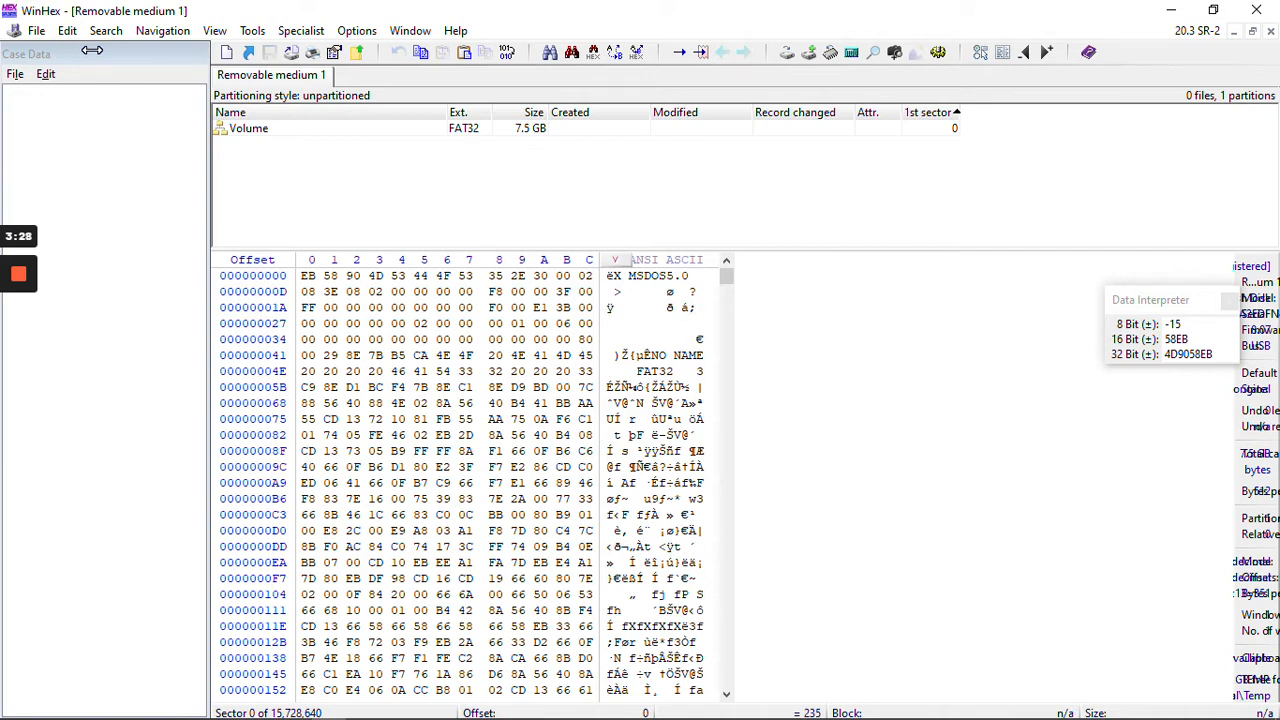
Create a disk image in WinHex backup format with MD5 and confirm the first segment
left_click(36, 30)
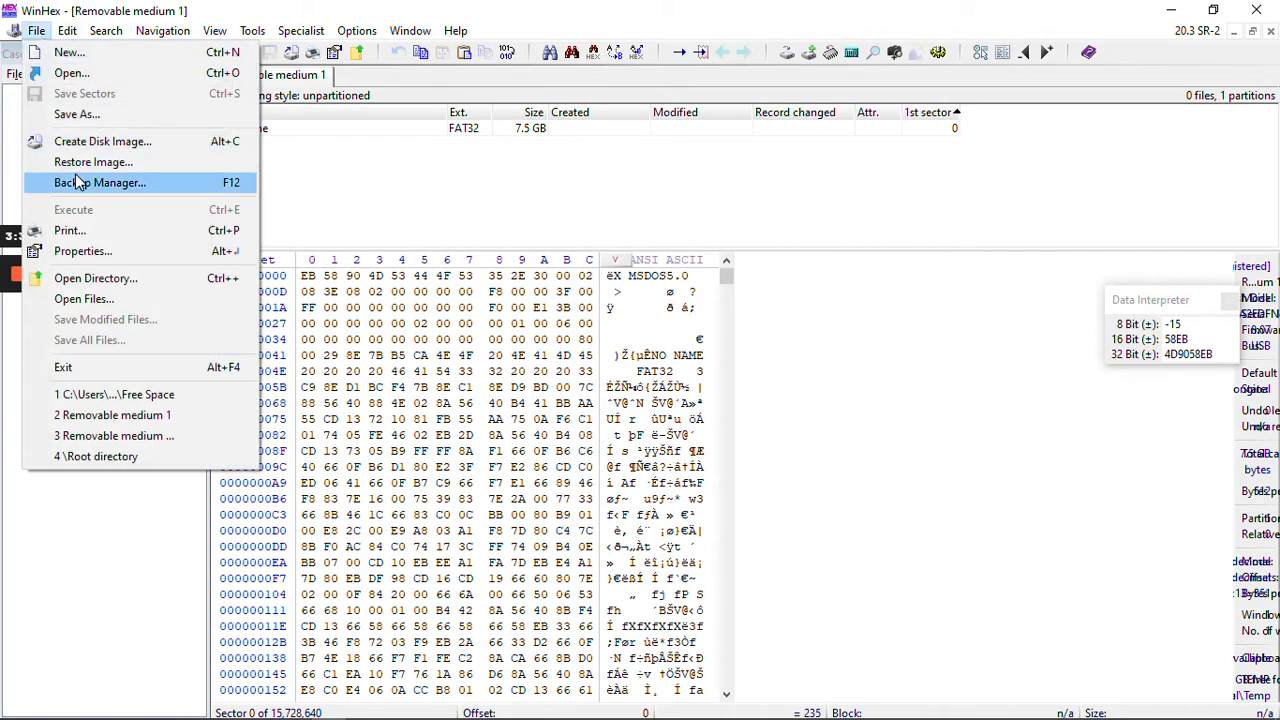
left_click(102, 140)
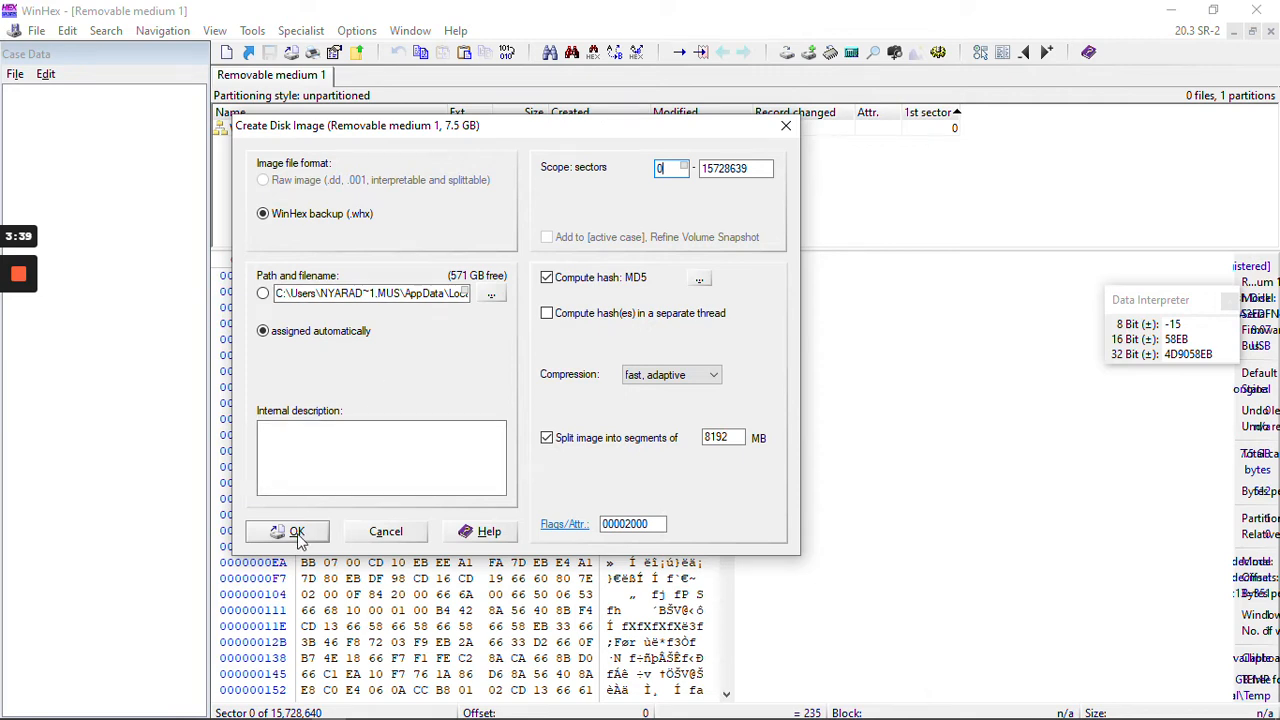
left_click(296, 532)
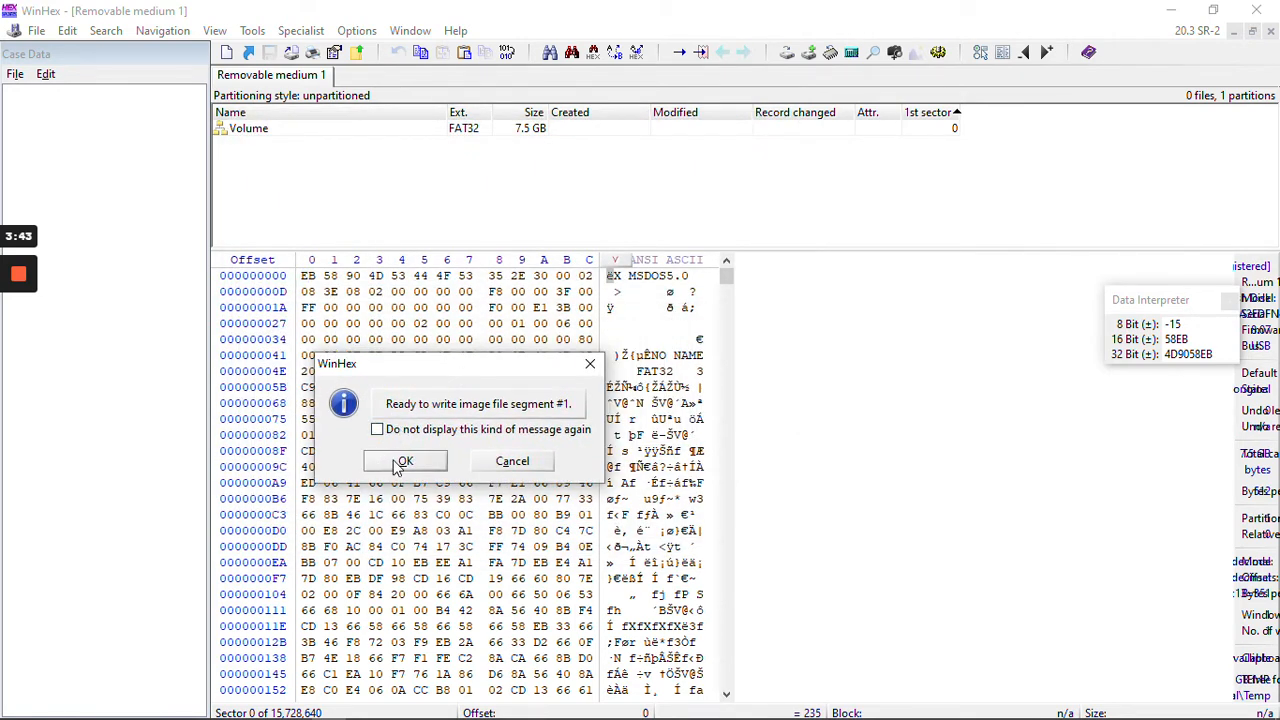
left_click(404, 460)
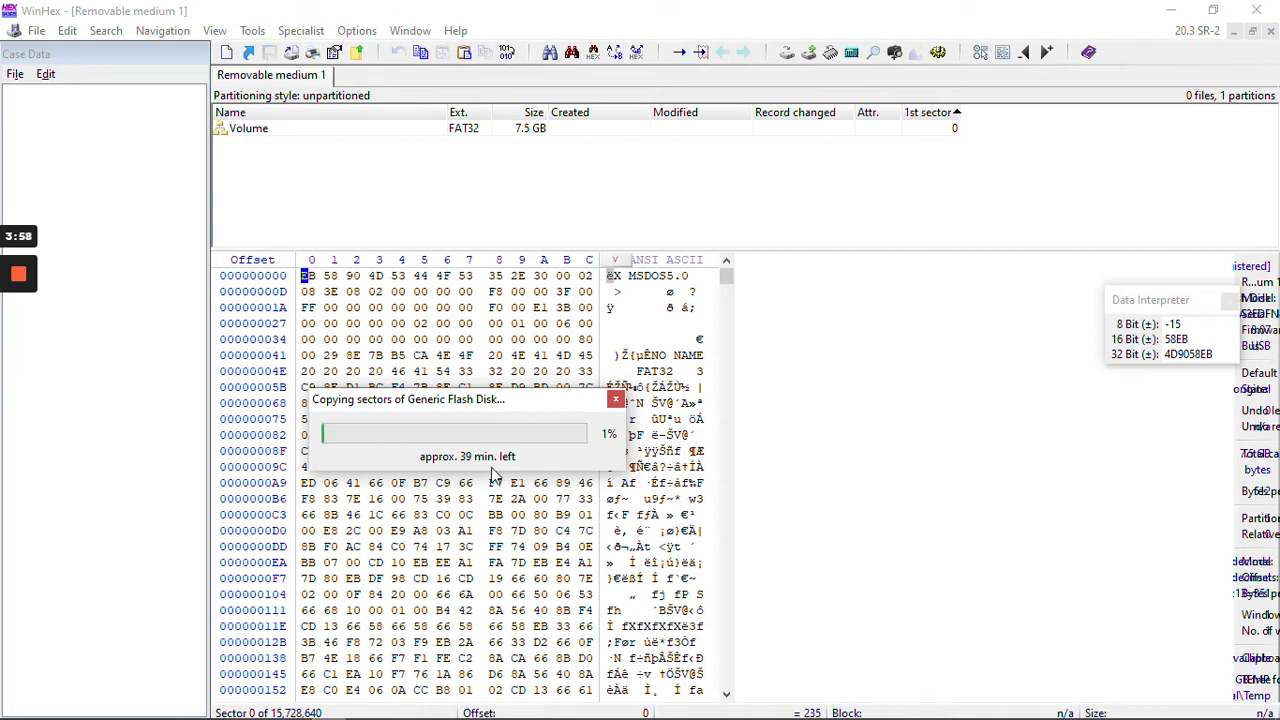
mouse_move(500, 474)
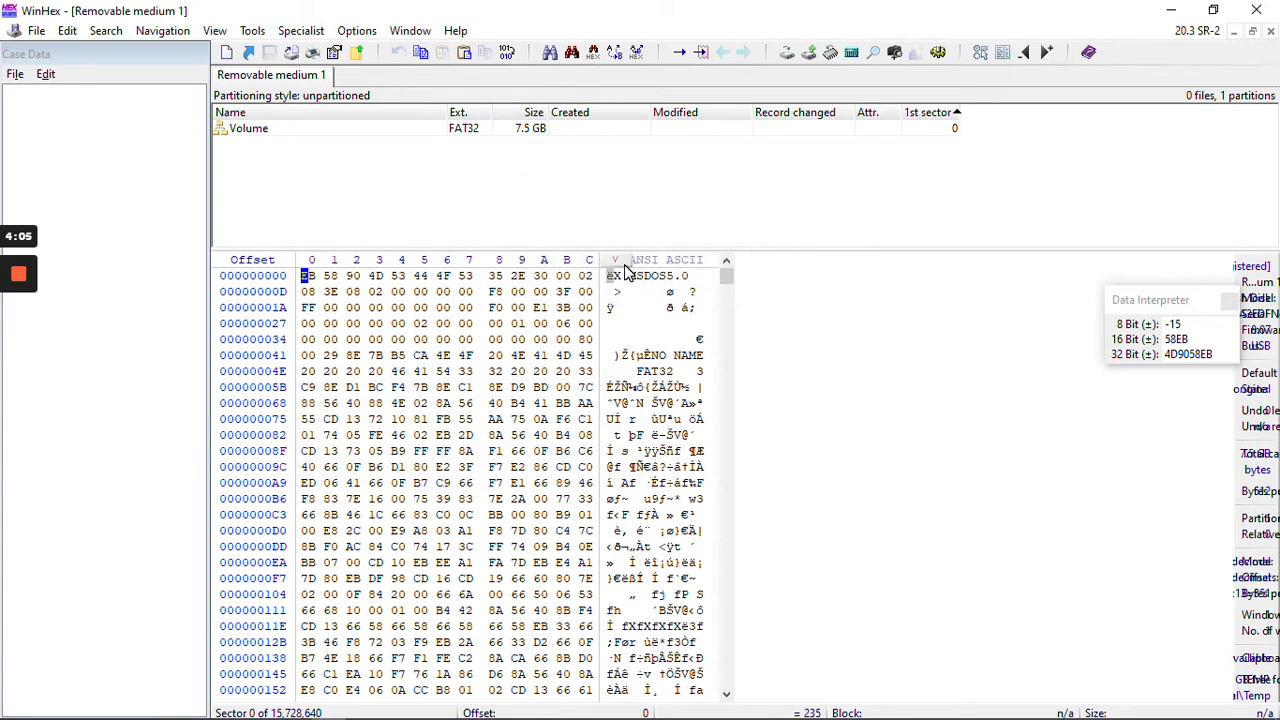
mouse_move(312, 228)
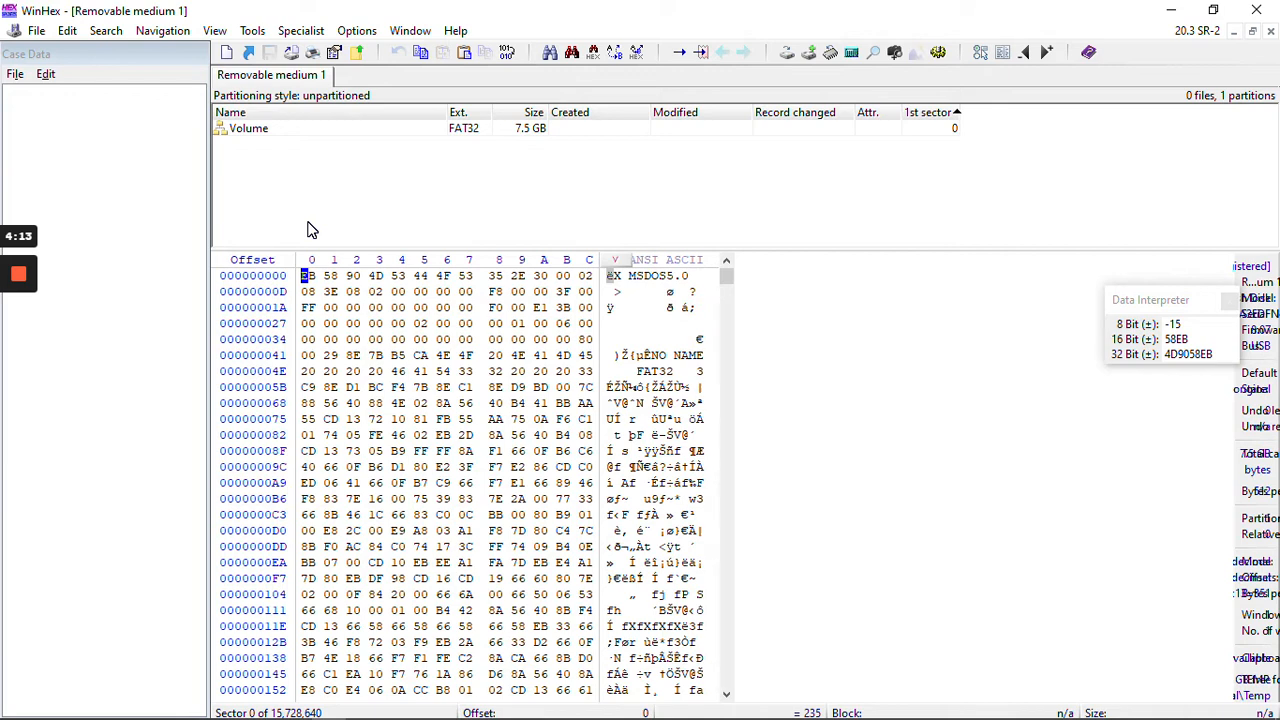
mouse_move(414, 406)
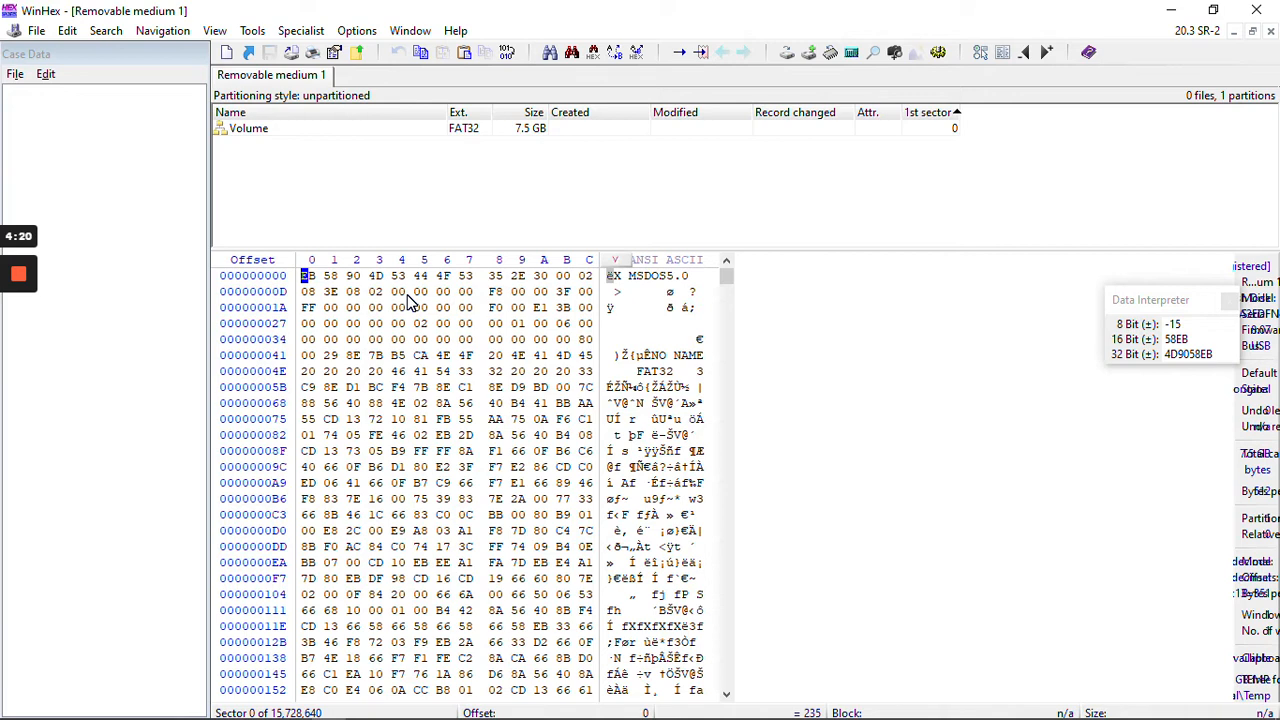
mouse_move(390, 186)
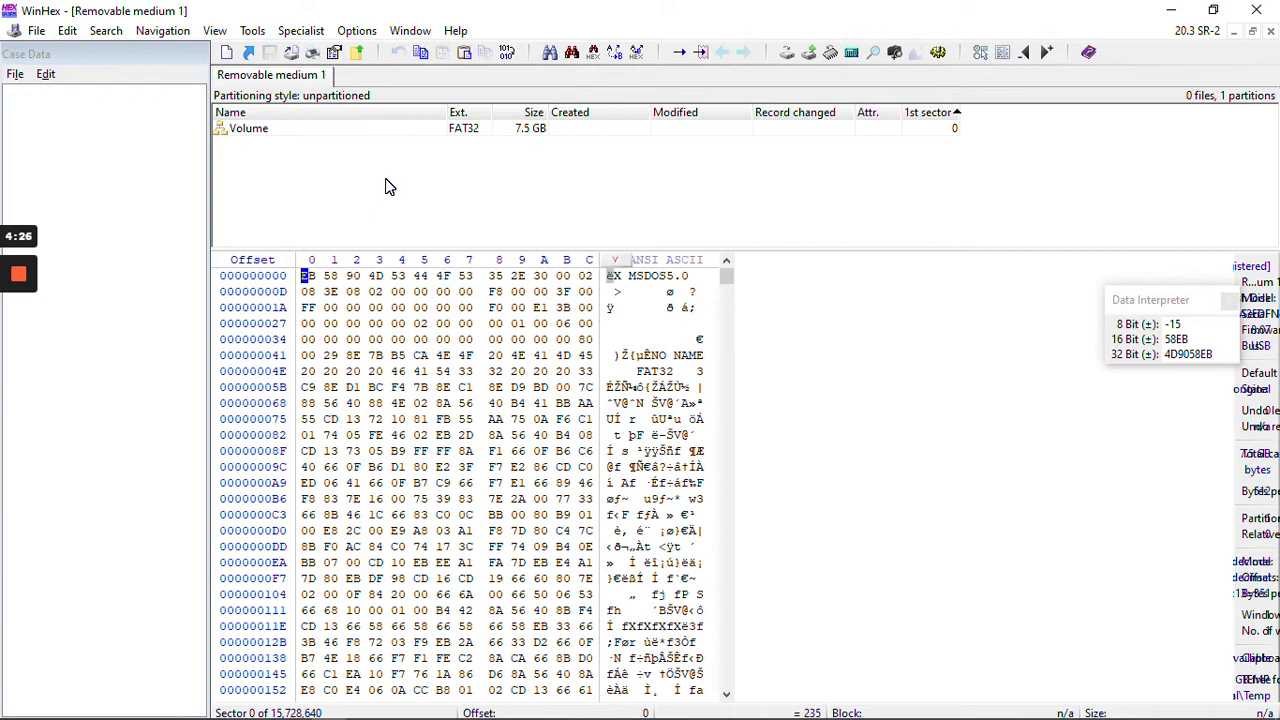
mouse_move(324, 104)
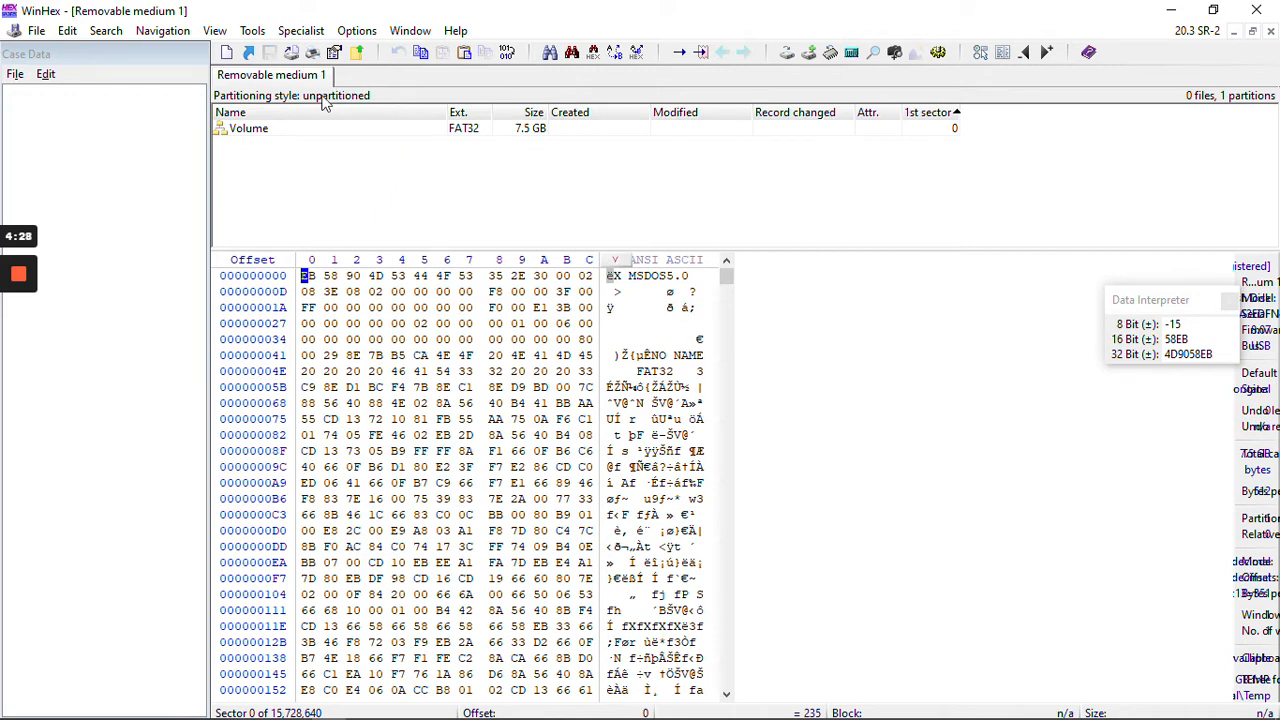
mouse_move(284, 298)
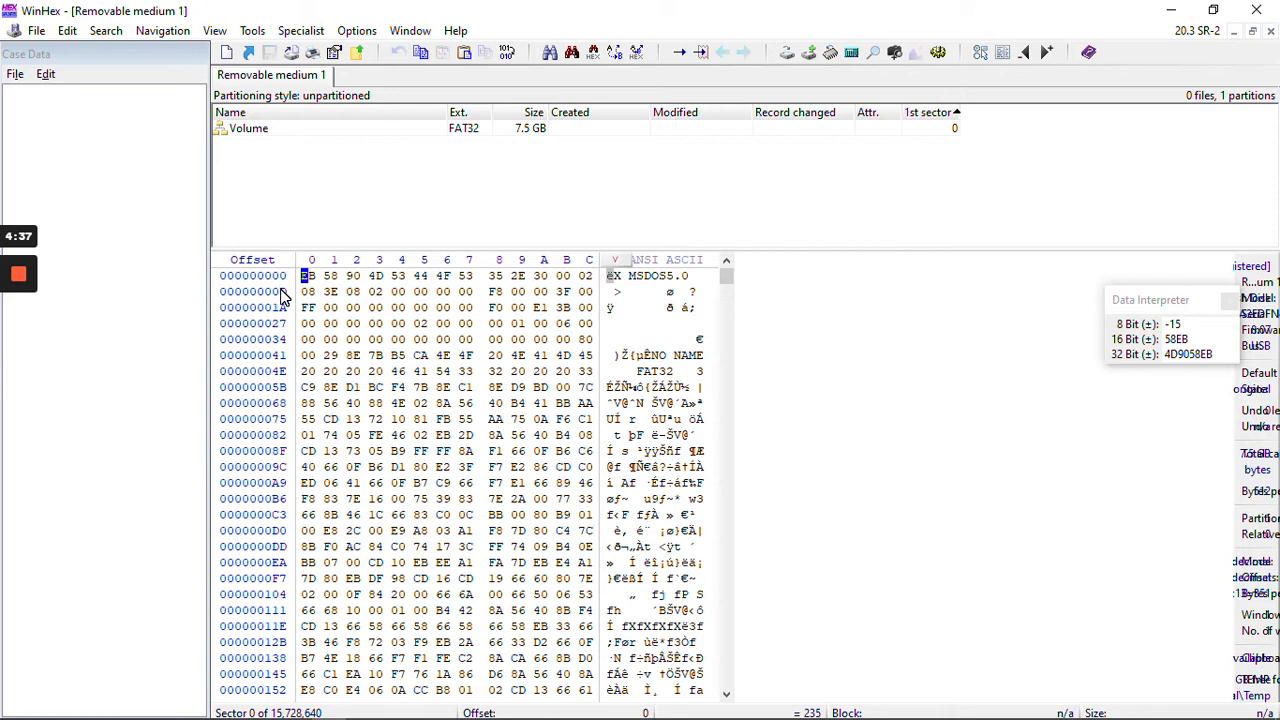
mouse_move(294, 240)
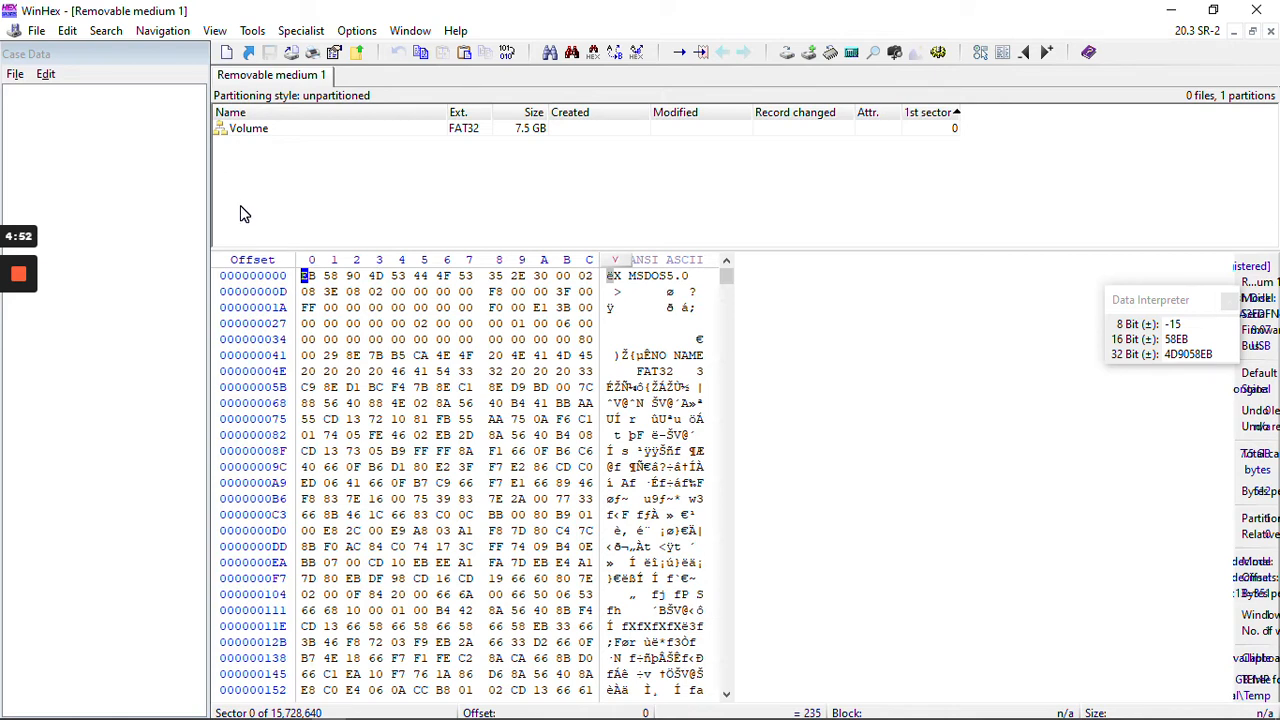
mouse_move(196, 160)
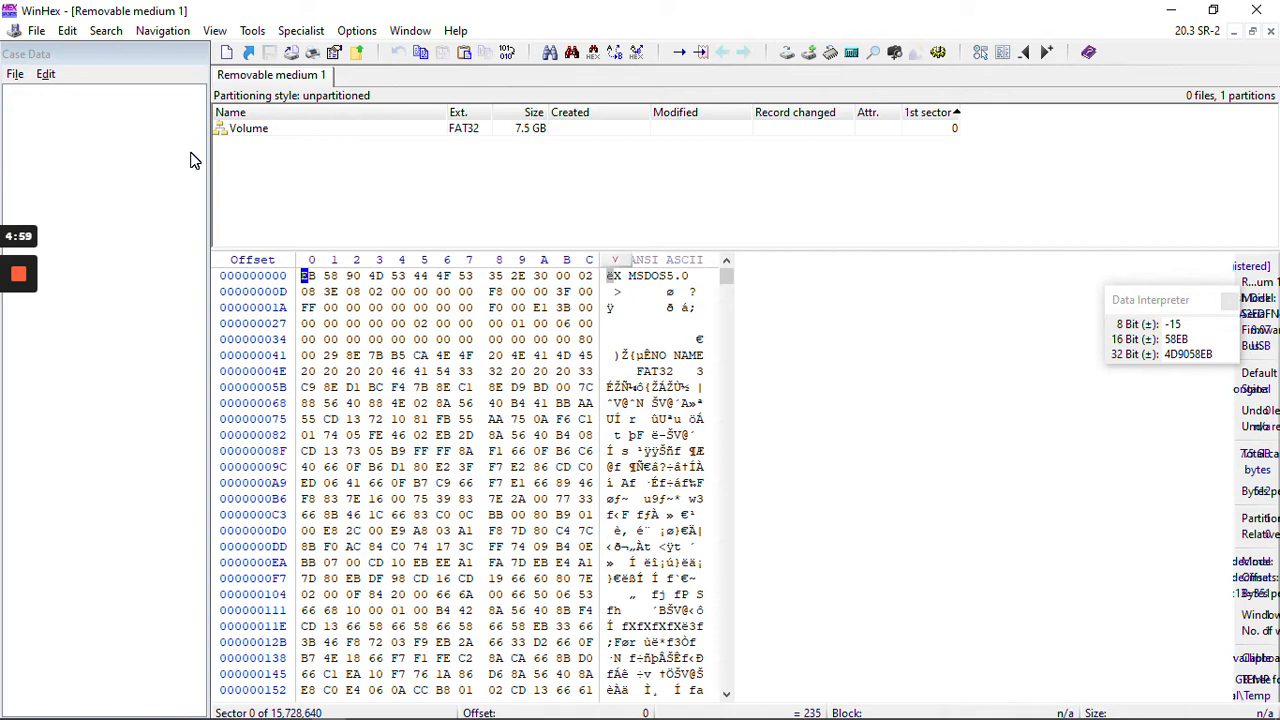
mouse_move(370, 230)
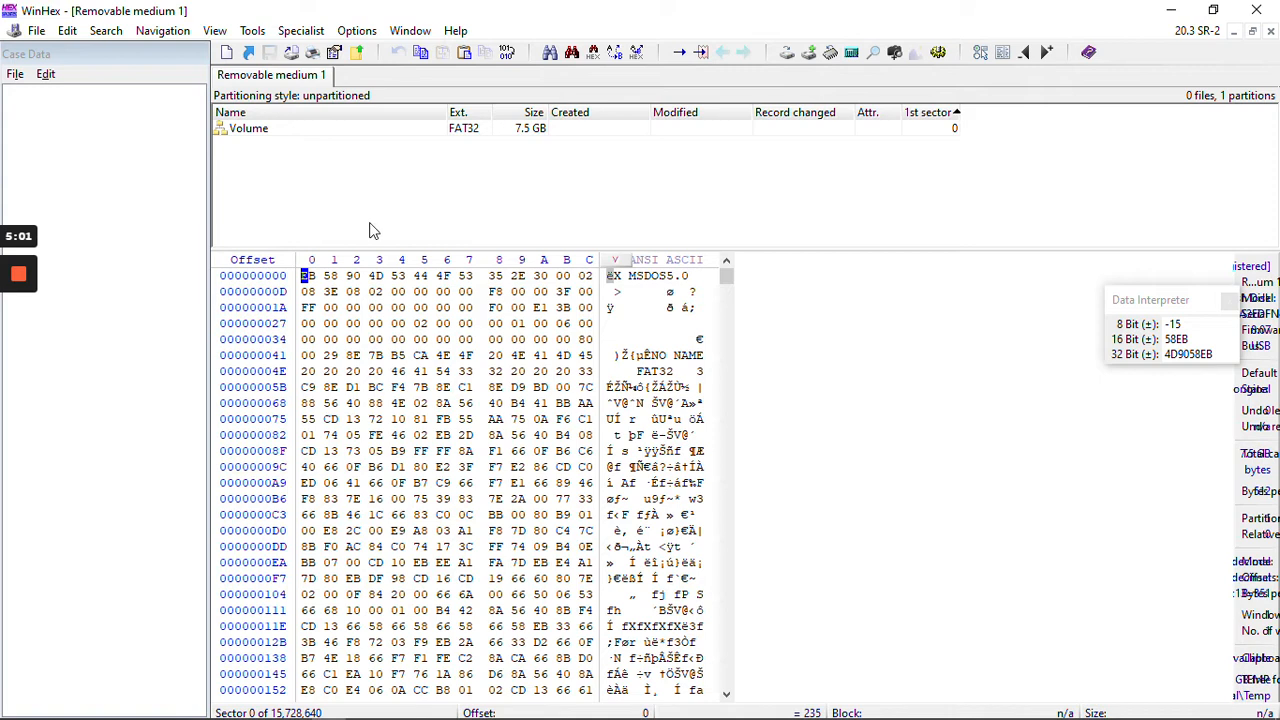
Open the Generic Flash Disk a second time and dismiss the already-opened notice
left_click(252, 30)
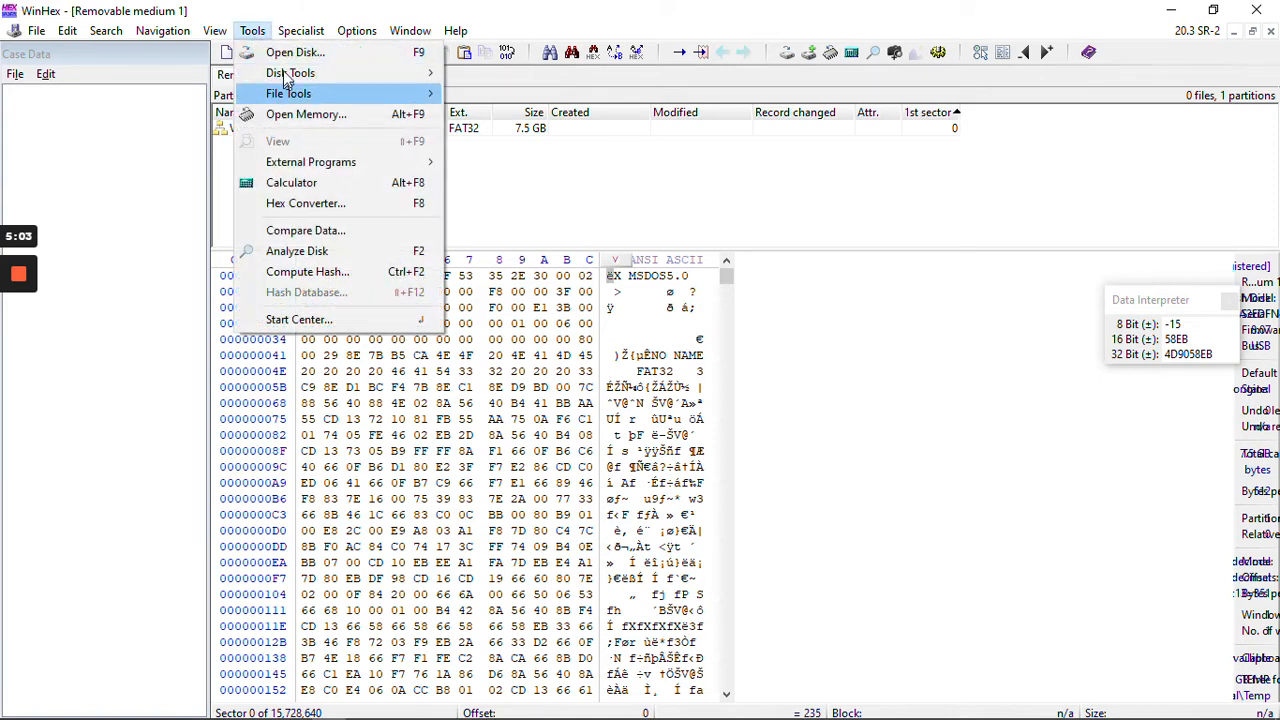
left_click(294, 52)
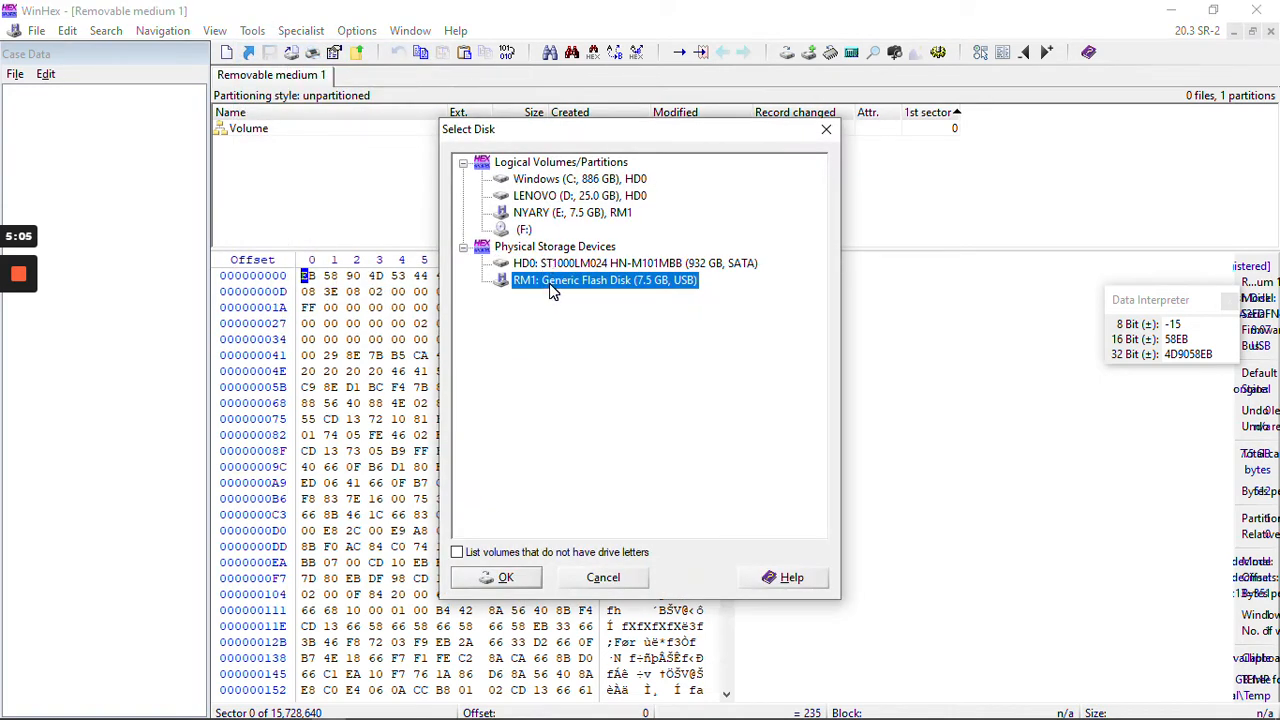
mouse_move(596, 280)
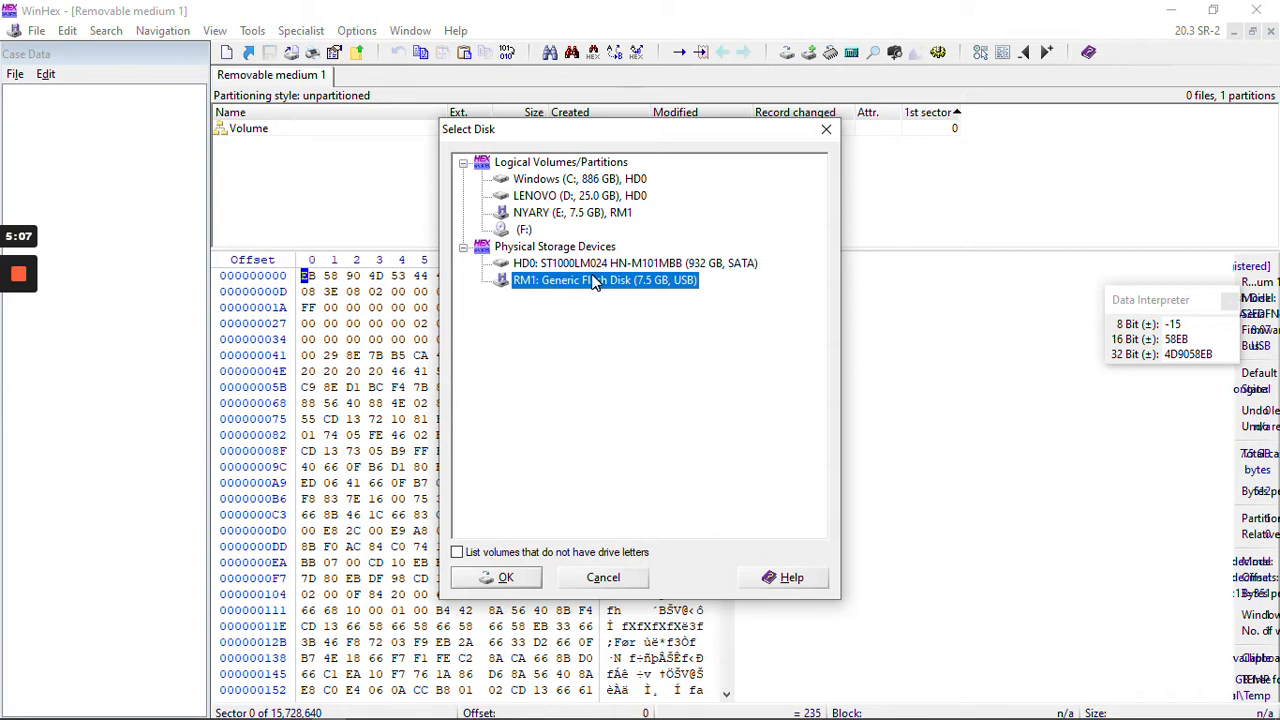
mouse_move(668, 294)
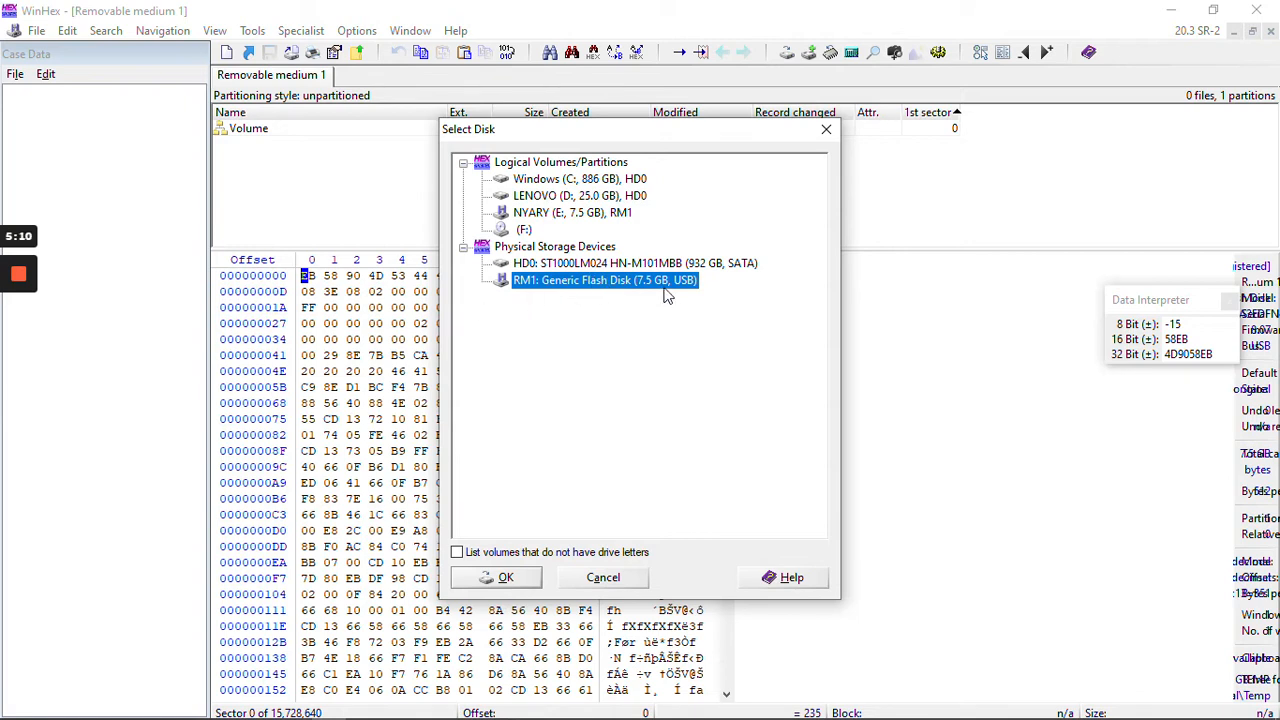
left_click(504, 576)
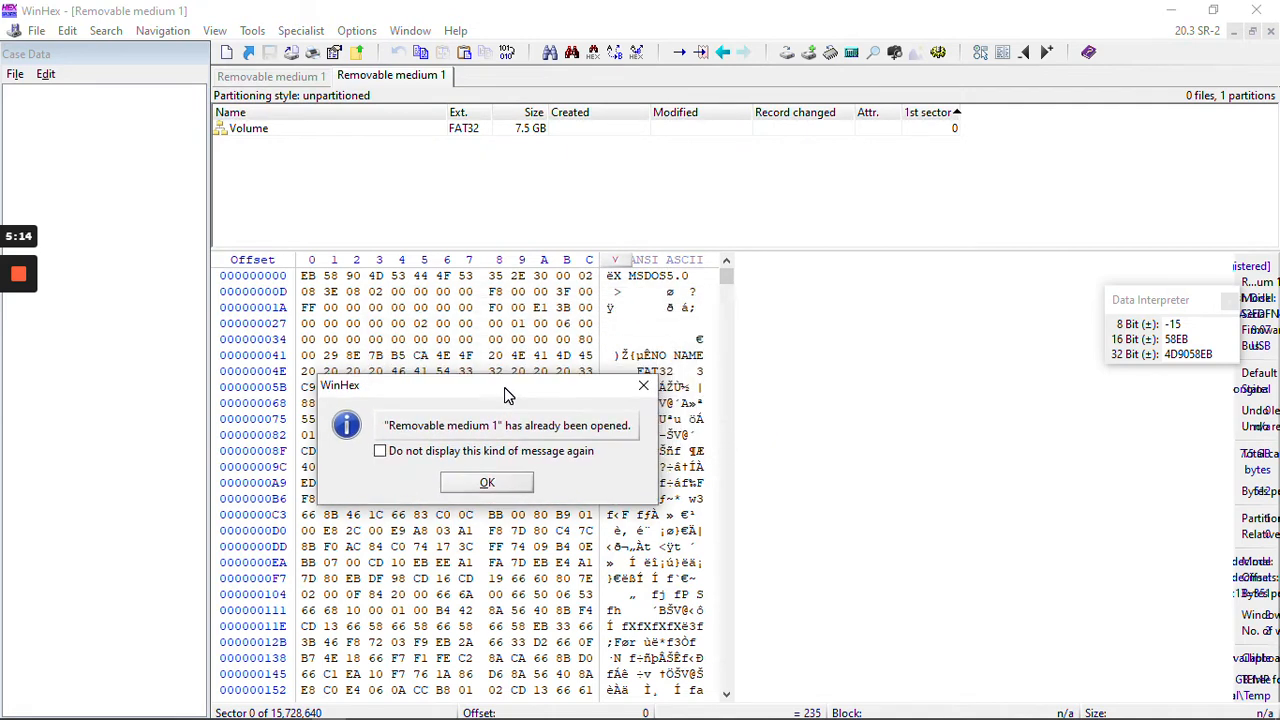
mouse_move(490, 496)
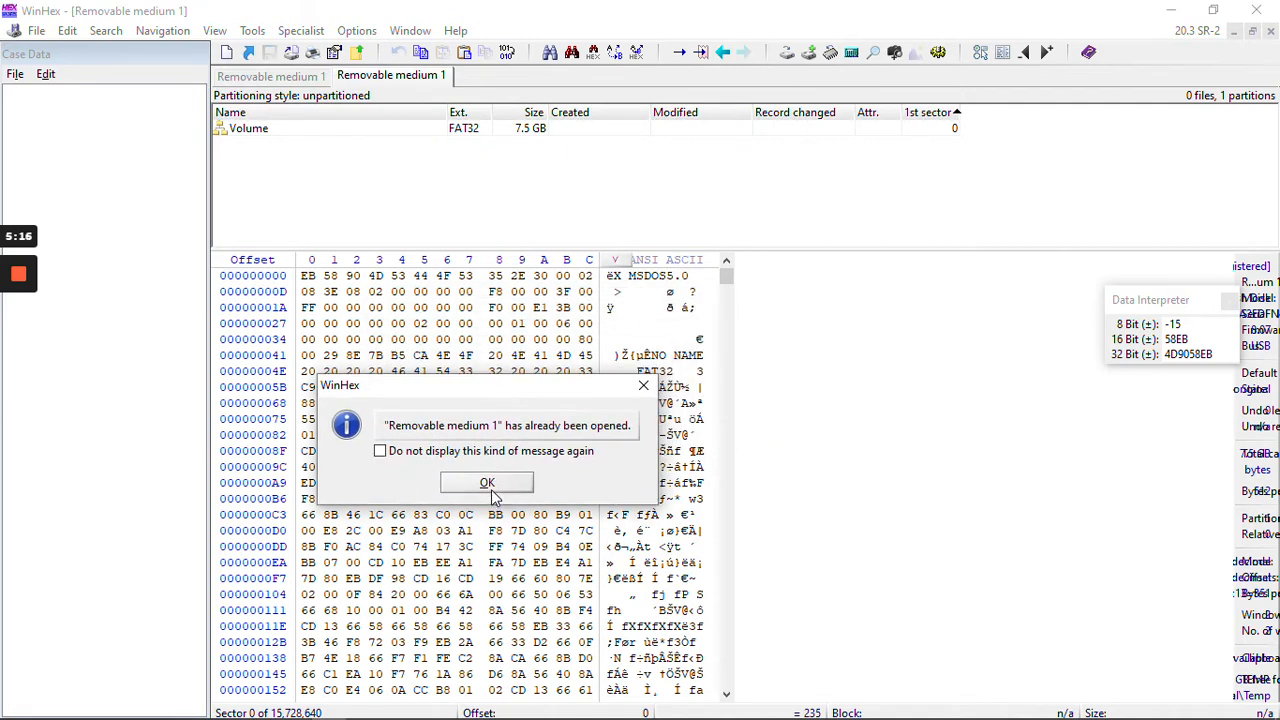
mouse_move(456, 384)
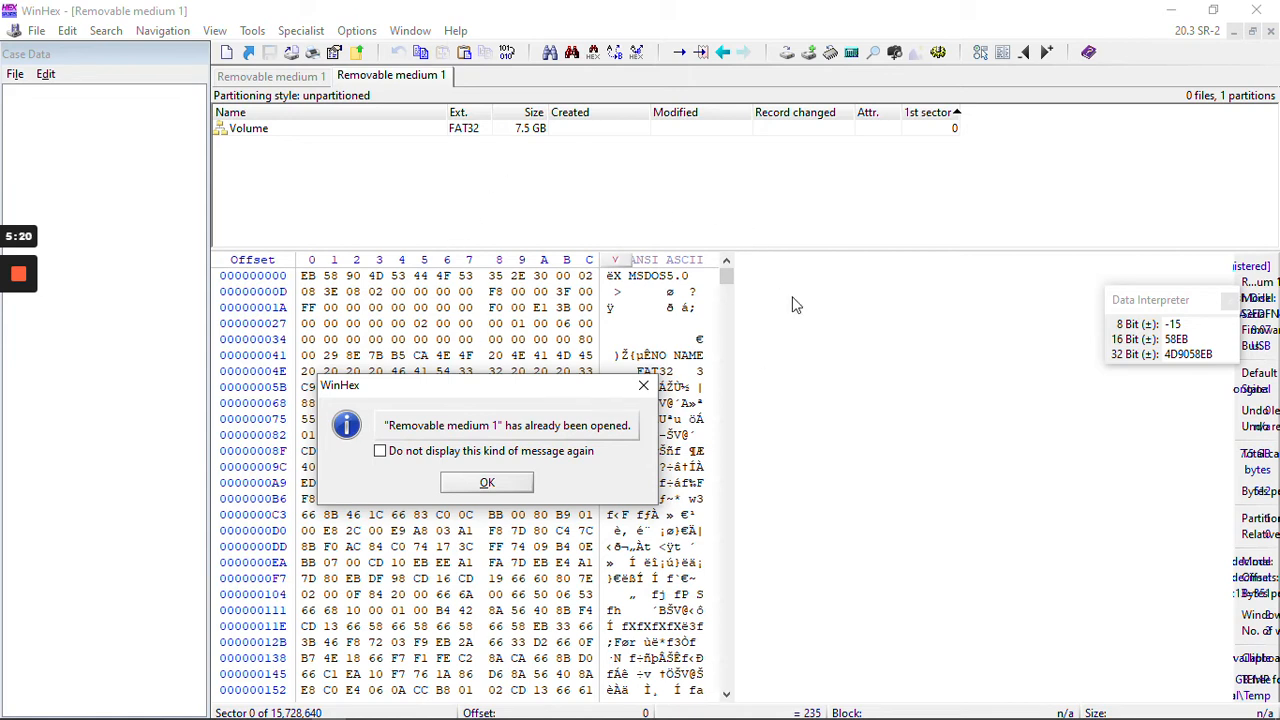
left_click(486, 480)
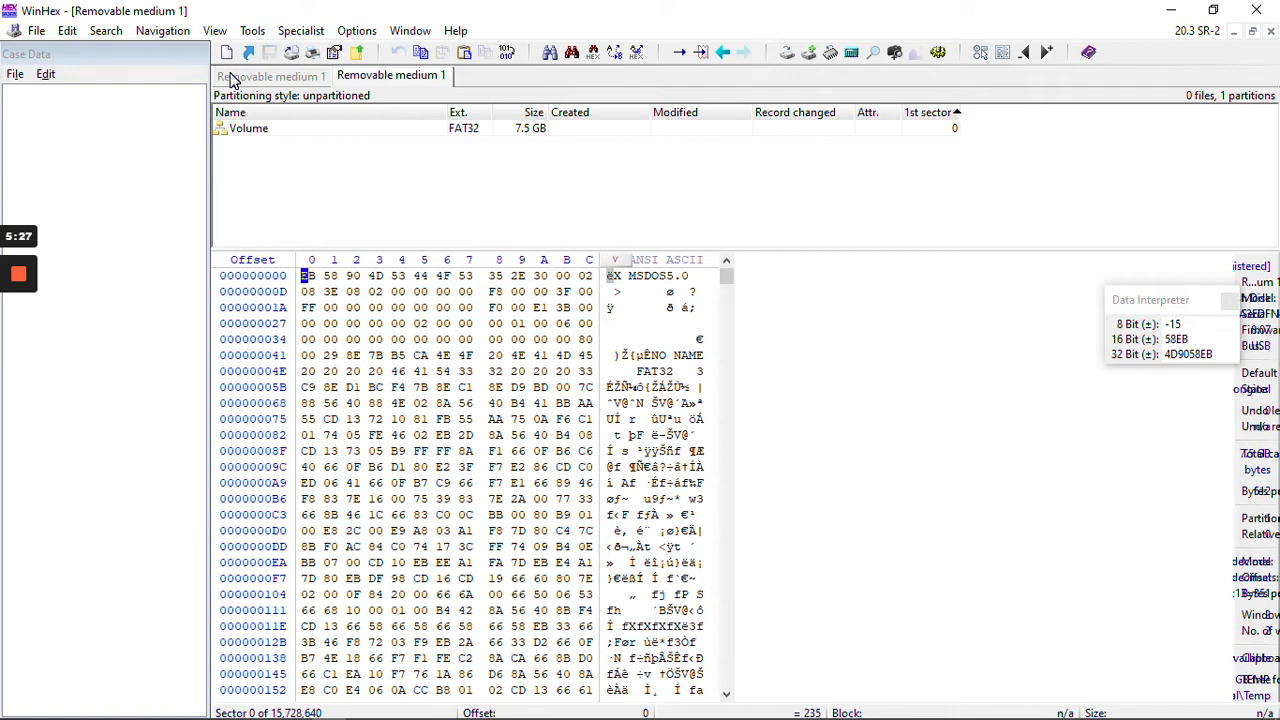
Open the FAT32 Volume entry from the Removable medium 1 directory list
left_click(36, 30)
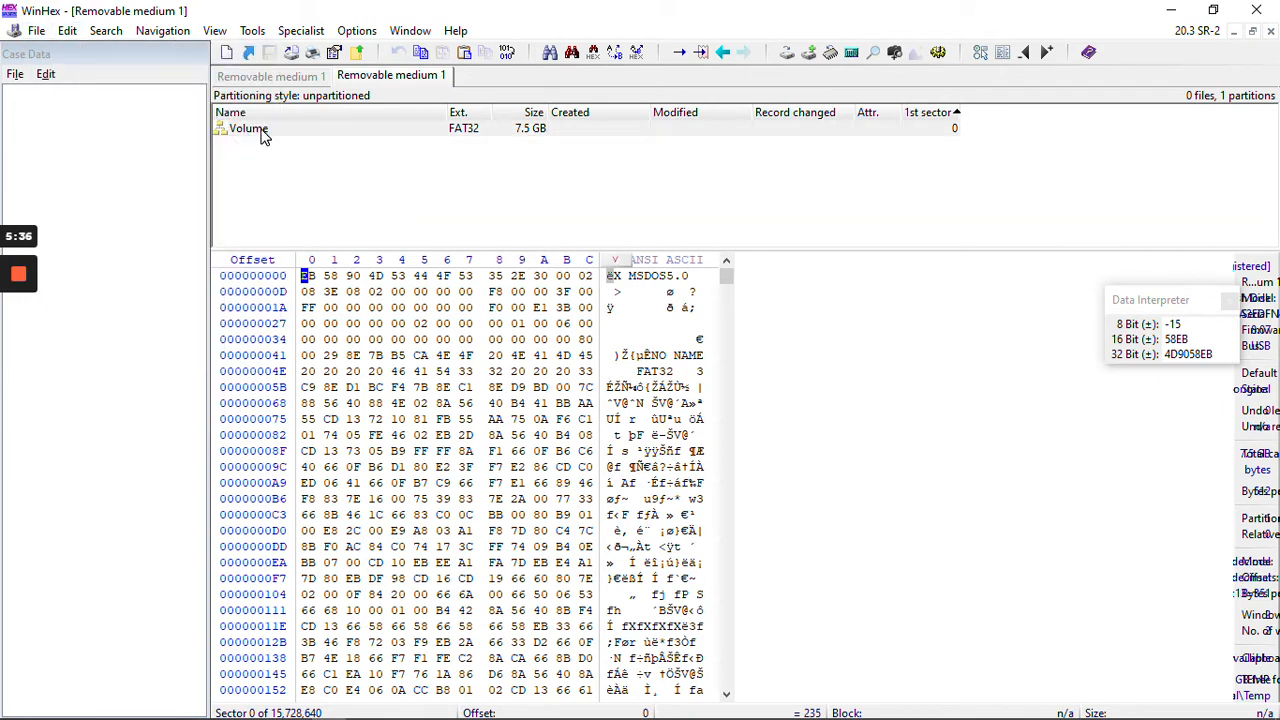
double_click(248, 128)
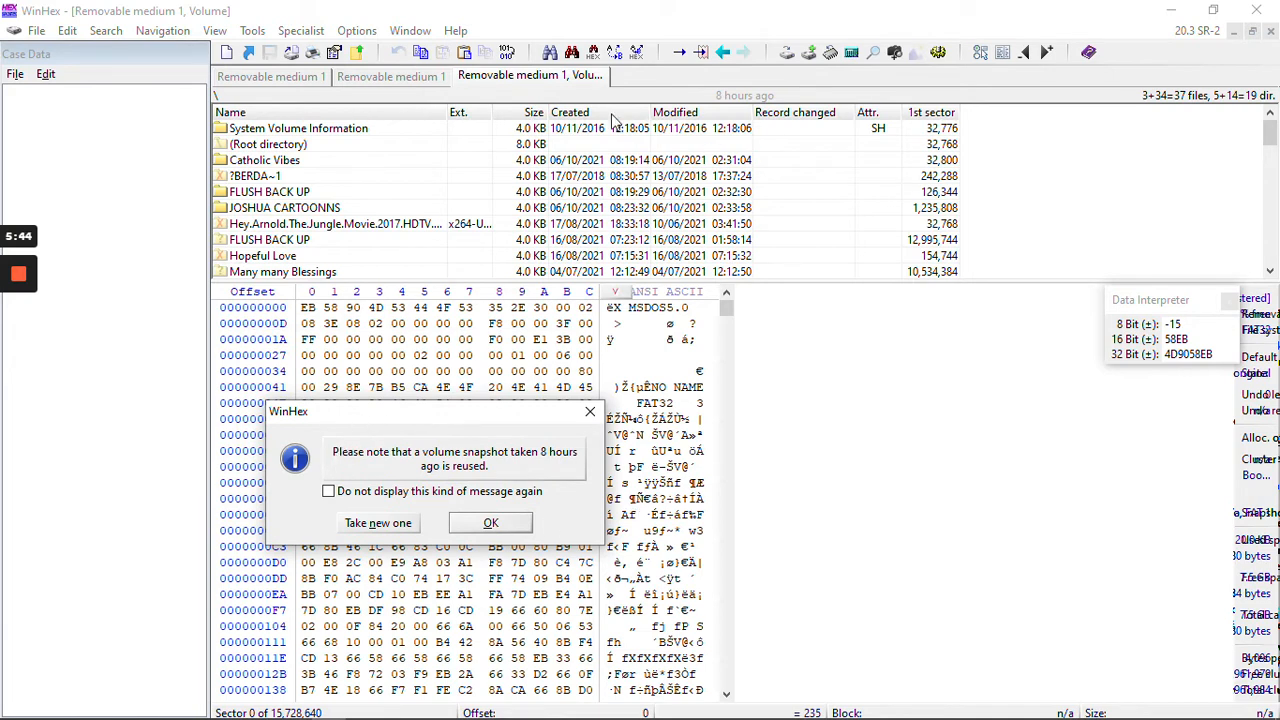
mouse_move(632, 360)
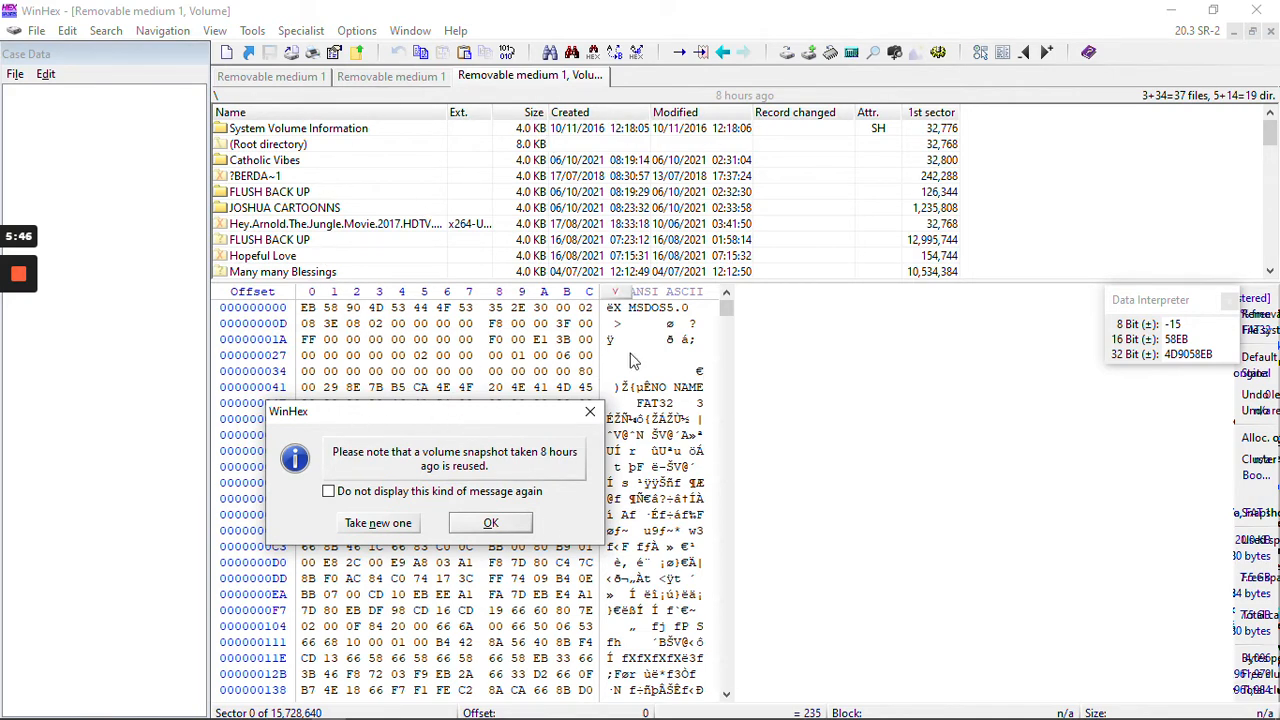
mouse_move(508, 206)
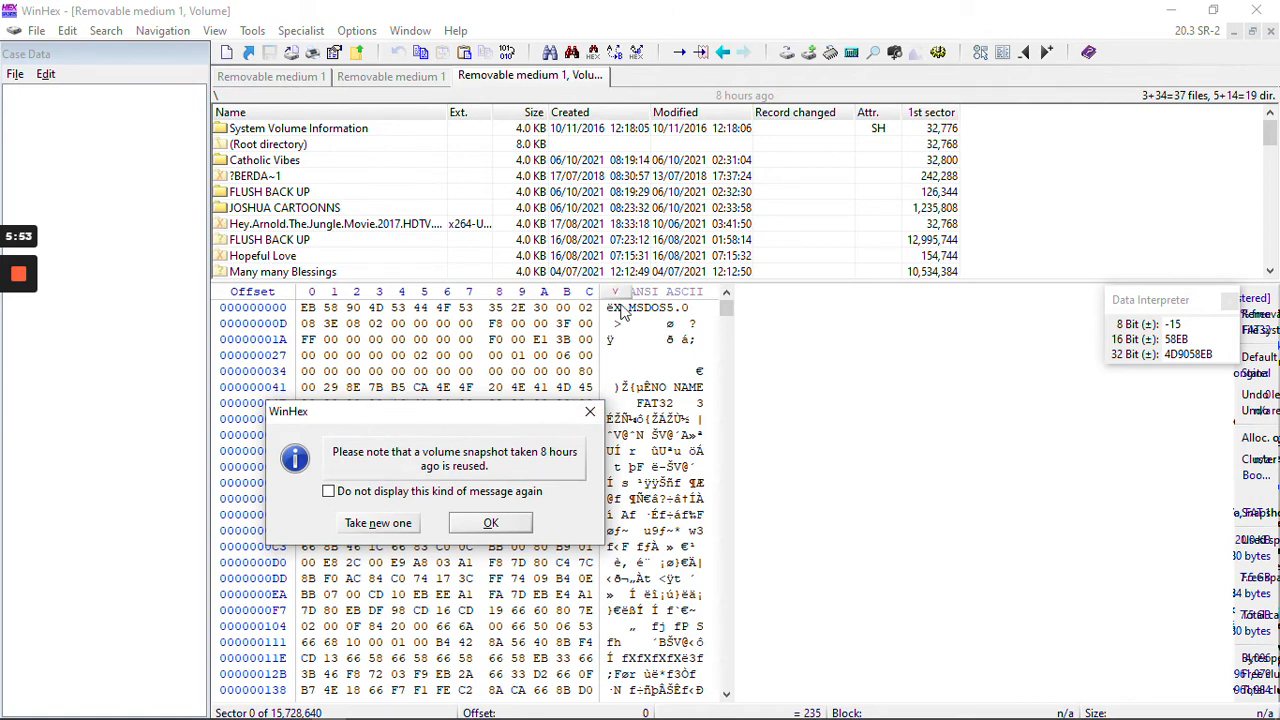
mouse_move(390, 304)
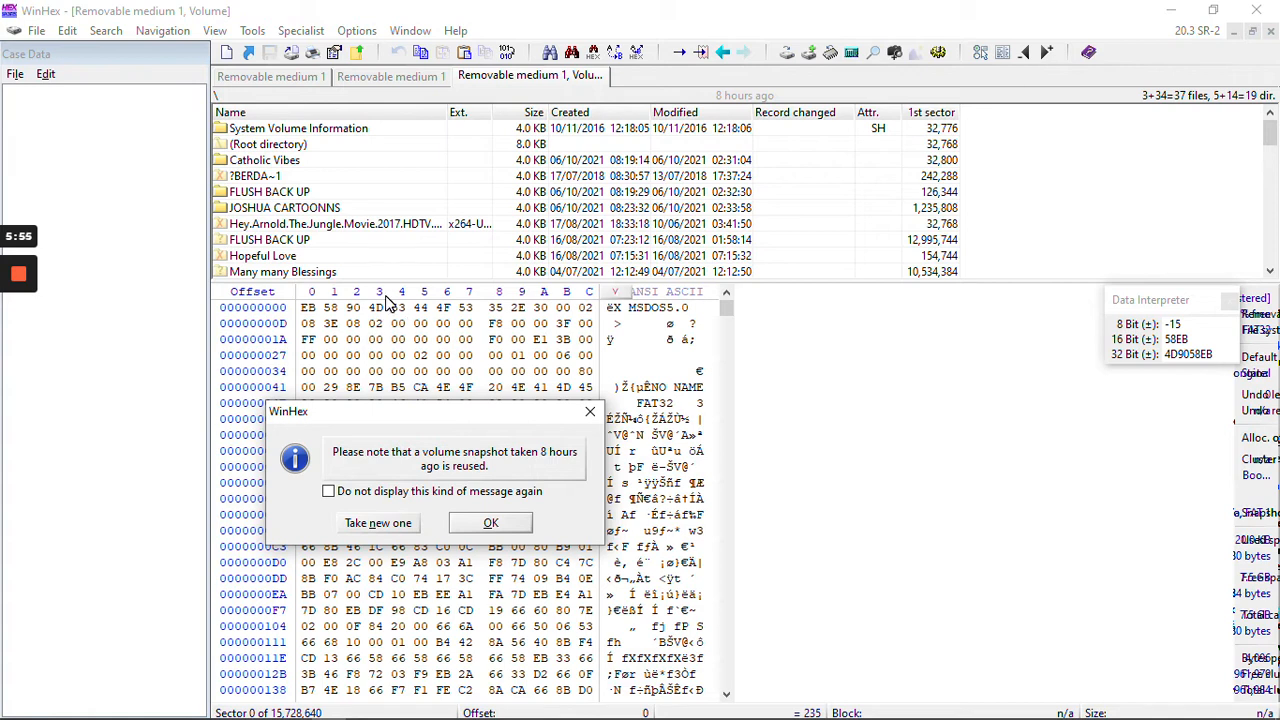
mouse_move(368, 448)
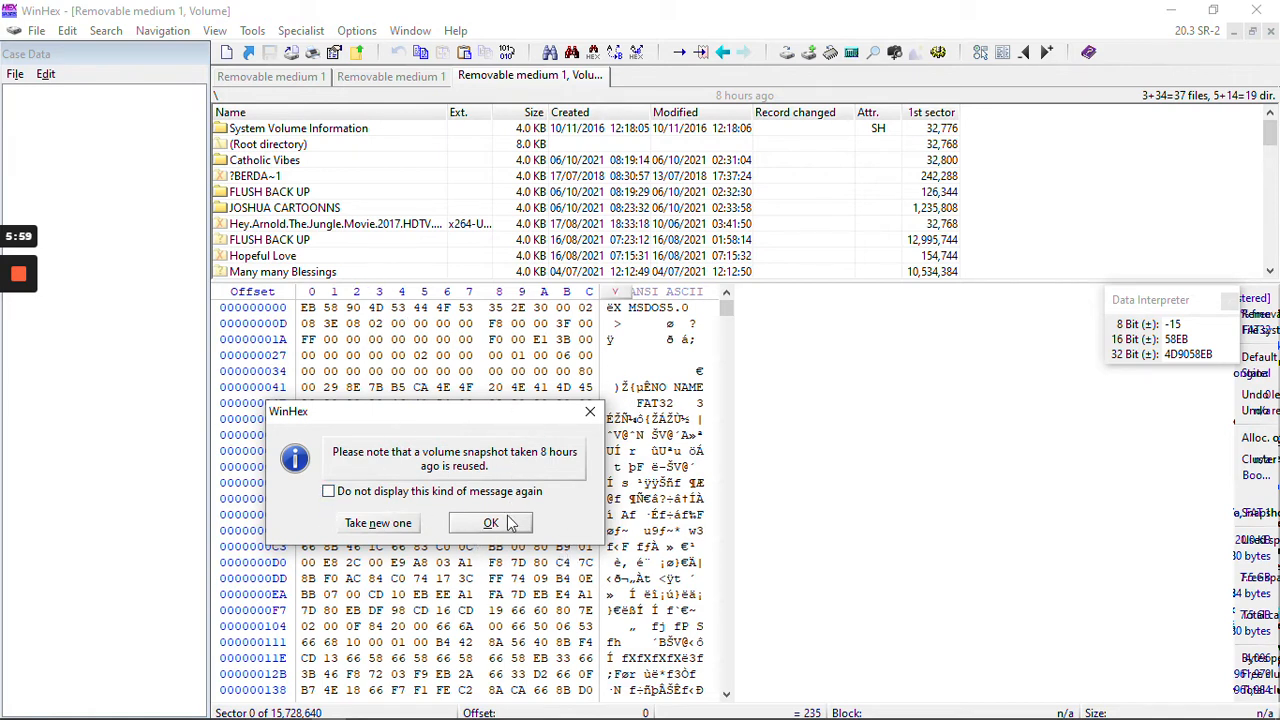
Reuse the existing volume snapshot and jump to System Volume Information at sector 32,776
left_click(490, 522)
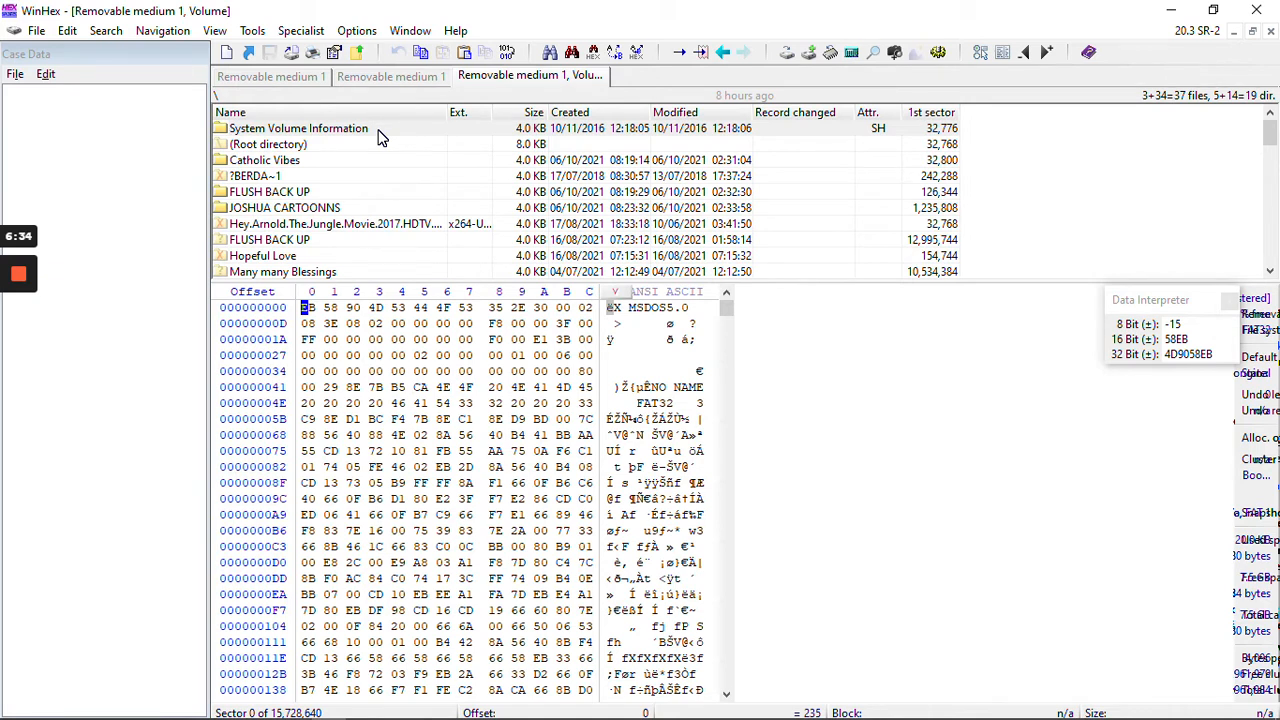
left_click(298, 128)
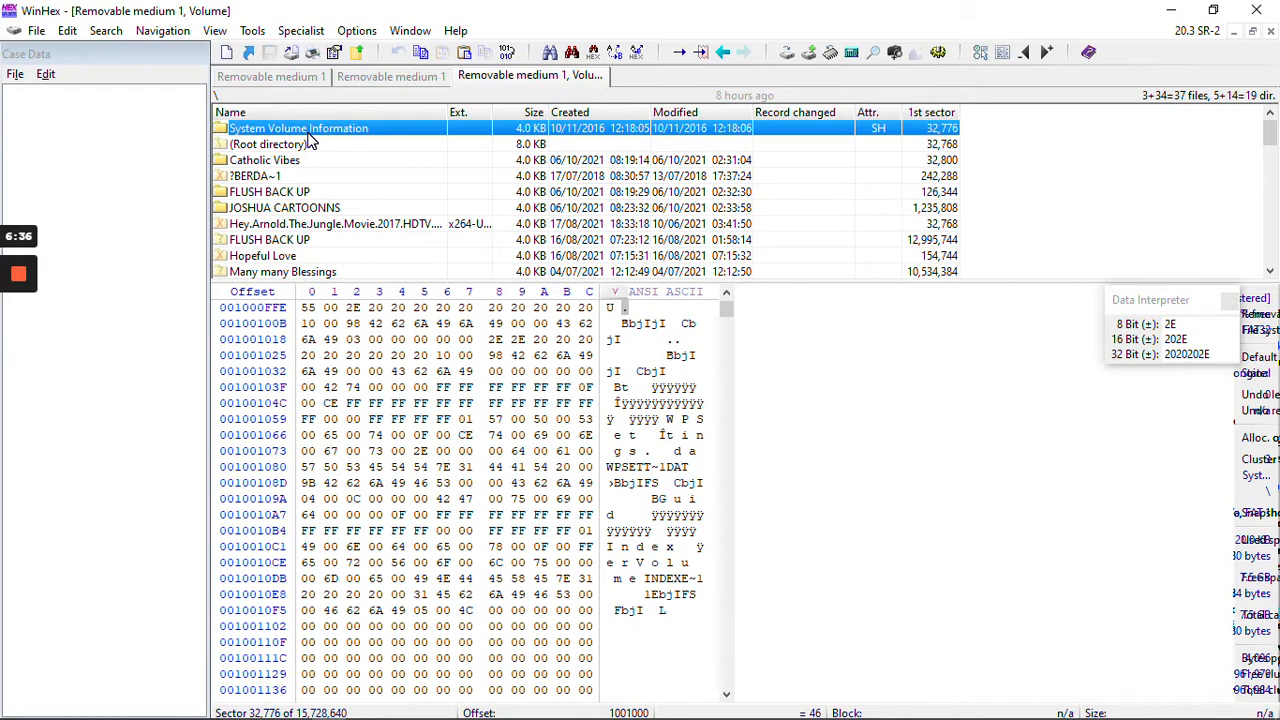
scroll("down", 3)
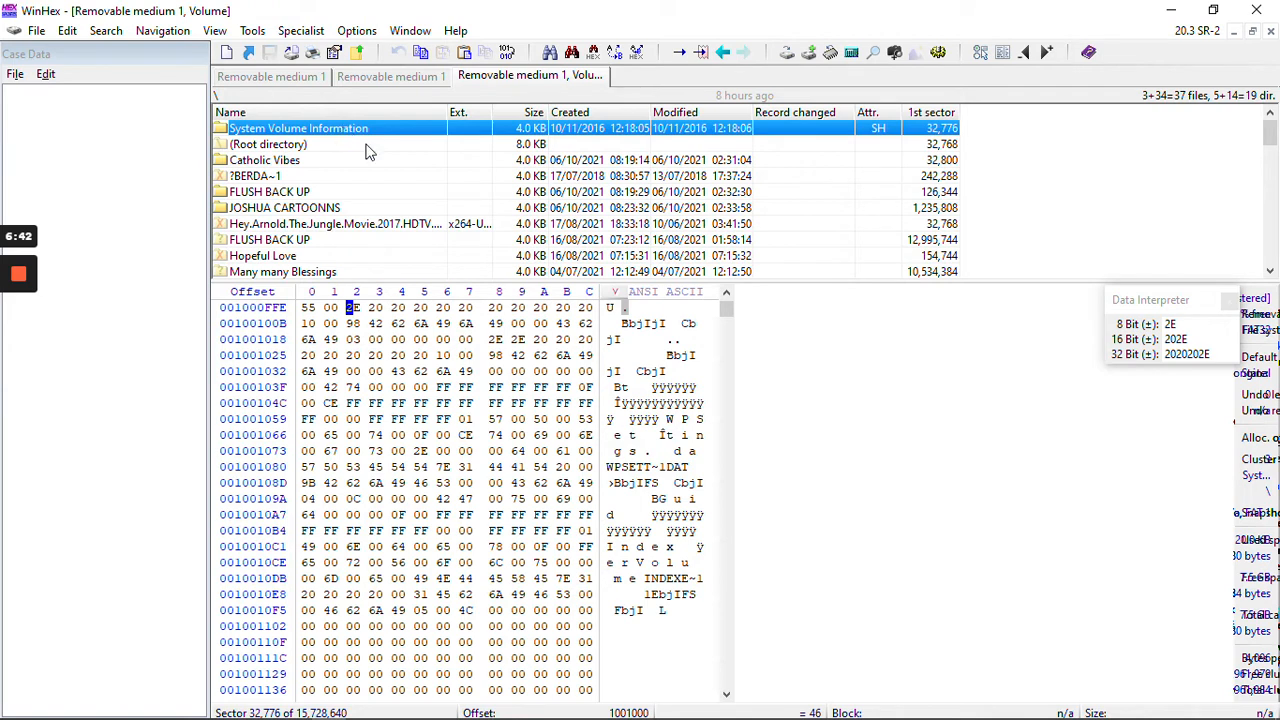
scroll("down", 3)
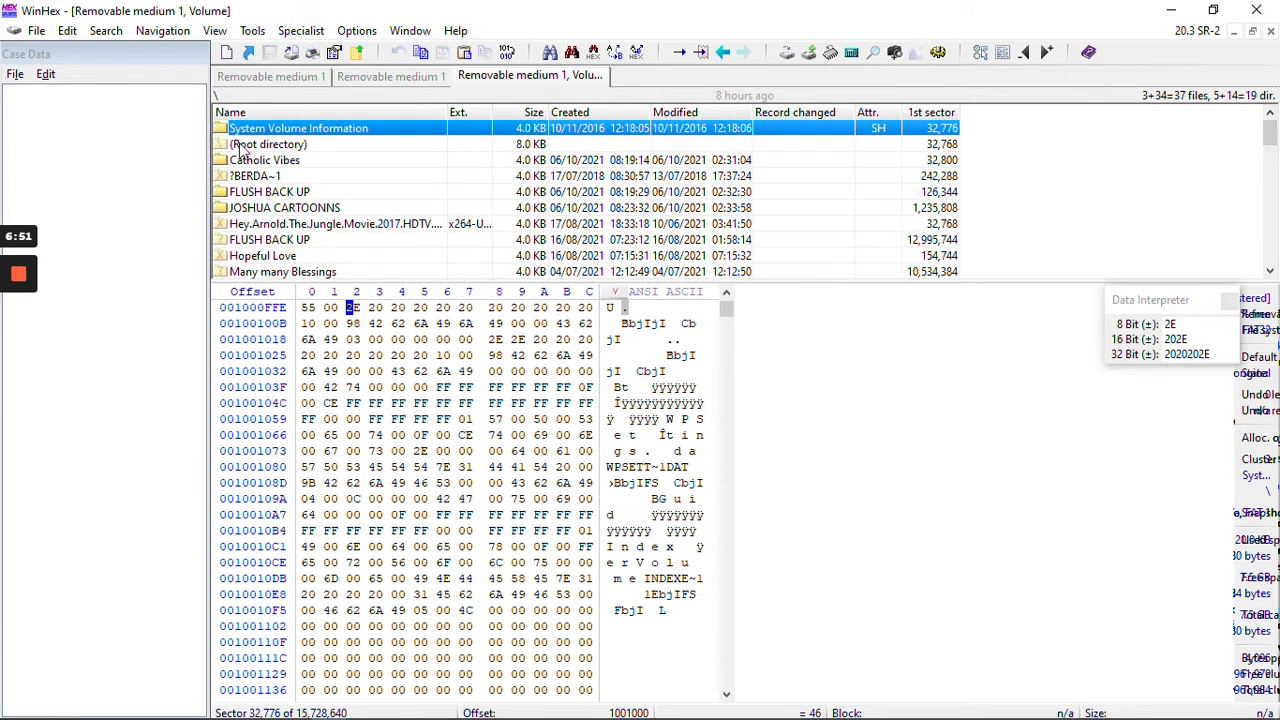
Start Recover/Copy for the System Volume Information folder with the Desktop output path
right_click(298, 128)
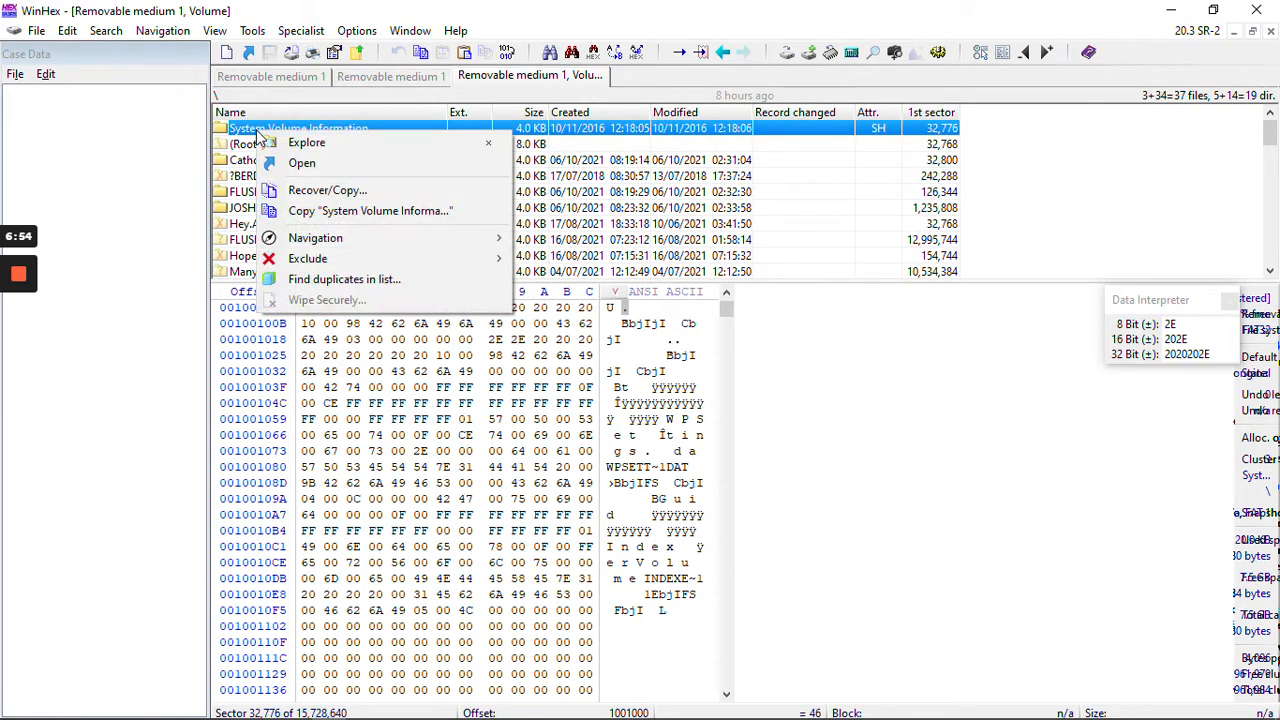
left_click(328, 190)
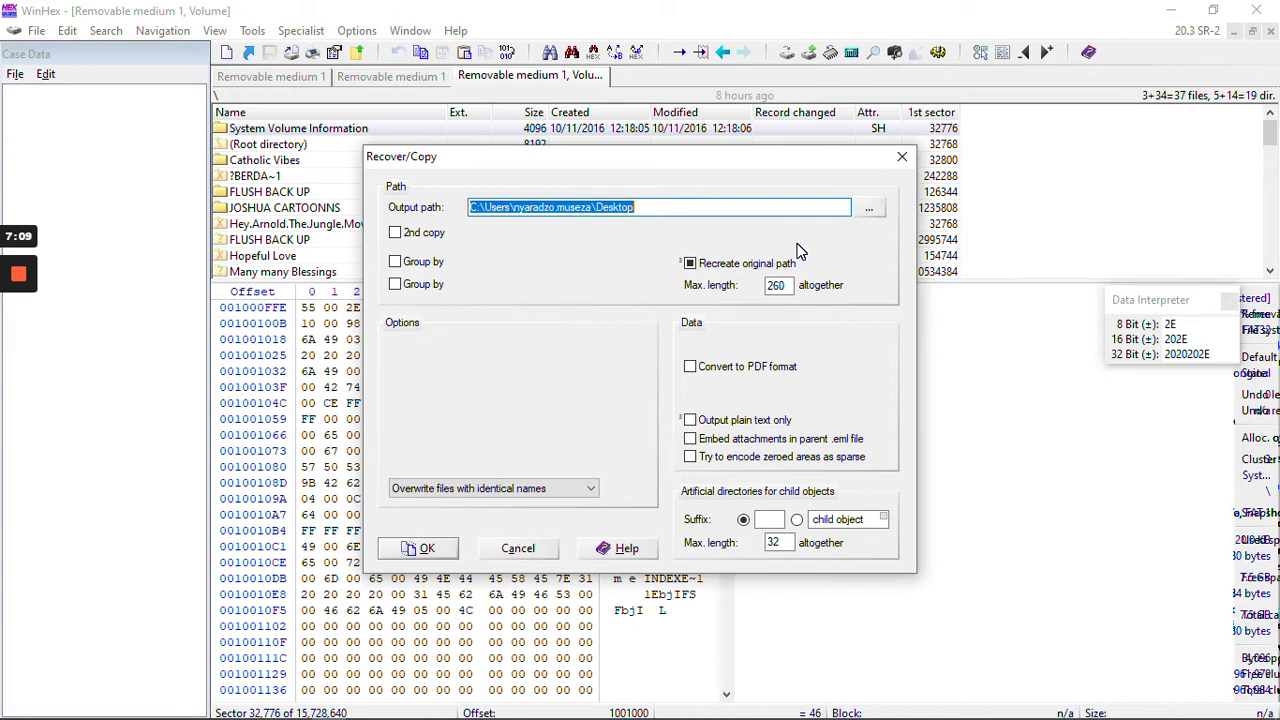
mouse_move(564, 408)
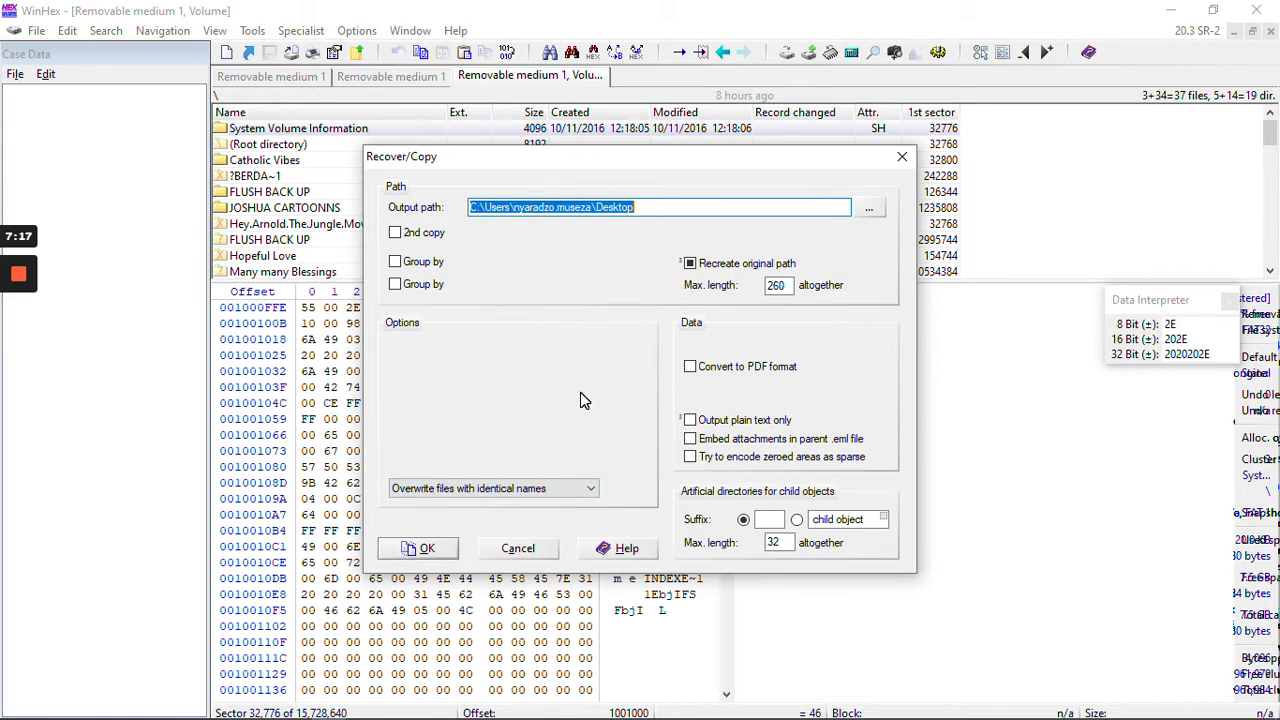
mouse_move(558, 302)
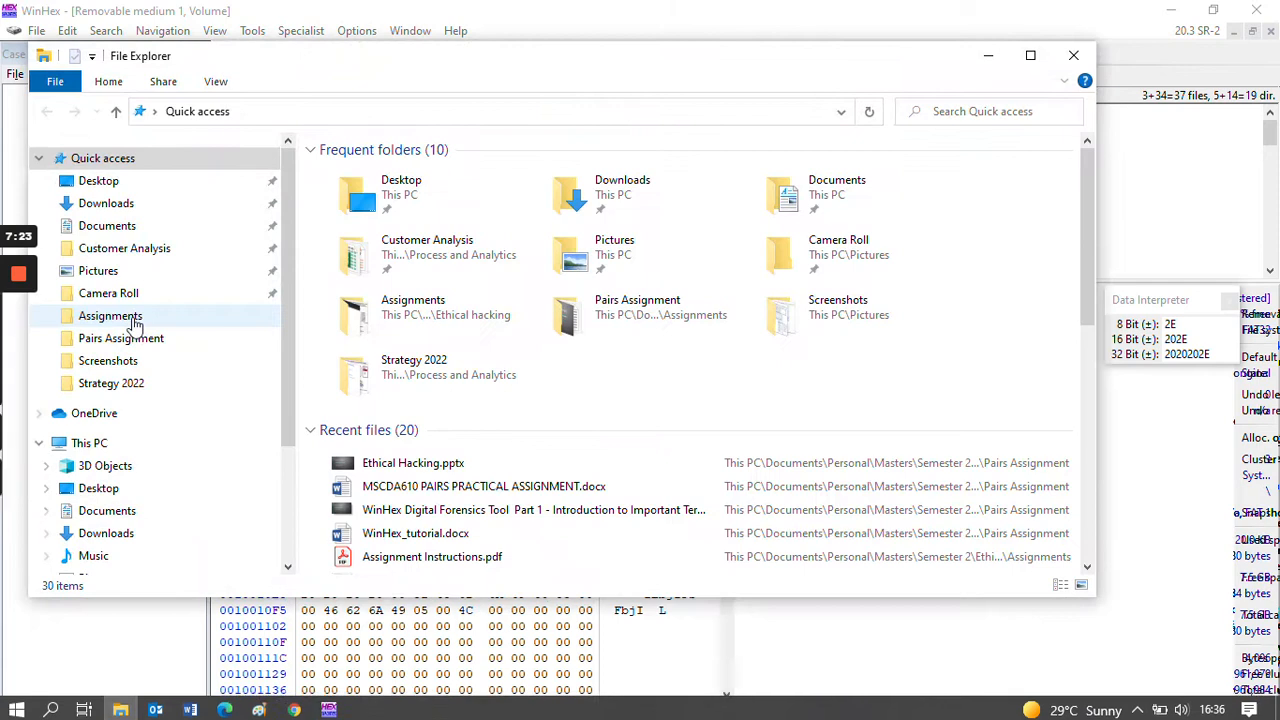
Browse through the Desktop folder's files in File Explorer
left_click(98, 180)
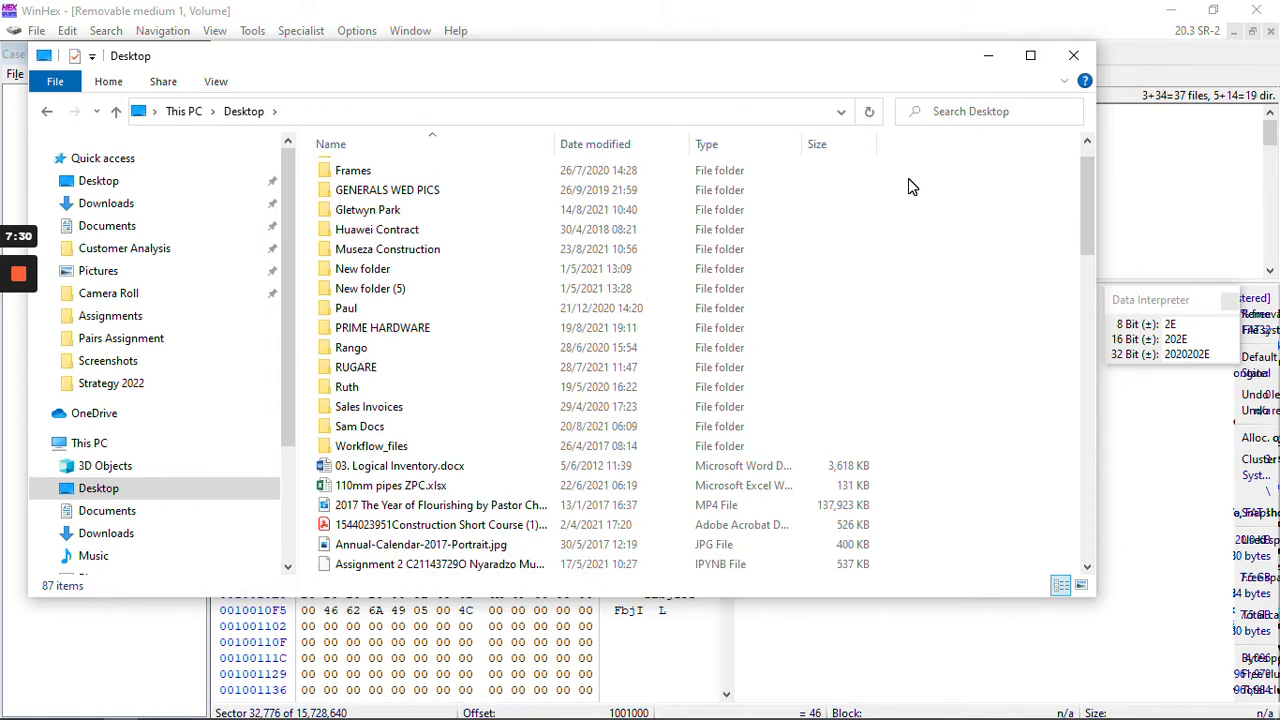
scroll("down", 3)
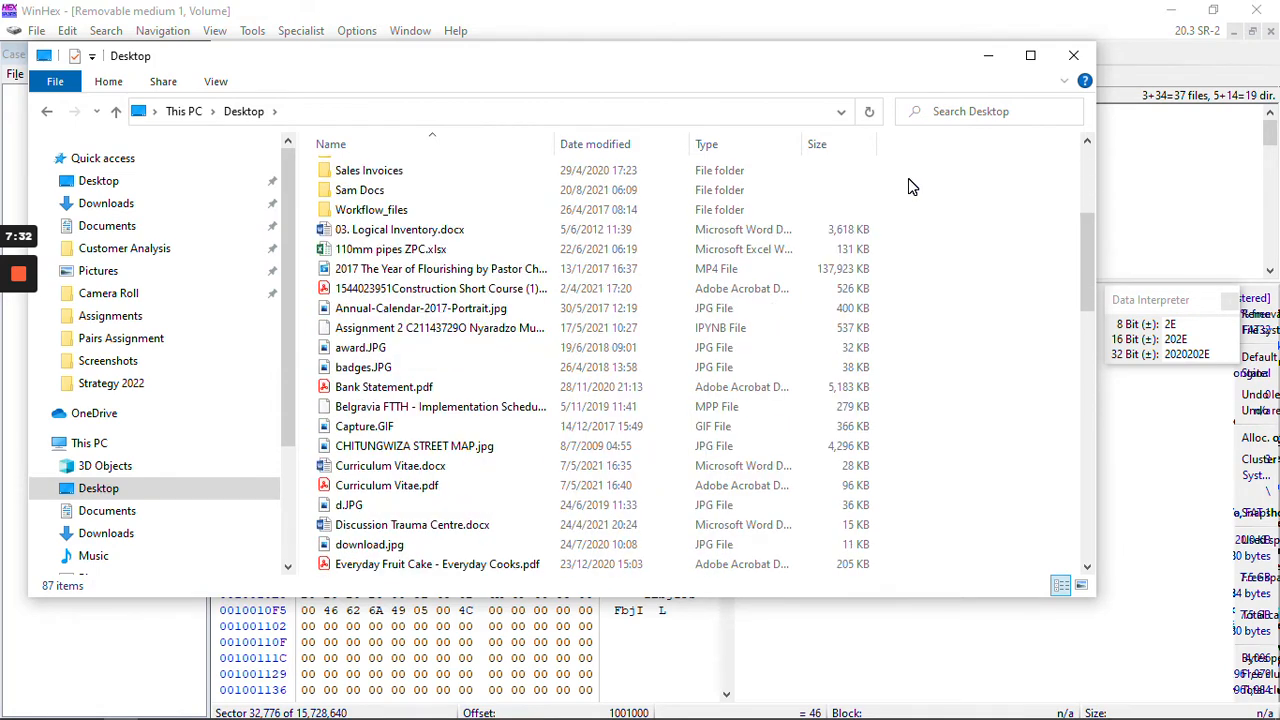
scroll("down", 3)
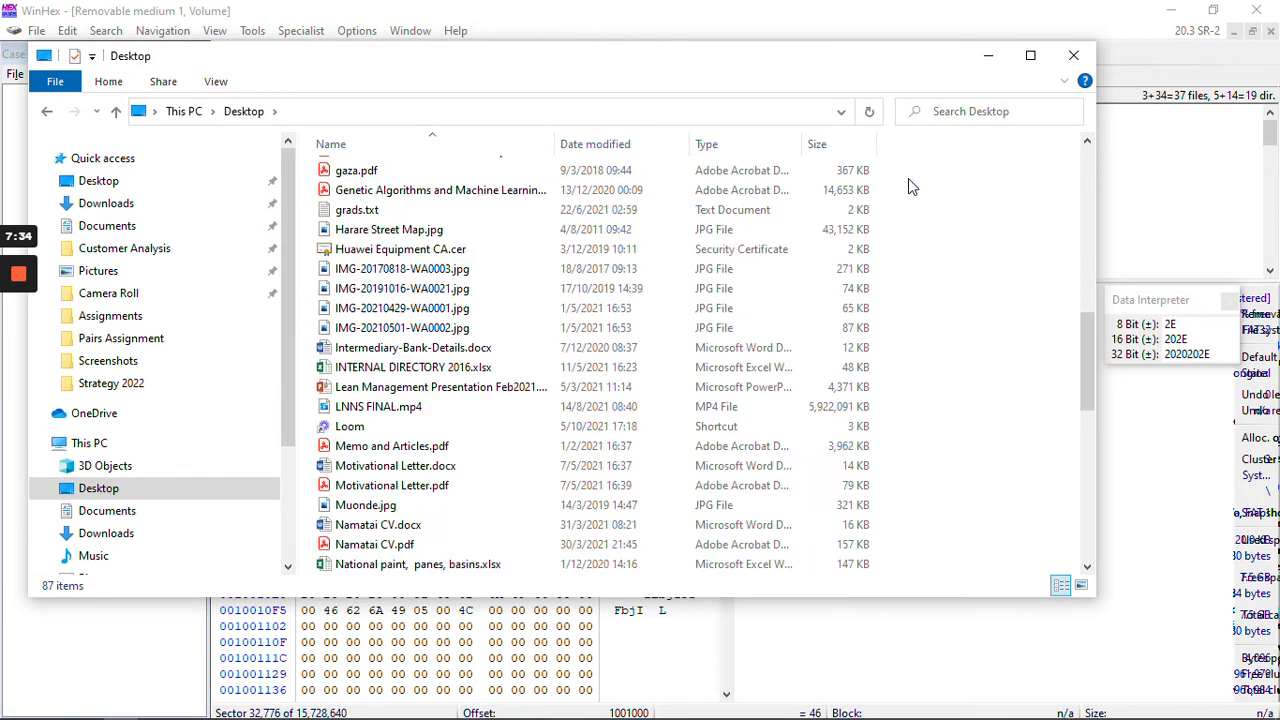
scroll("down", 3)
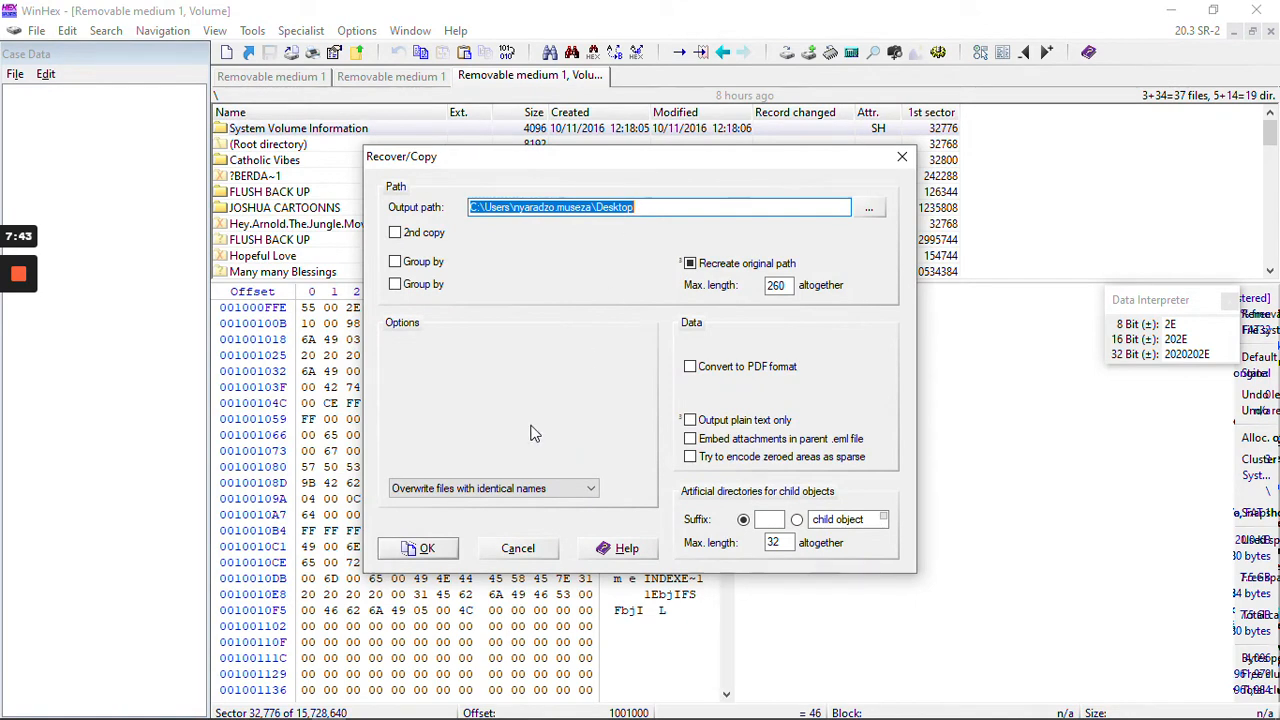
Confirm the copy-complete message, jump to the root directory's sector, and show the Desktop folder with the recovered items
left_click(418, 548)
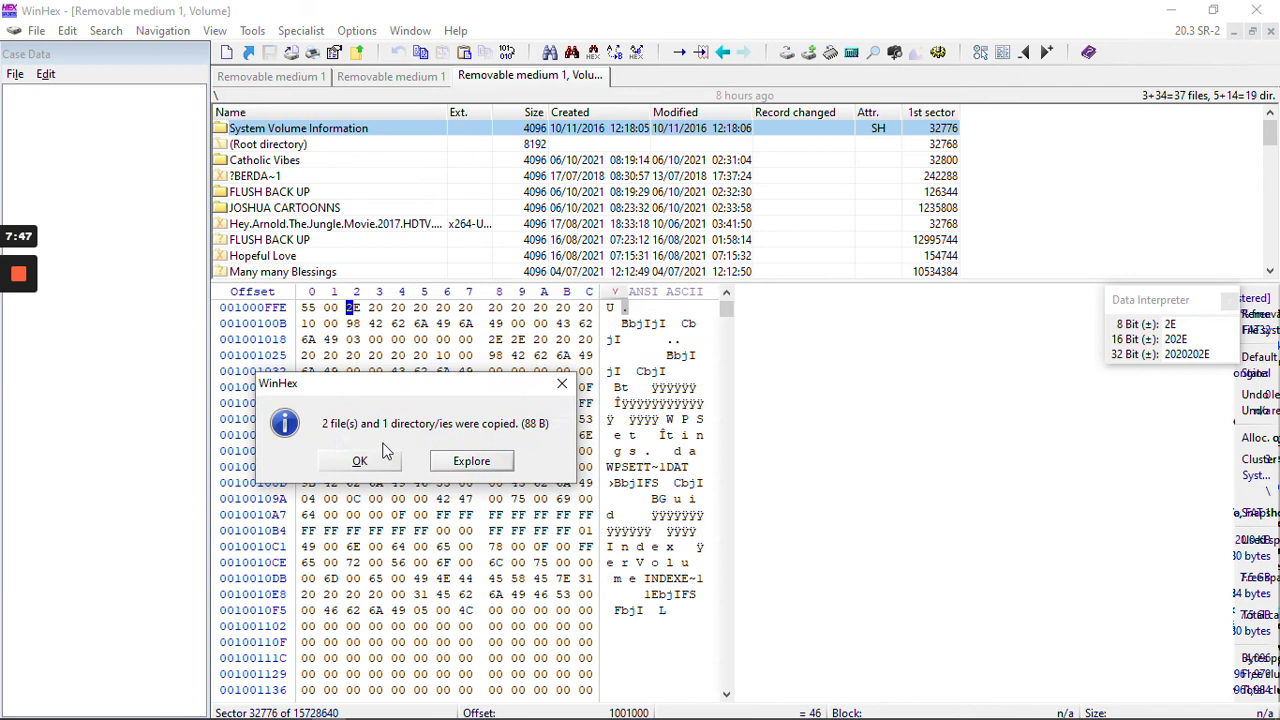
mouse_move(448, 432)
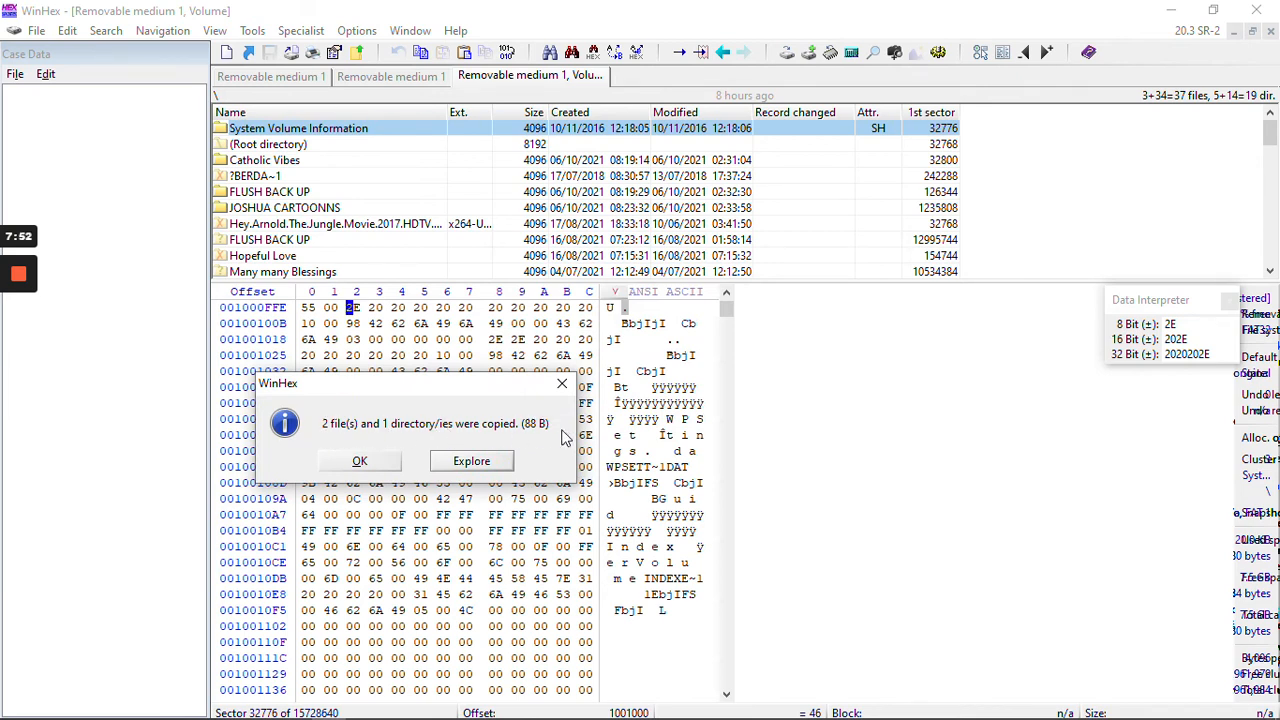
left_click(360, 460)
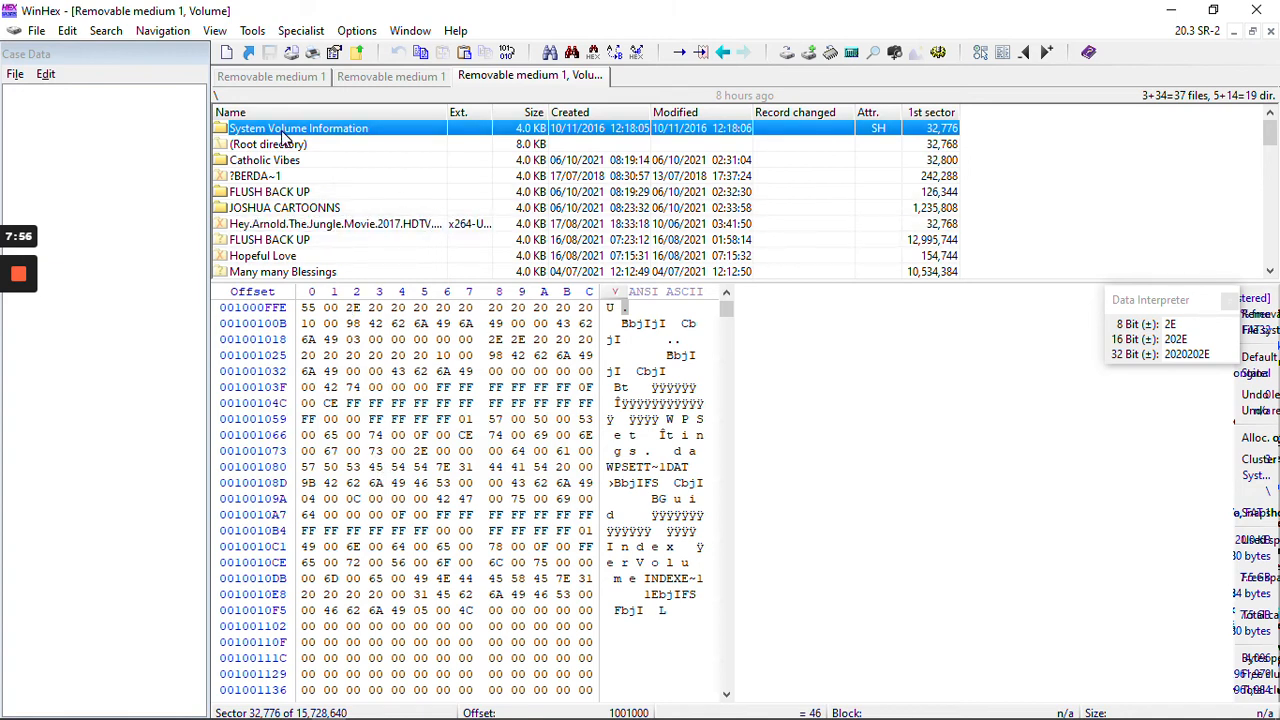
double_click(298, 128)
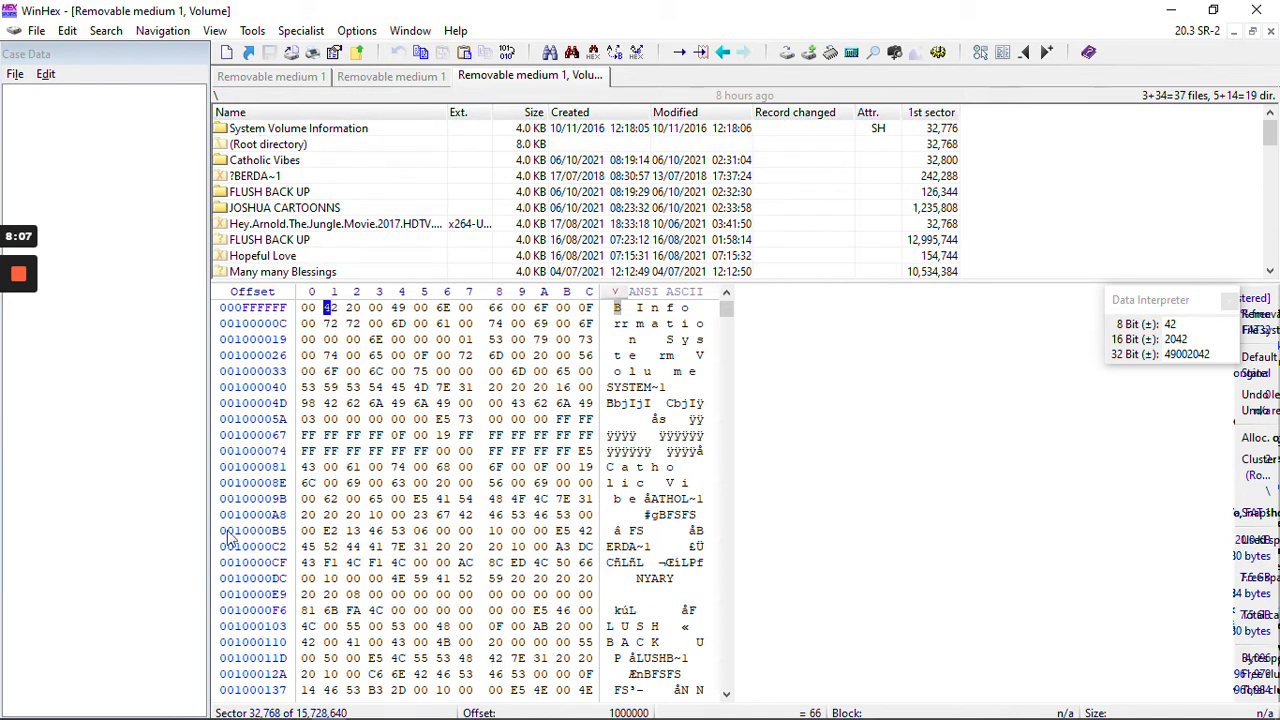
left_click(120, 706)
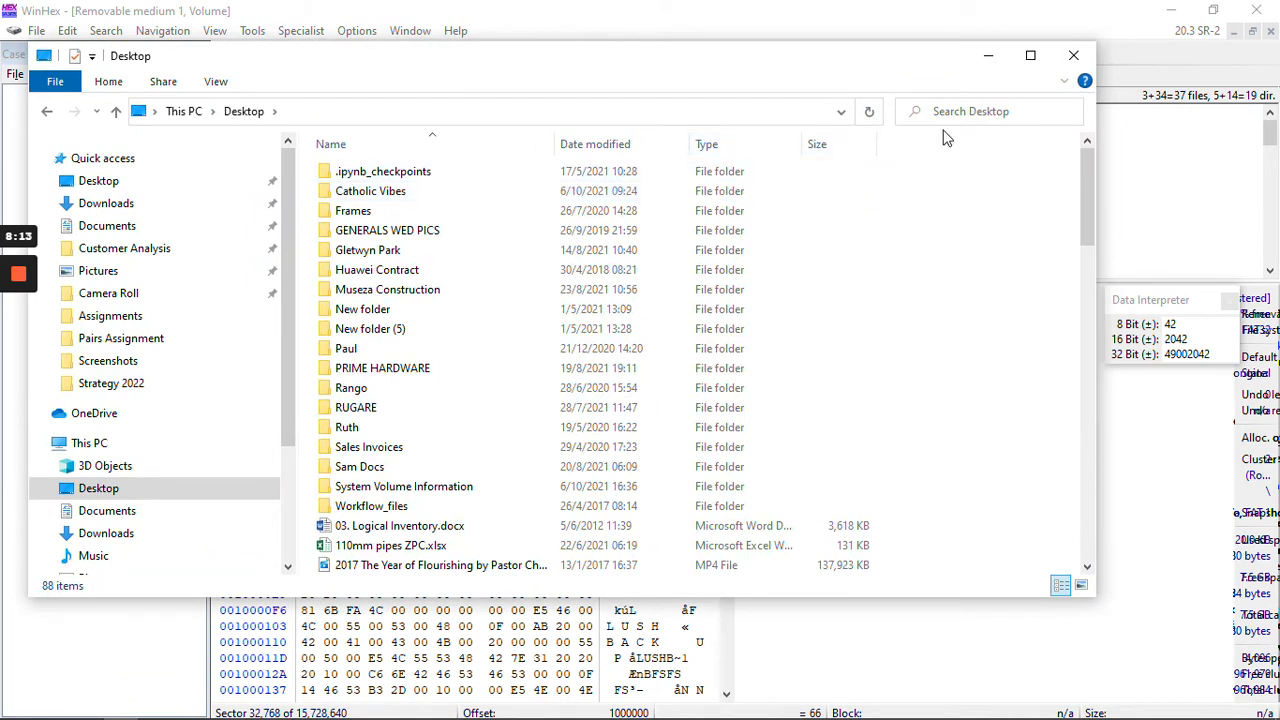
mouse_move(478, 122)
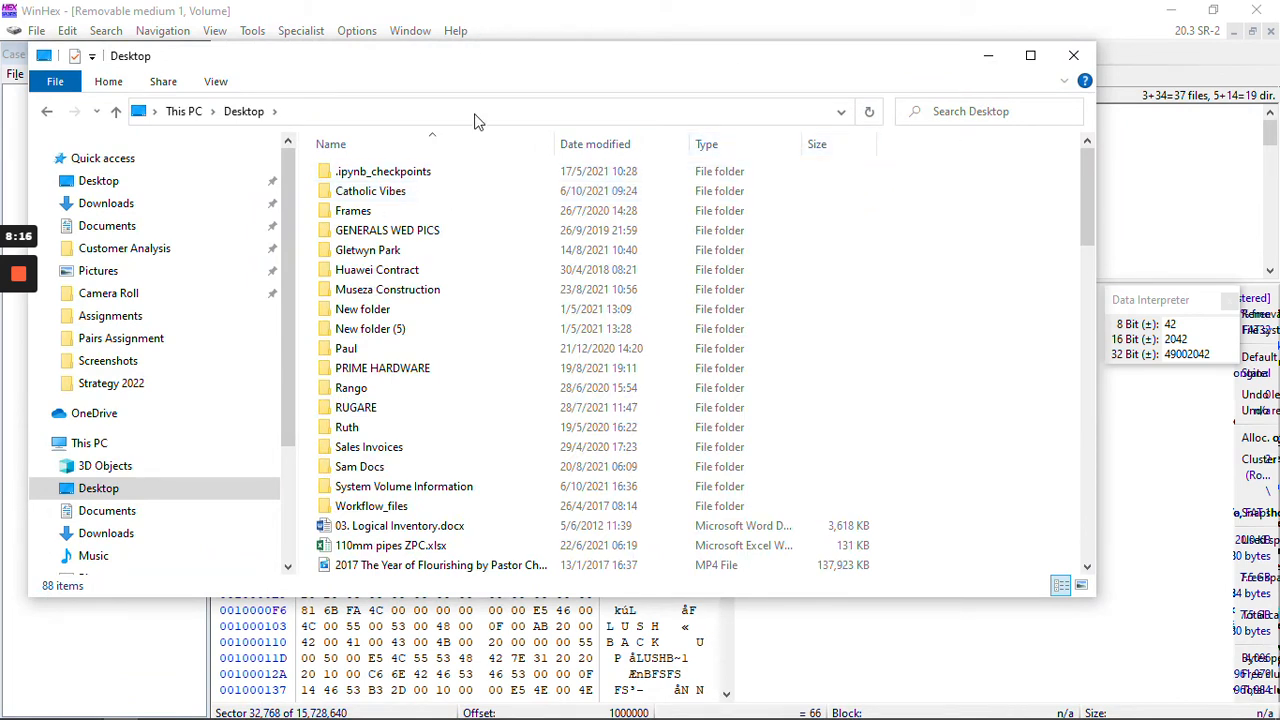
mouse_move(1110, 638)
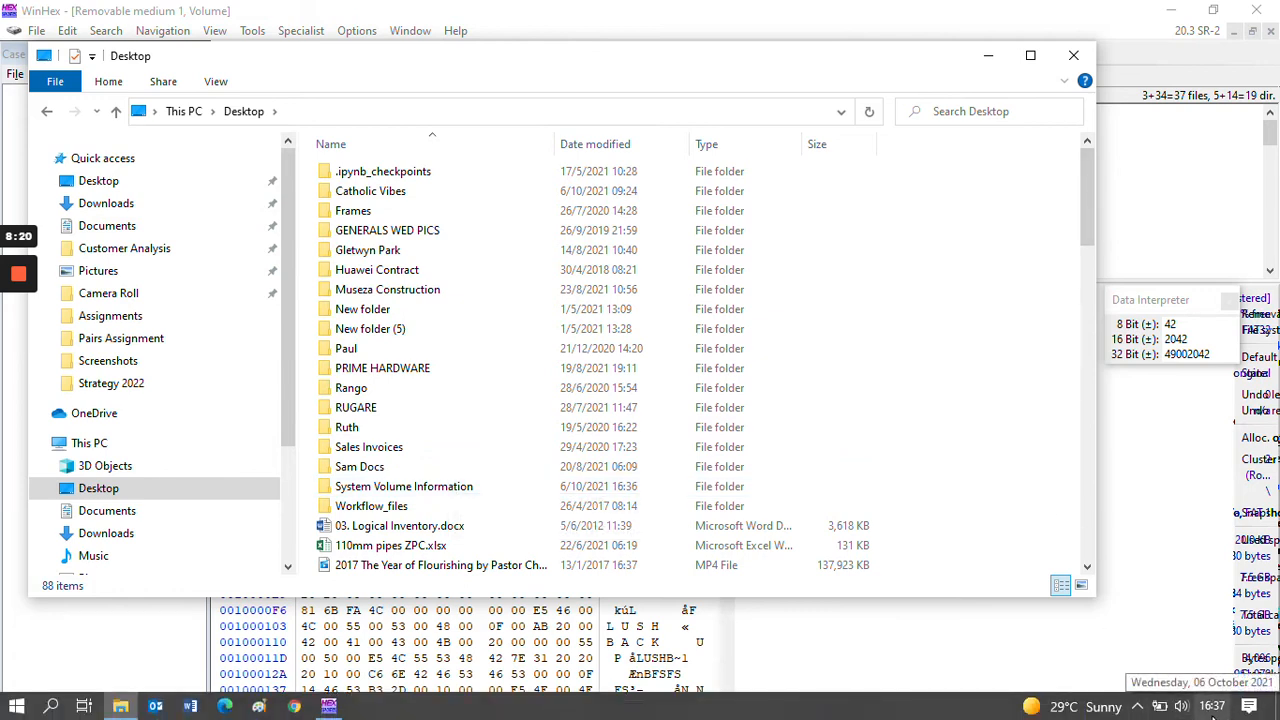
Review the recovered System Volume Information folder on the Desktop and close the Explorer window
left_click(404, 486)
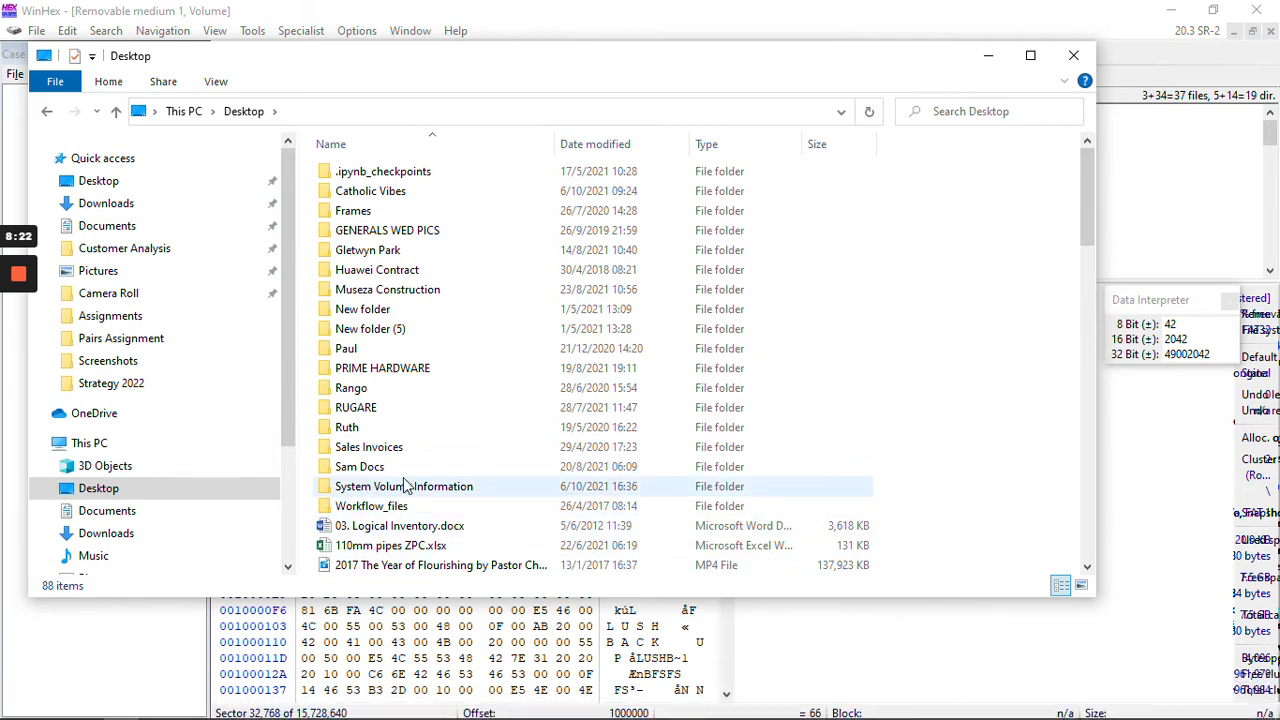
mouse_move(644, 496)
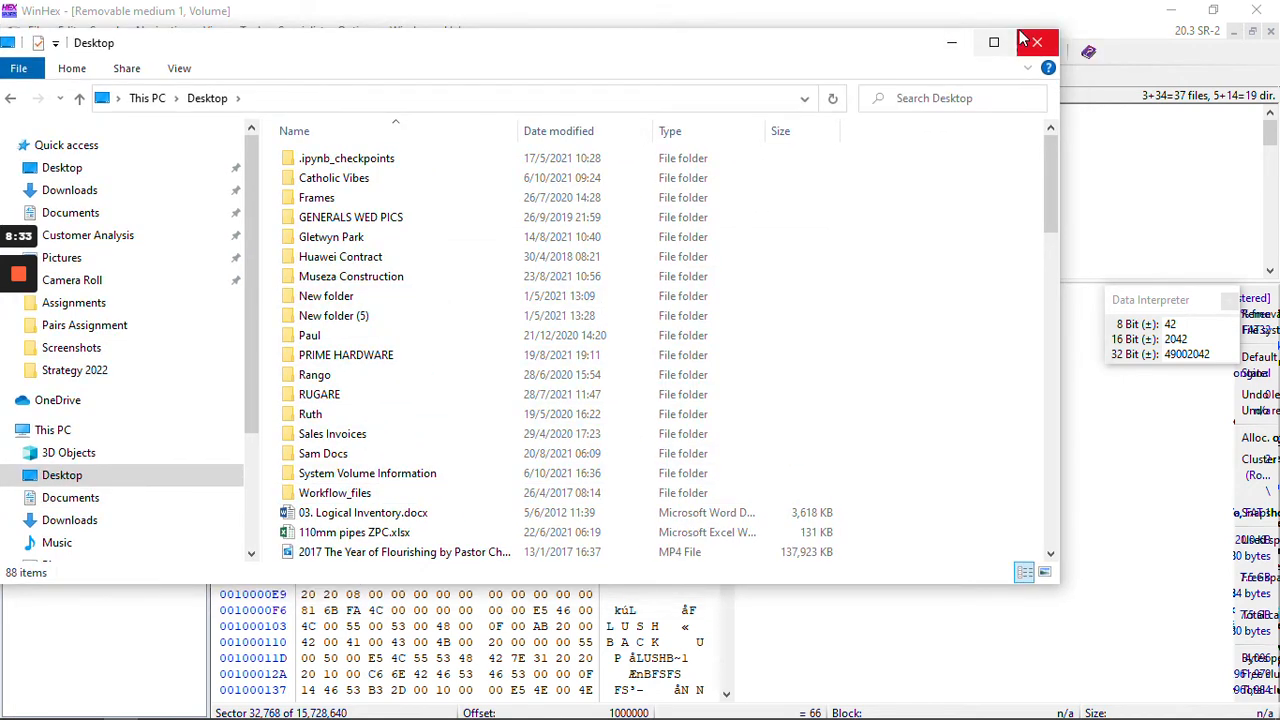
mouse_move(996, 40)
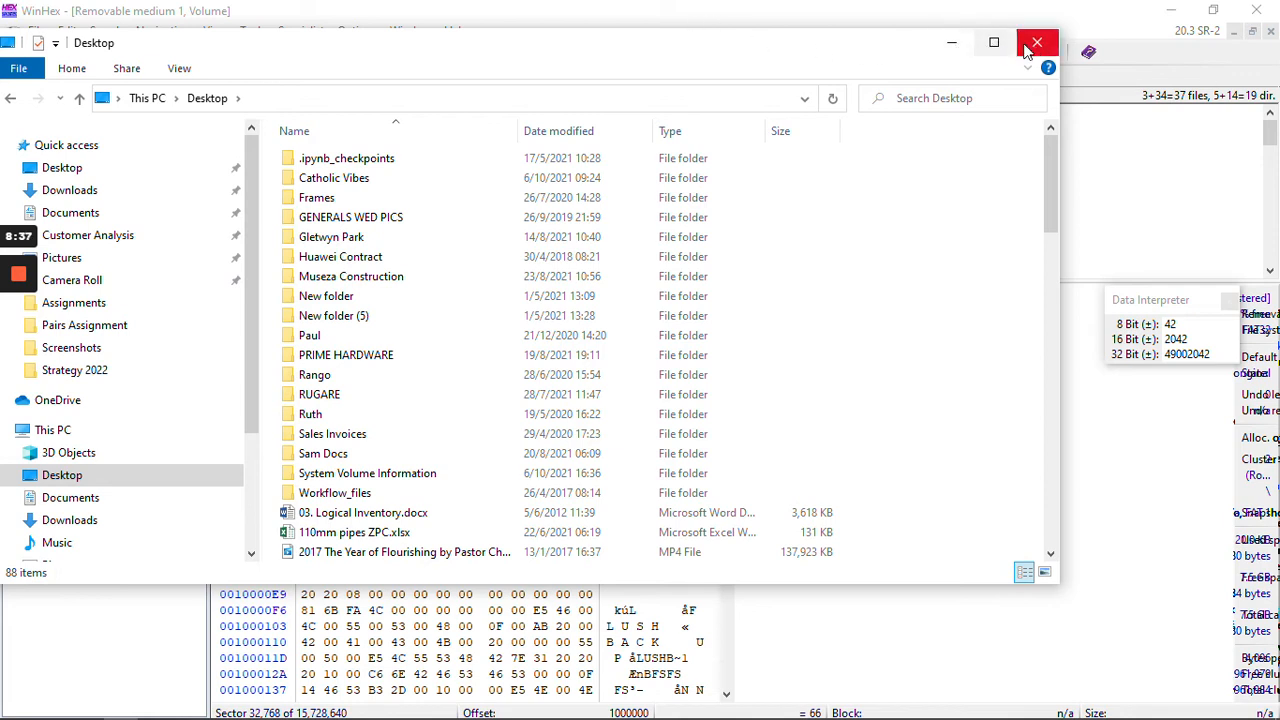
left_click(1036, 42)
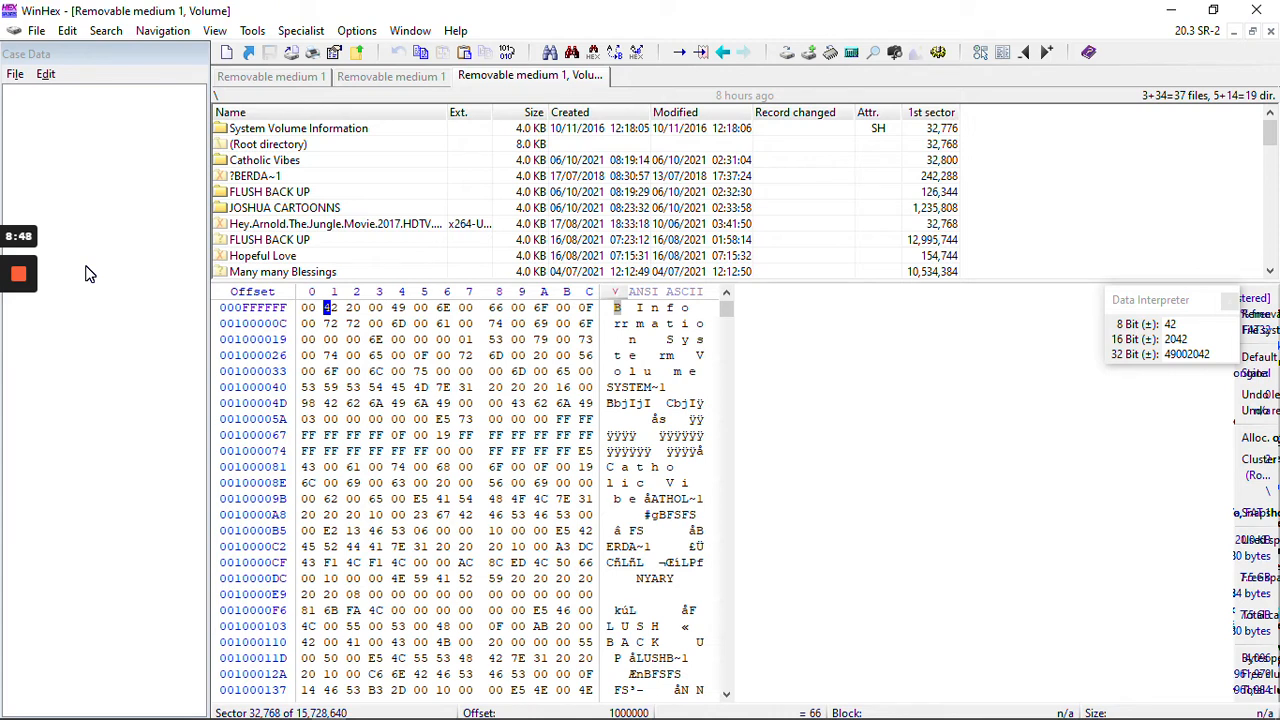
mouse_move(576, 132)
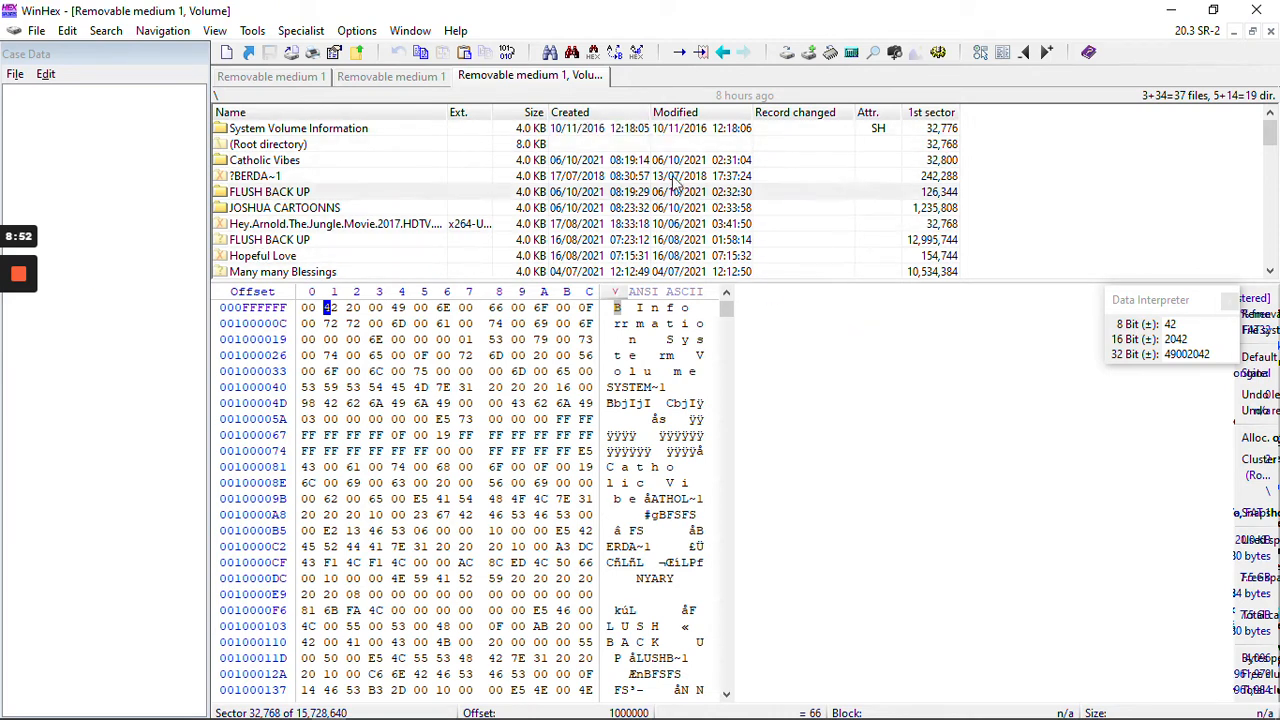
Enter the System Volume Information folder, listing WPSettings.dat and IndexerVolumeGuid with IndexerVolumeGuid's bytes shown
left_click(710, 160)
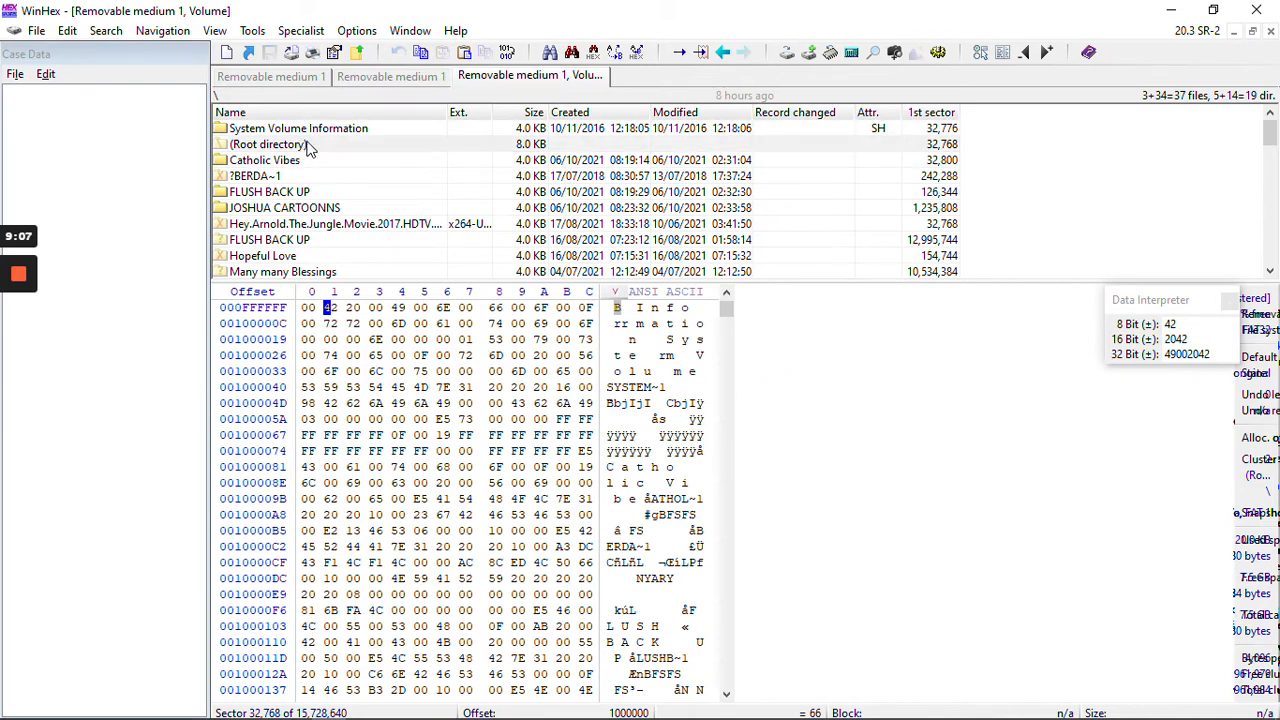
double_click(298, 128)
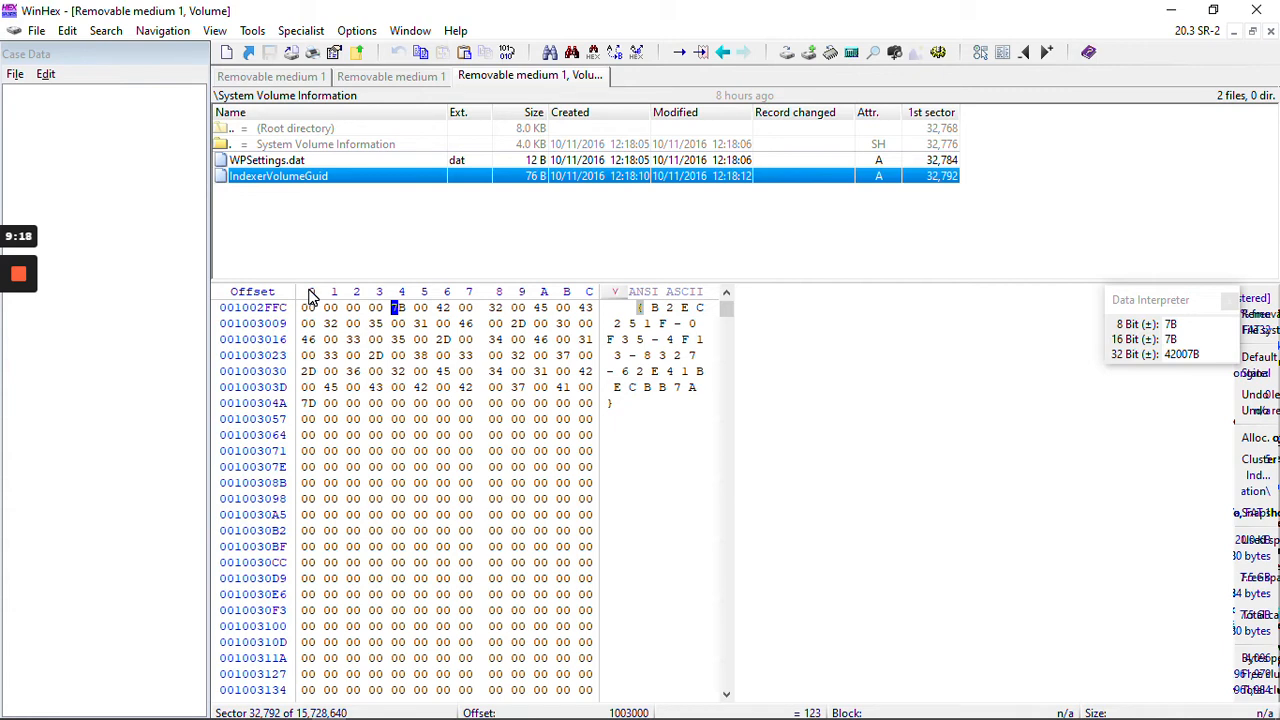
mouse_move(268, 288)
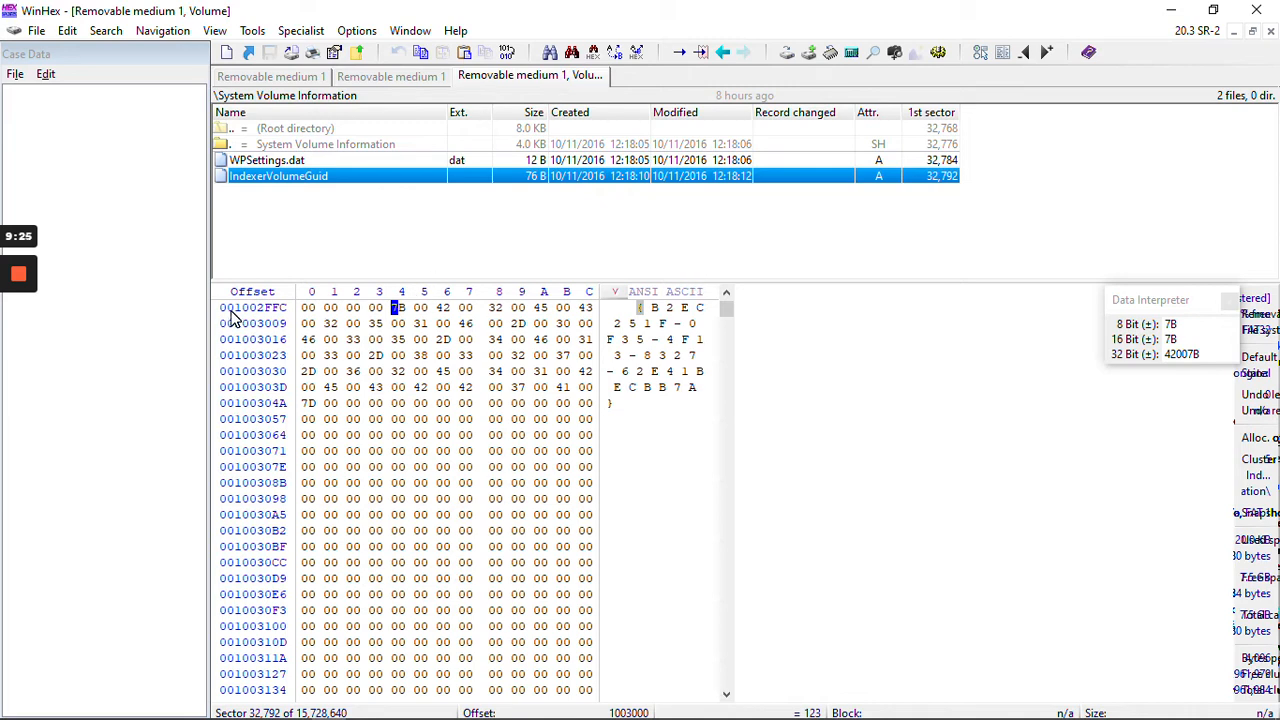
mouse_move(304, 312)
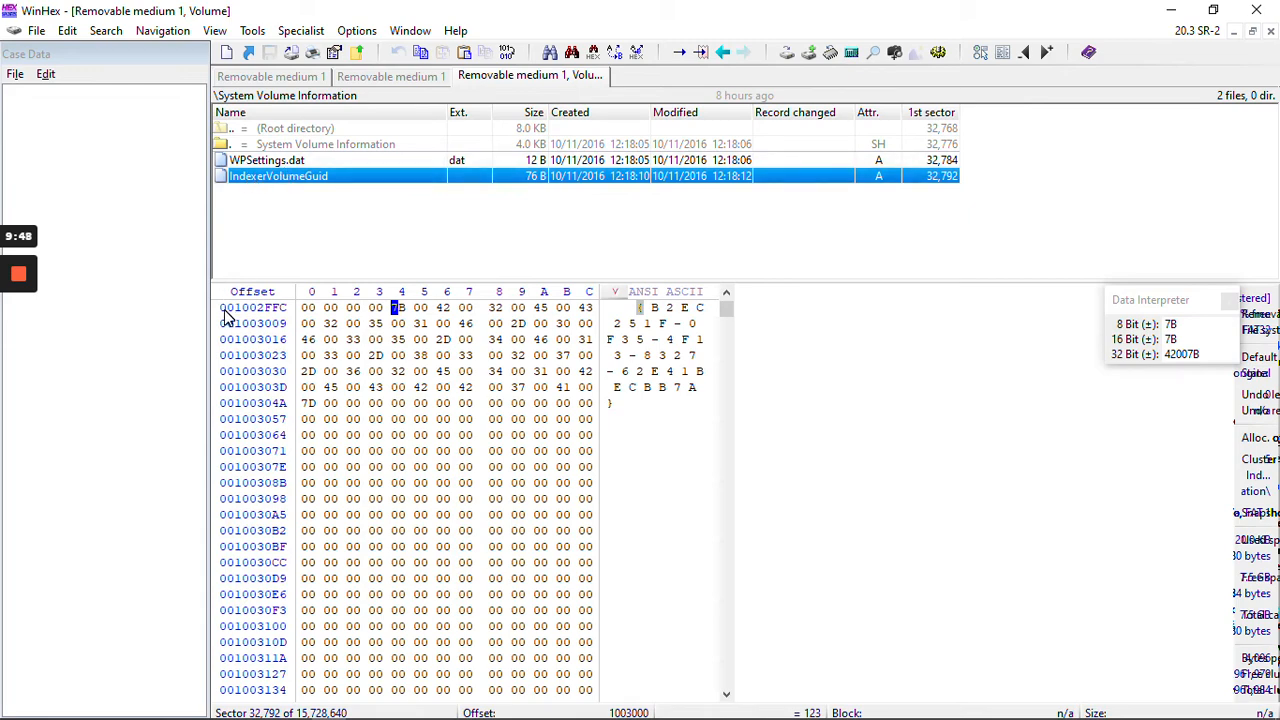
mouse_move(730, 318)
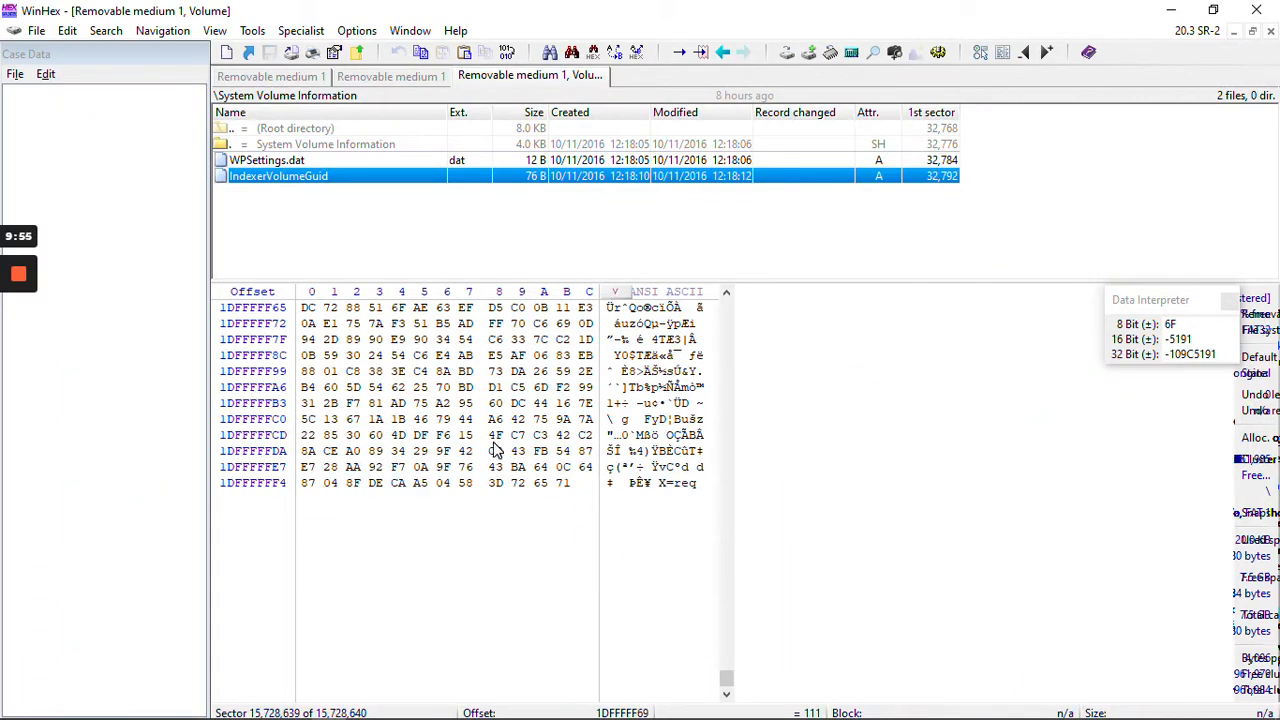
mouse_move(250, 496)
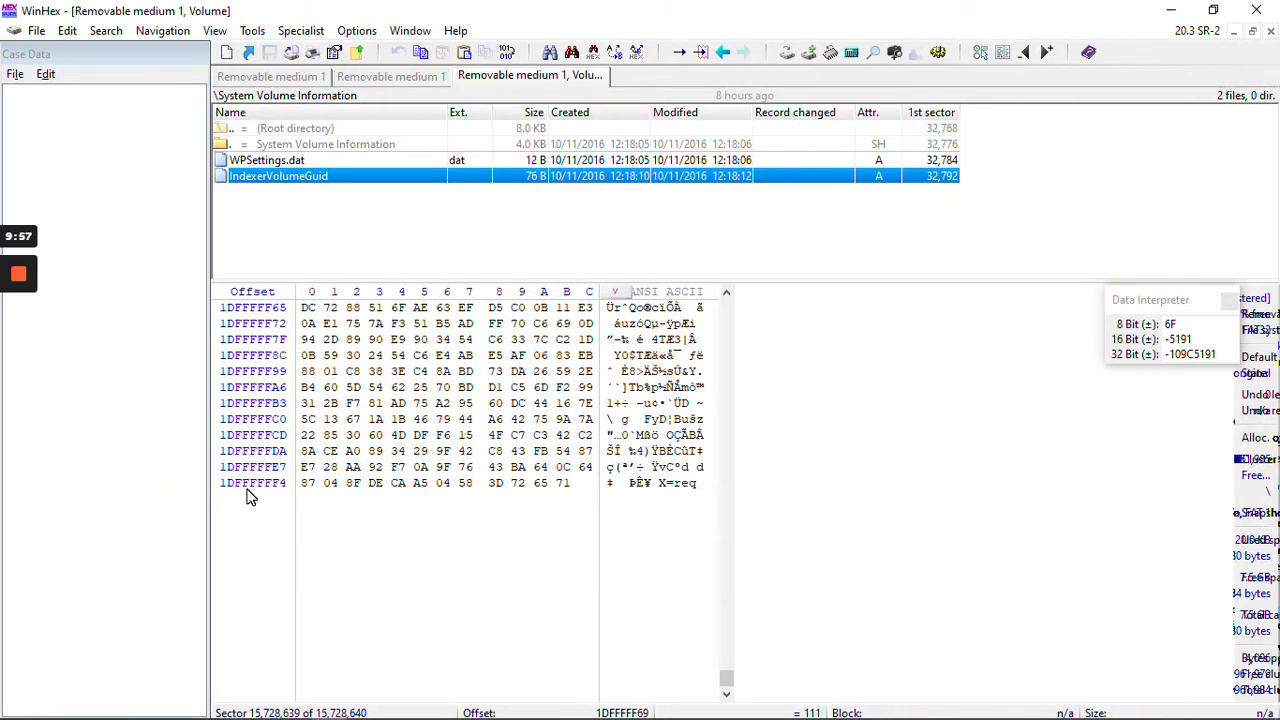
Jump to sector 119,522, mark a byte block and read bytes in the Data Interpreter, then return to IndexerVolumeGuid's data
left_click(396, 308)
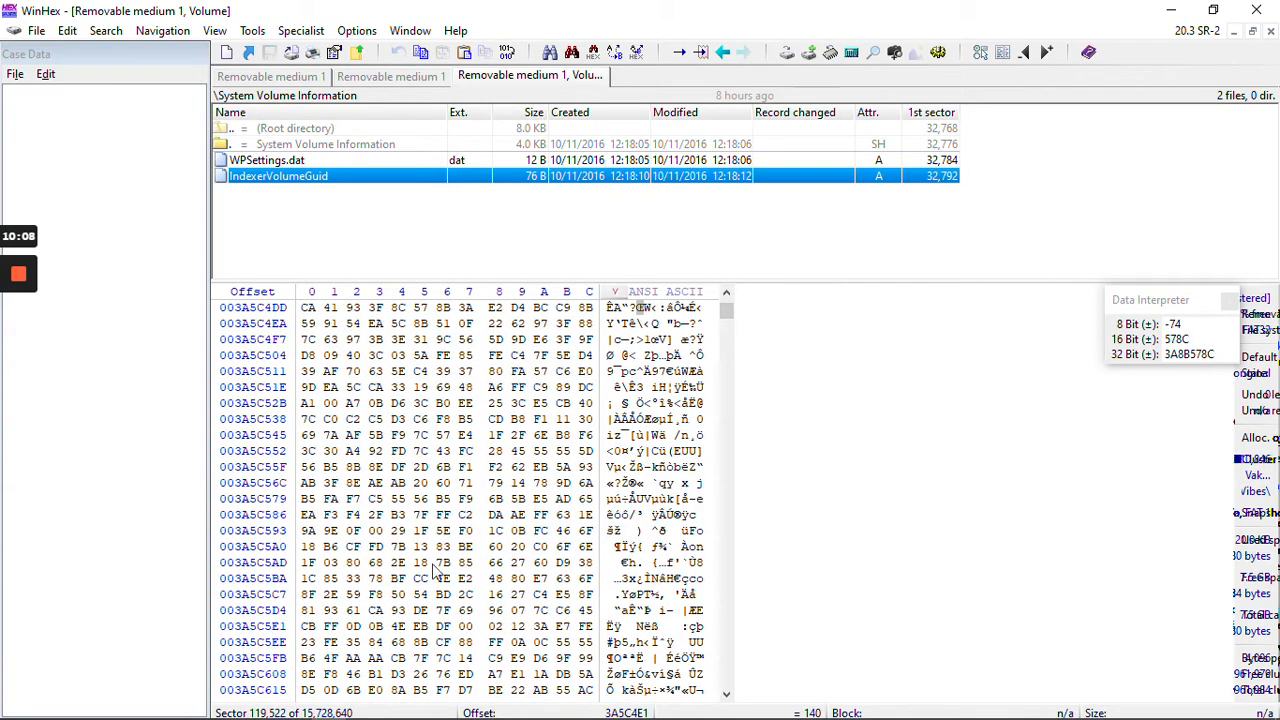
left_click(308, 356)
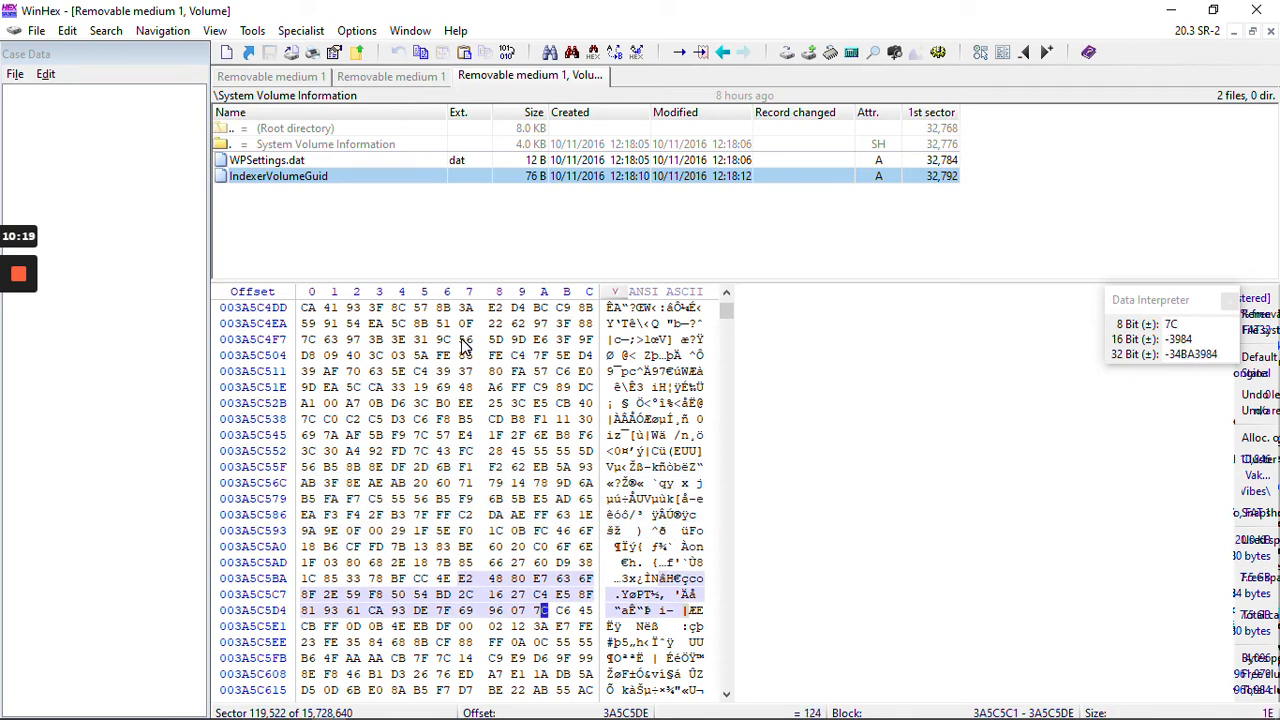
mouse_move(312, 374)
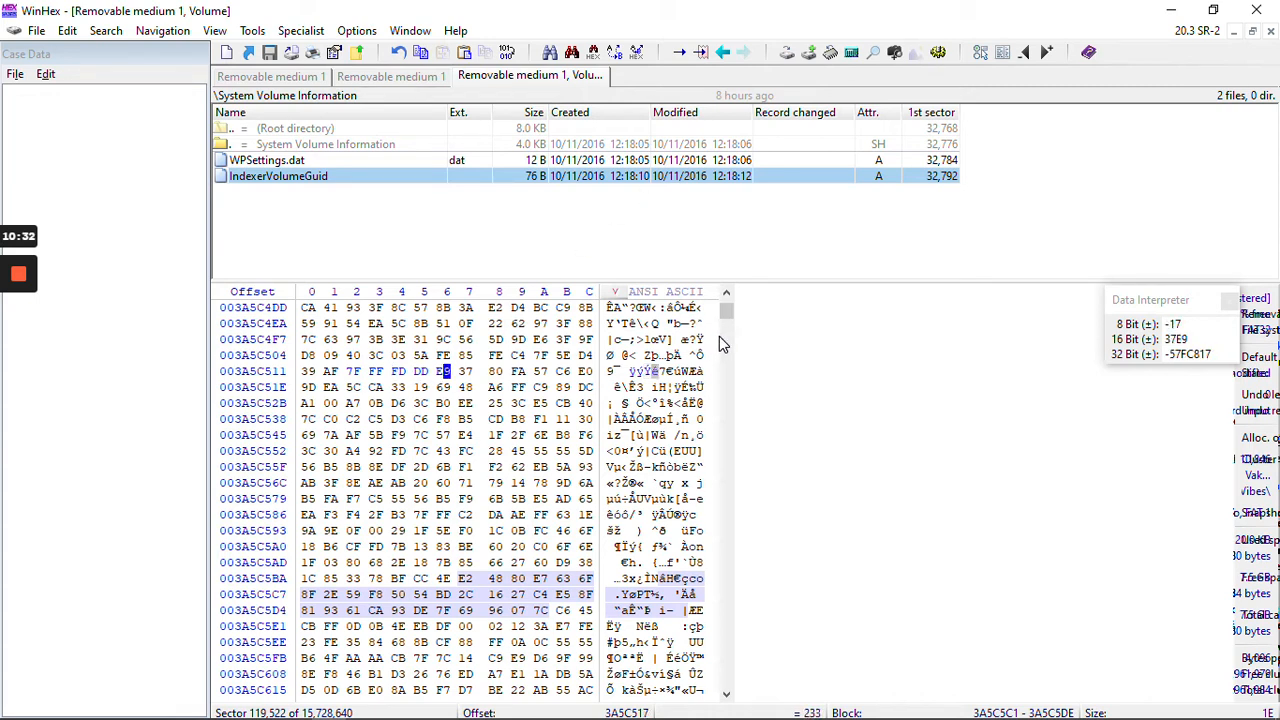
scroll("down", 3)
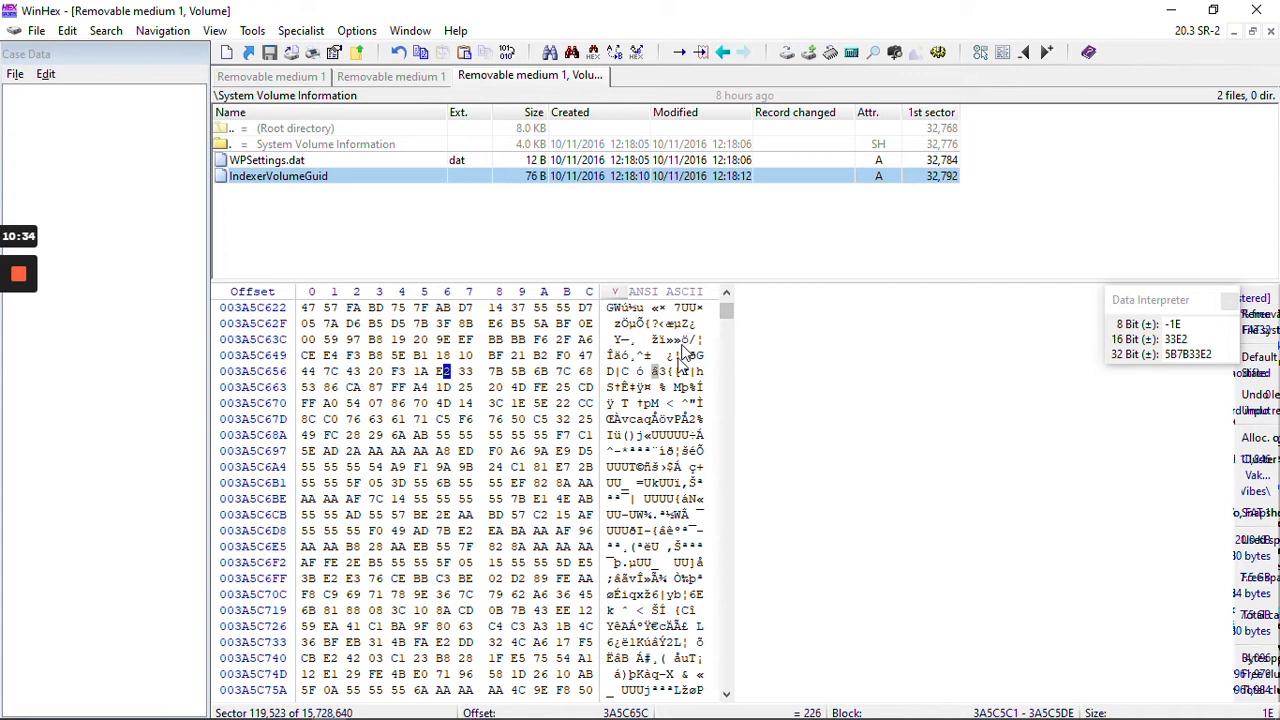
left_click(684, 388)
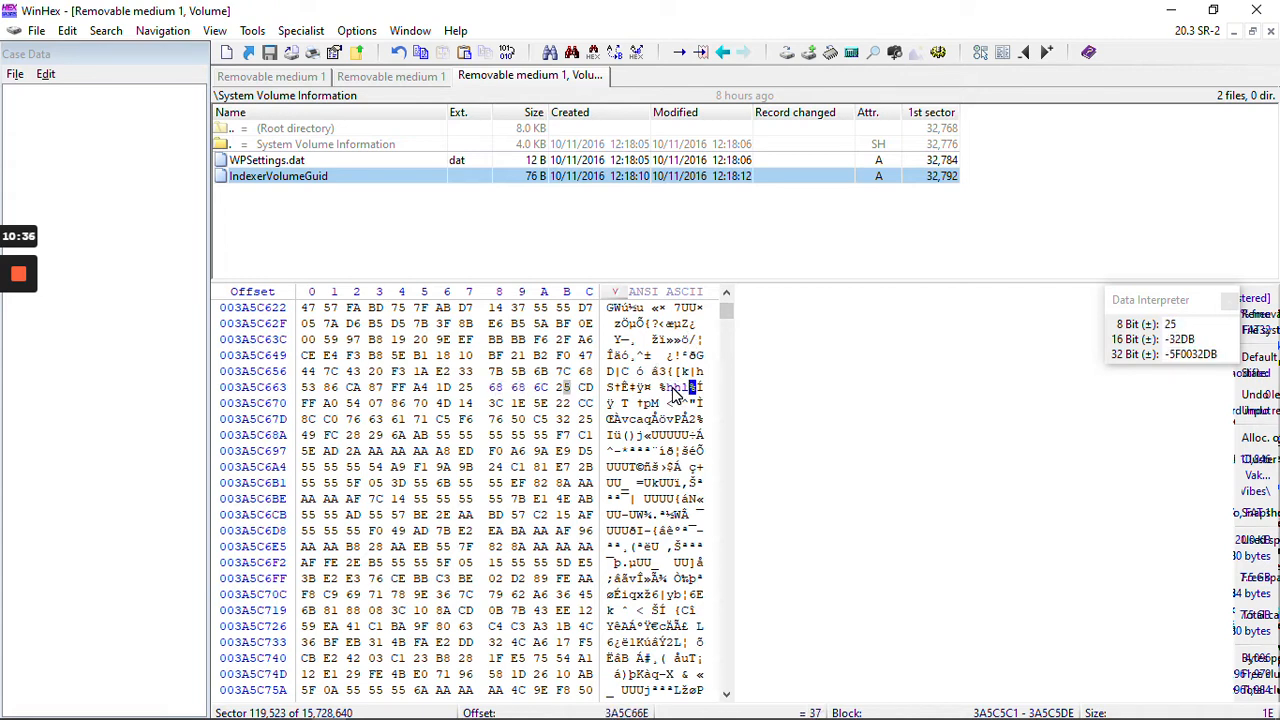
left_click(684, 388)
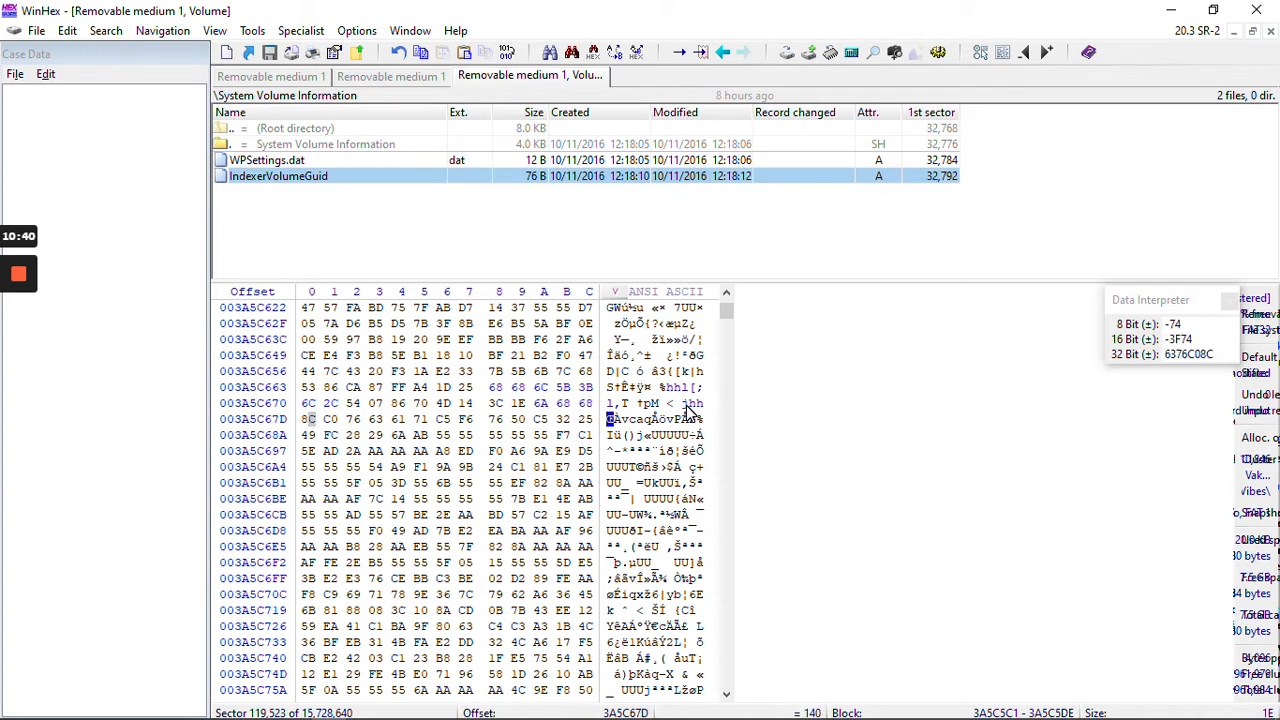
mouse_move(256, 404)
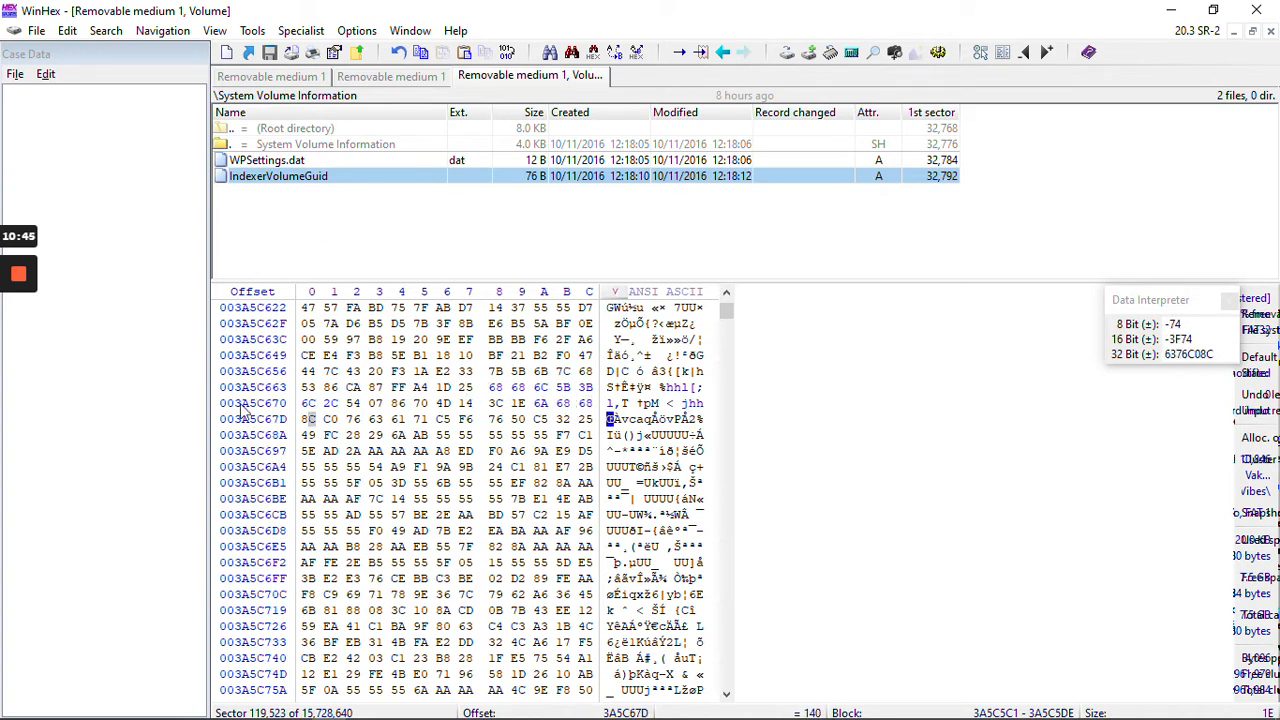
mouse_move(550, 392)
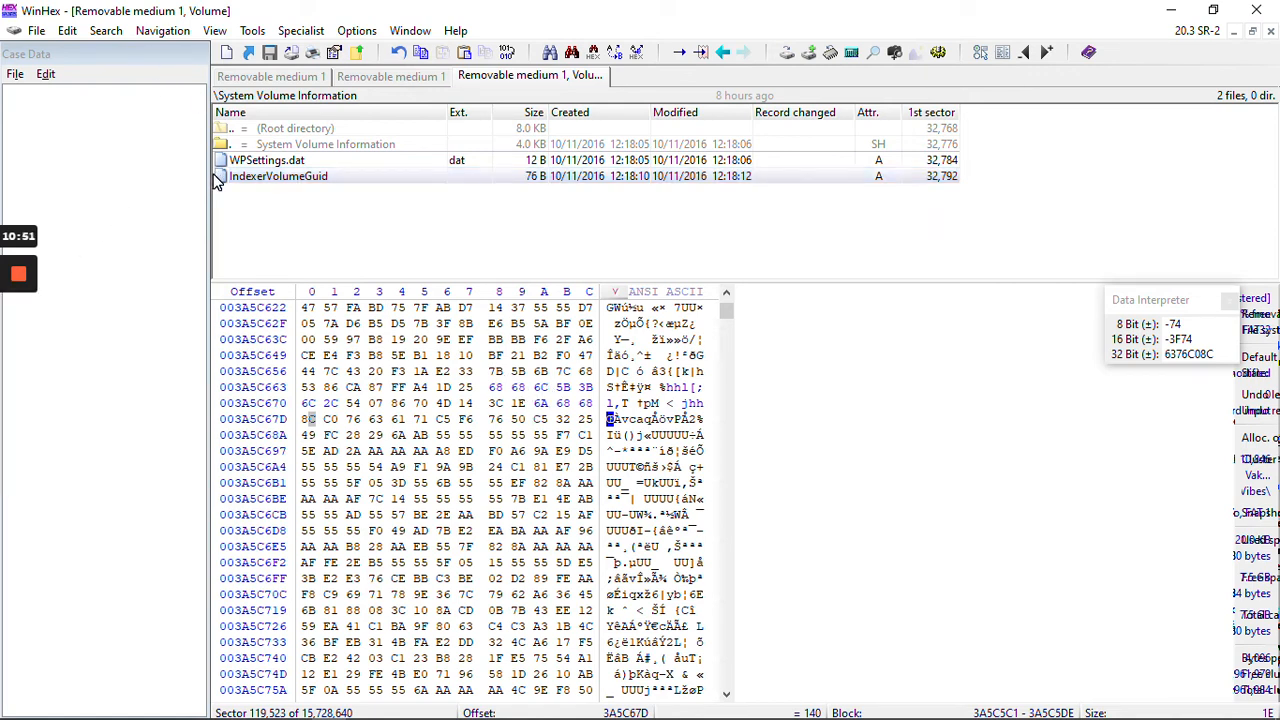
left_click(278, 176)
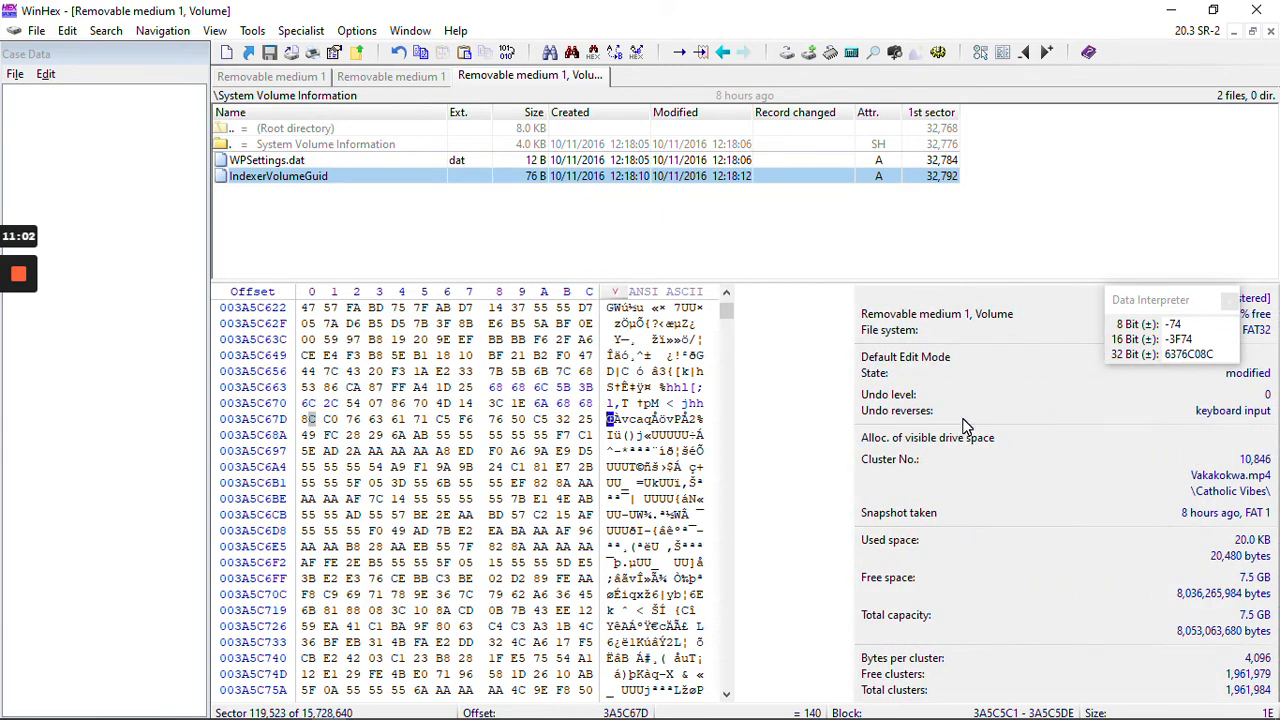
mouse_move(1128, 448)
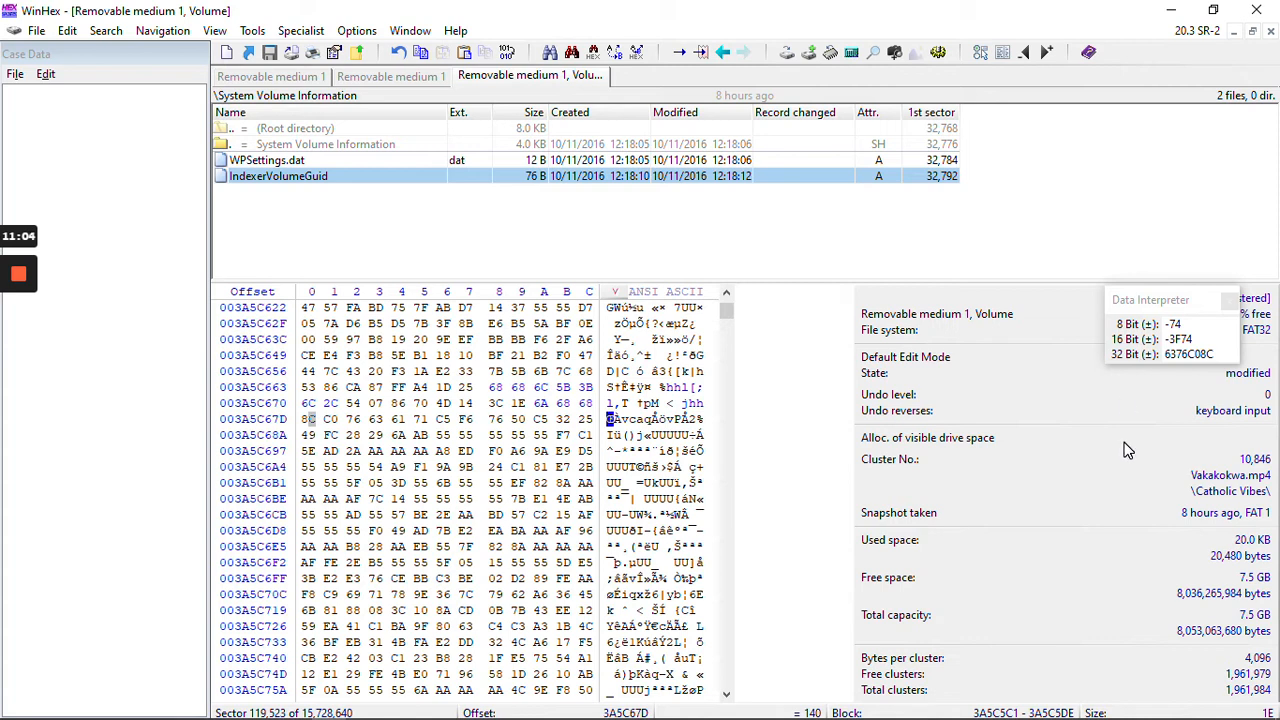
mouse_move(1240, 418)
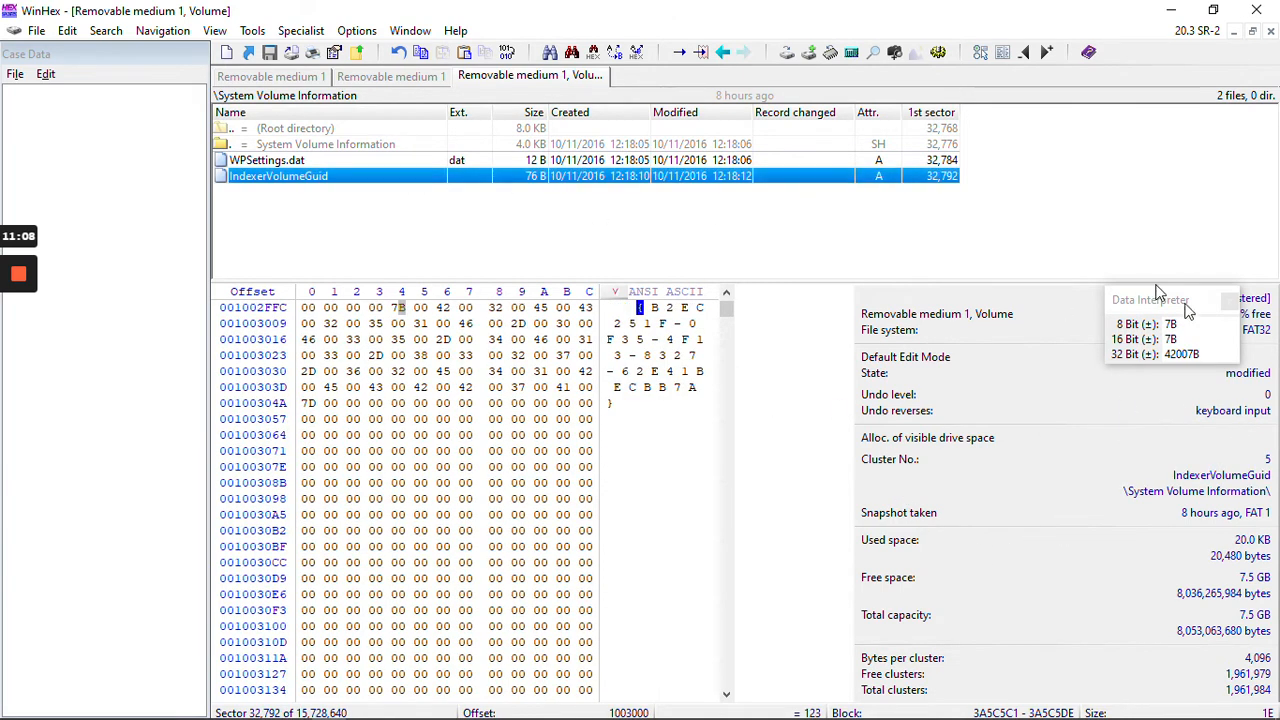
mouse_move(1268, 500)
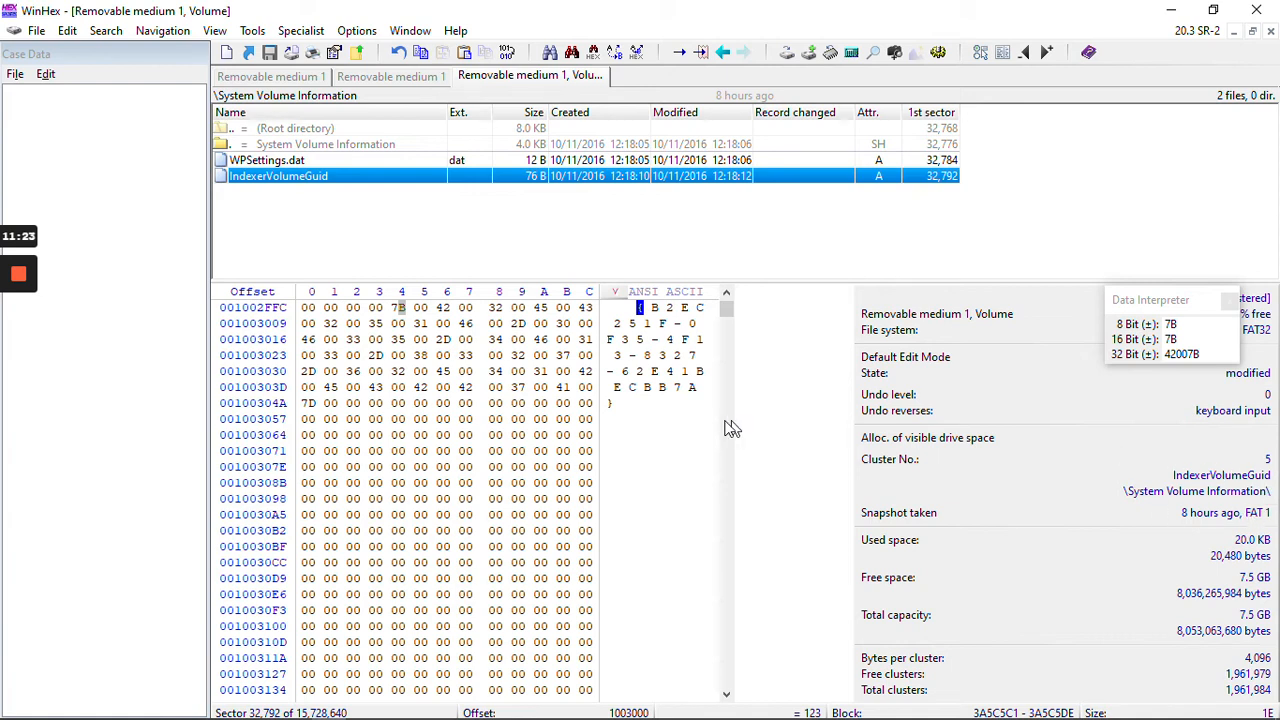
mouse_move(470, 284)
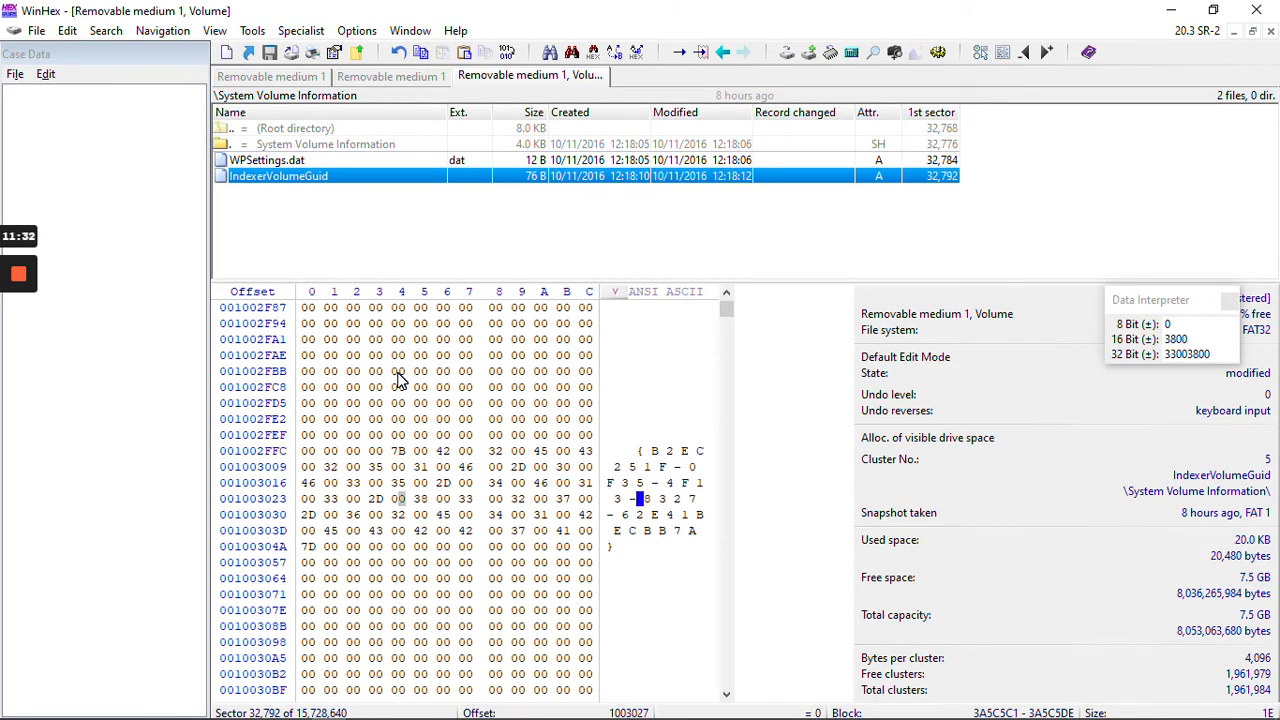
Move the hex view back to sector 0 showing the FAT32 boot sector with its MSDOS5.0 signature
scroll("down", 3)
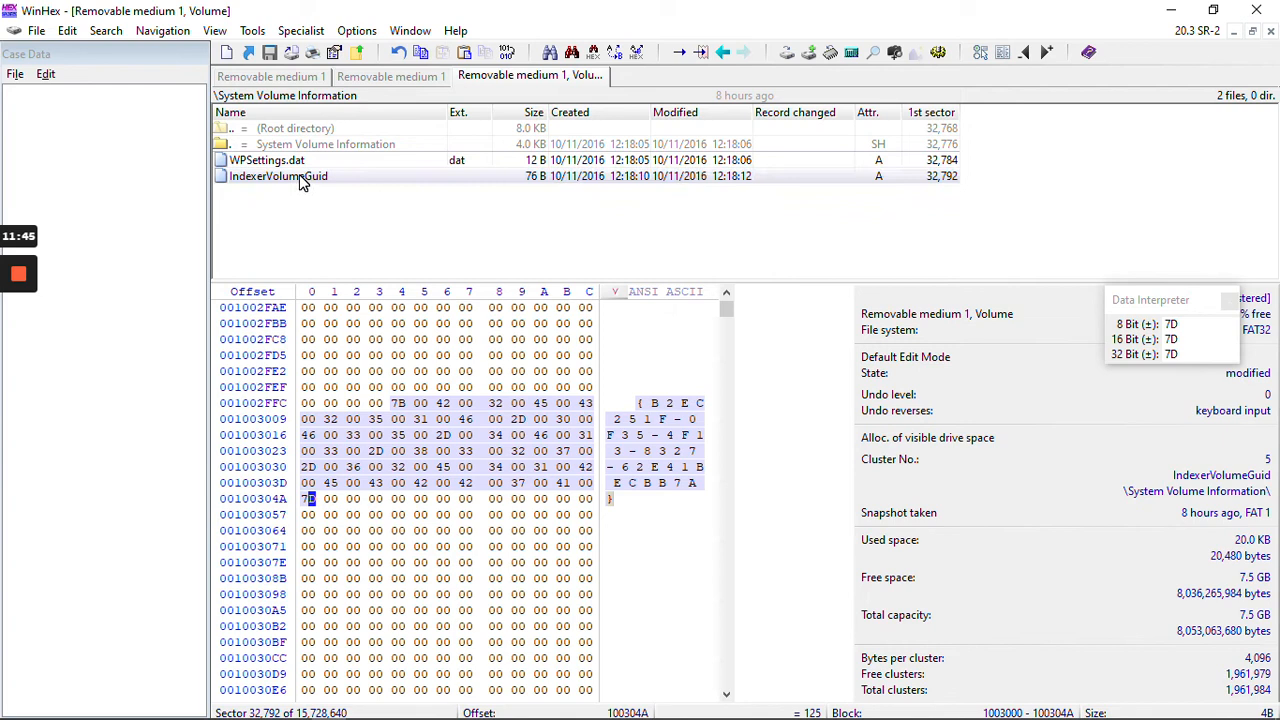
left_click(278, 176)
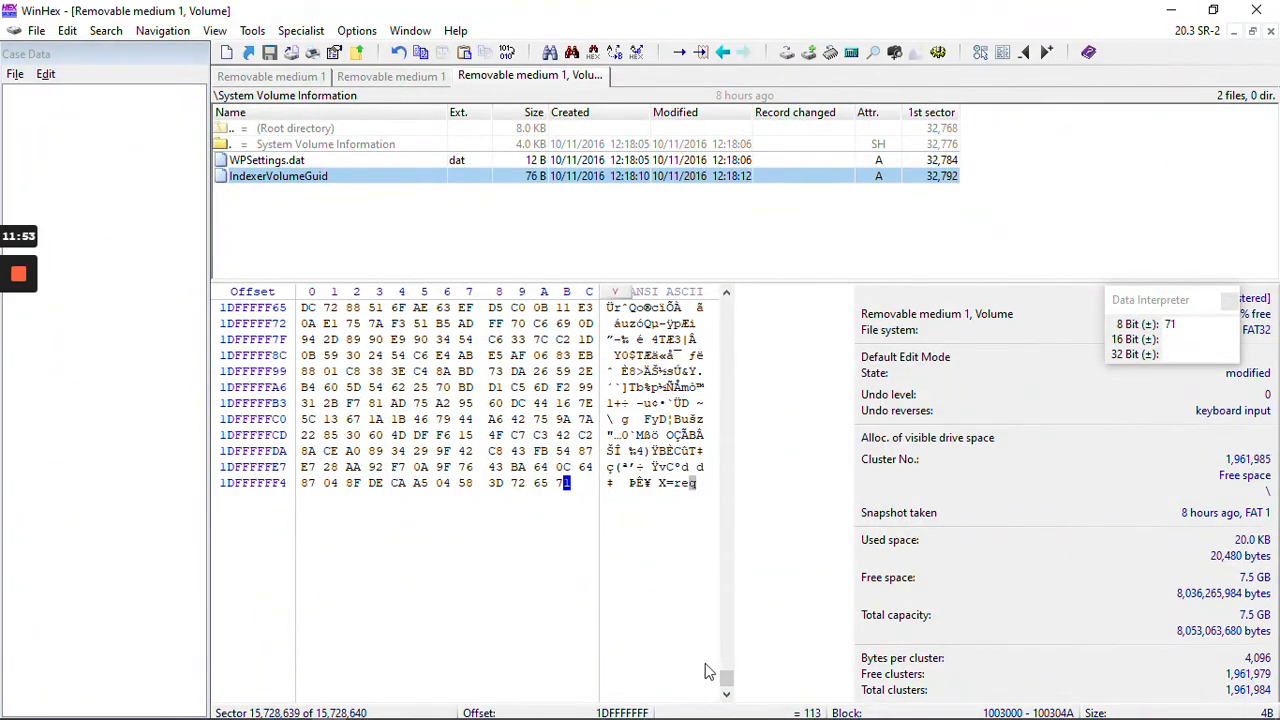
scroll("down", 3)
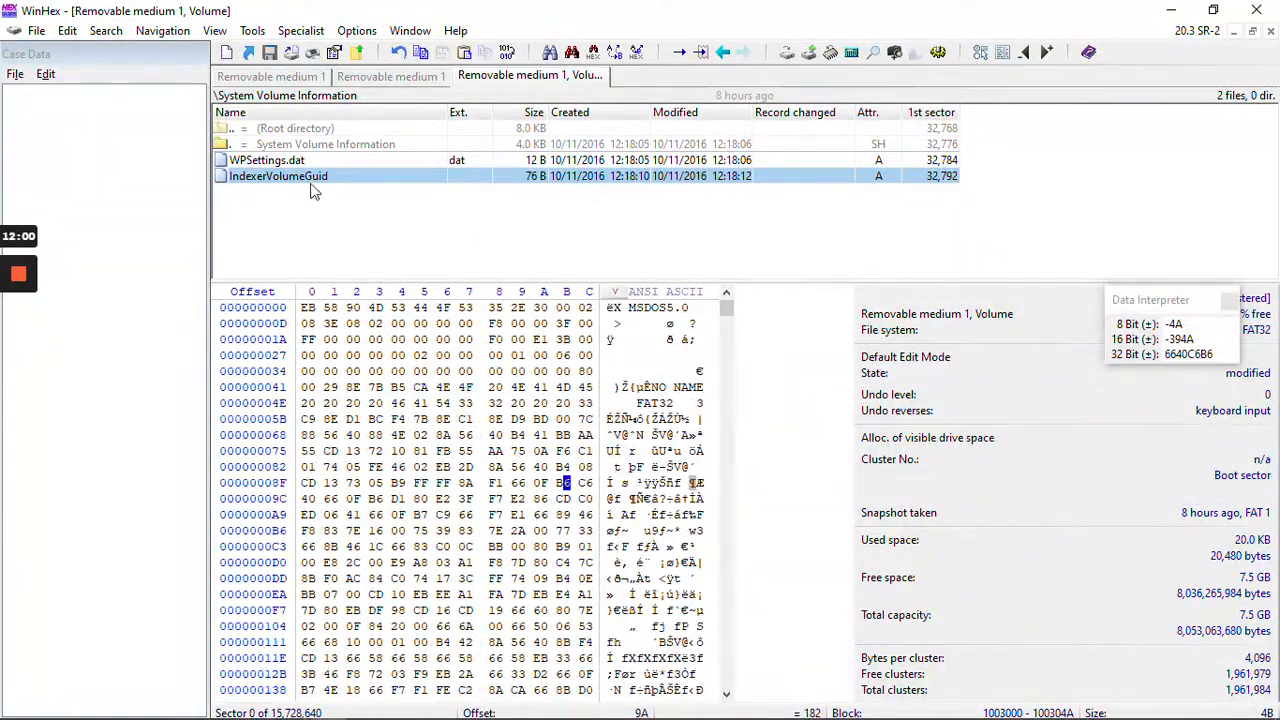
Check a boot-sector byte's values, then jump to WPSettings.dat's data at sector 32,784 (cluster 4)
left_click(278, 176)
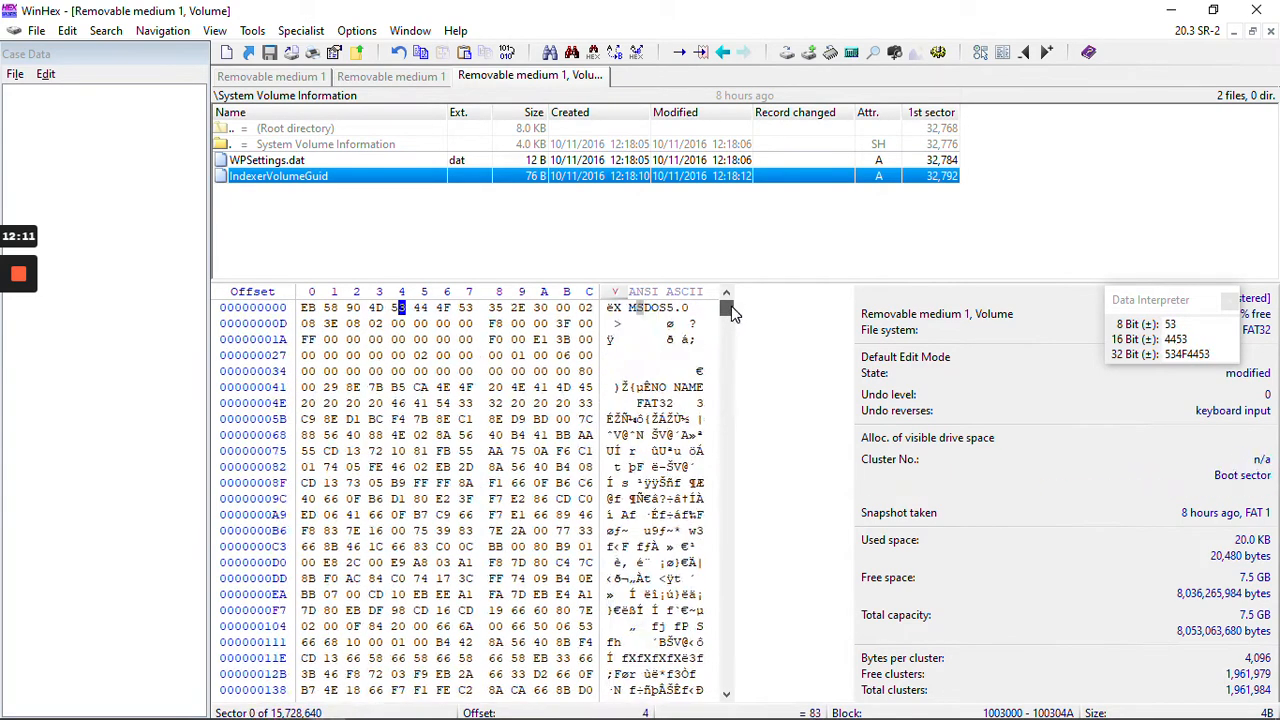
left_click(268, 160)
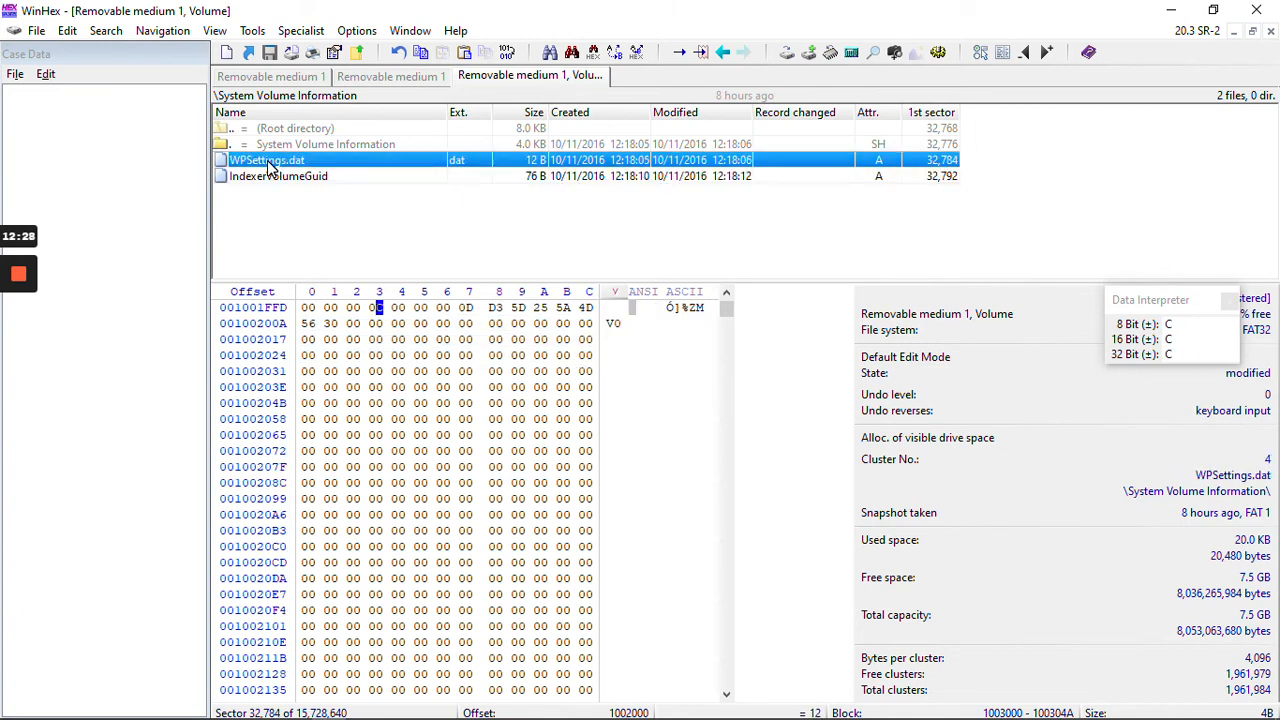
Show IndexerVolumeGuid's sector and read bytes around it in the Data Interpreter, ending on 78000000 as a 32-bit value
left_click(278, 176)
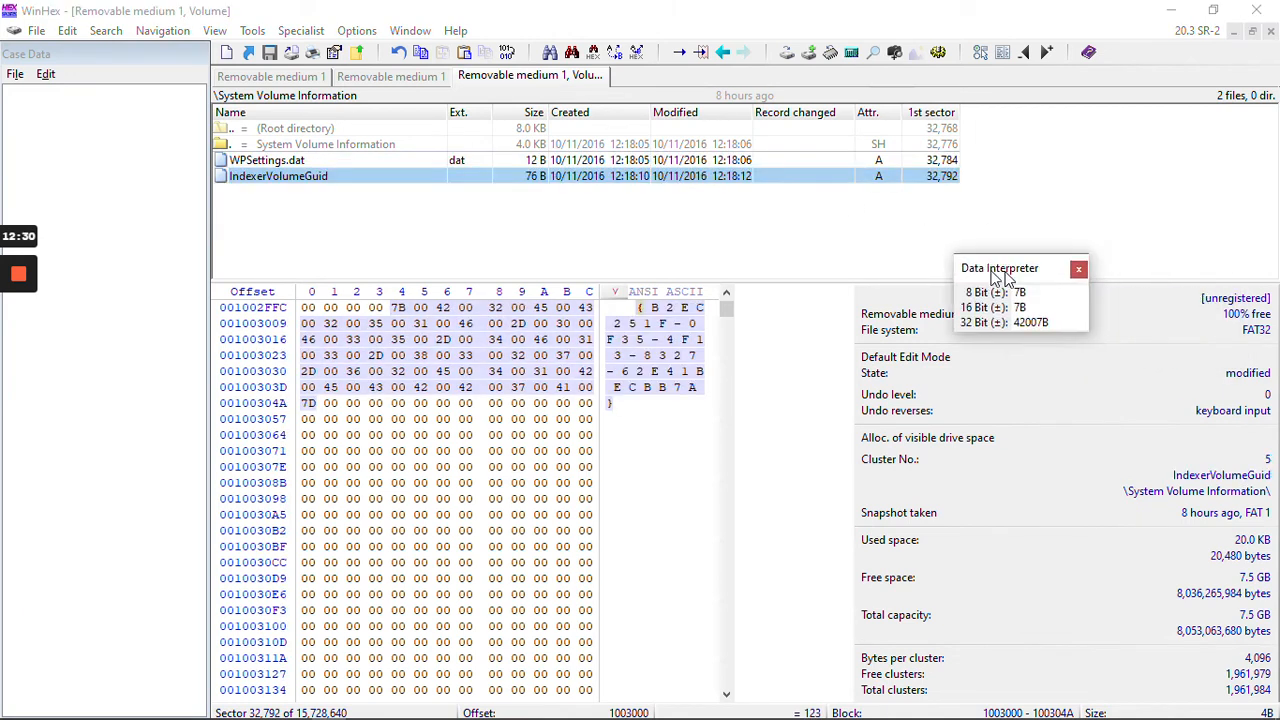
left_click_drag(1000, 268, 764, 216)
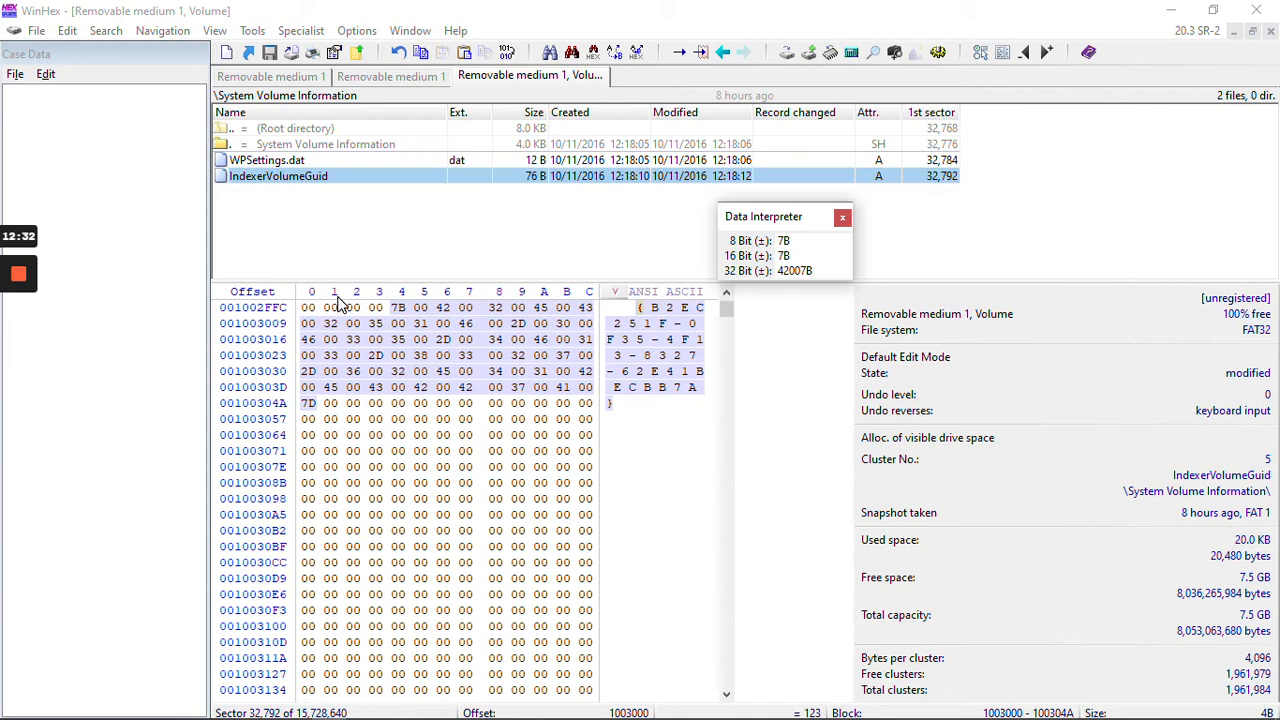
left_click(500, 450)
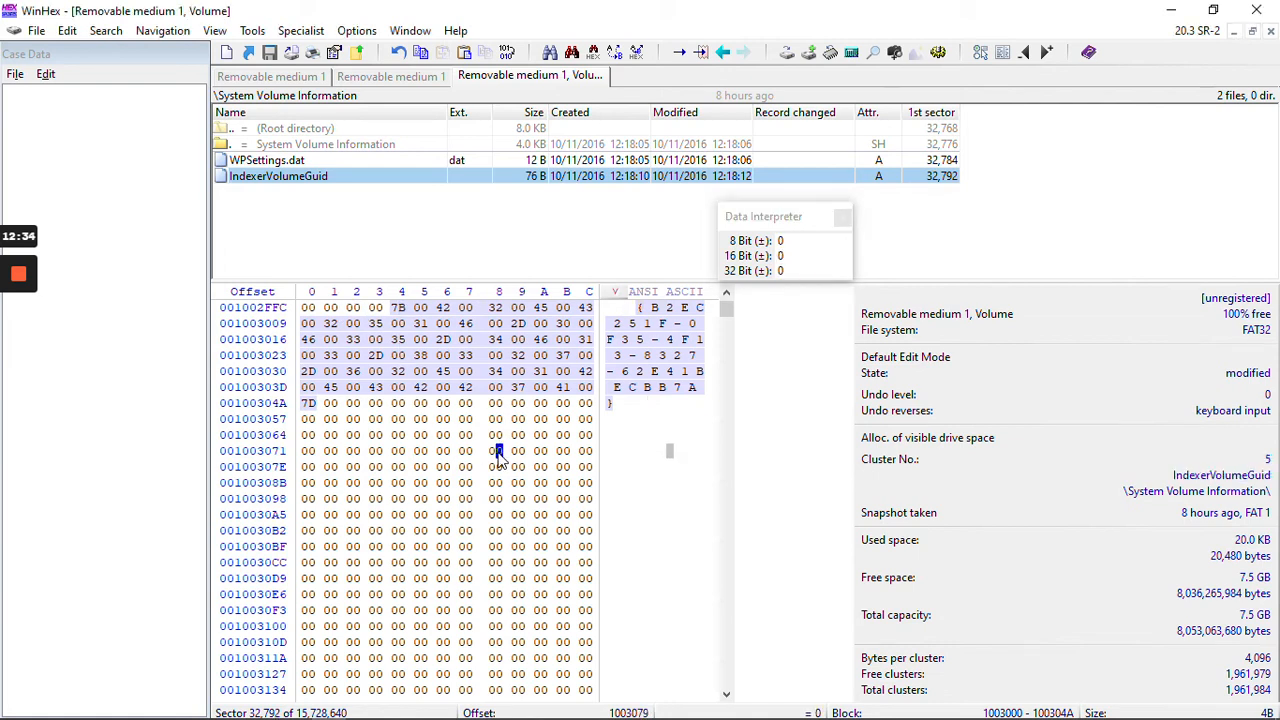
mouse_move(364, 428)
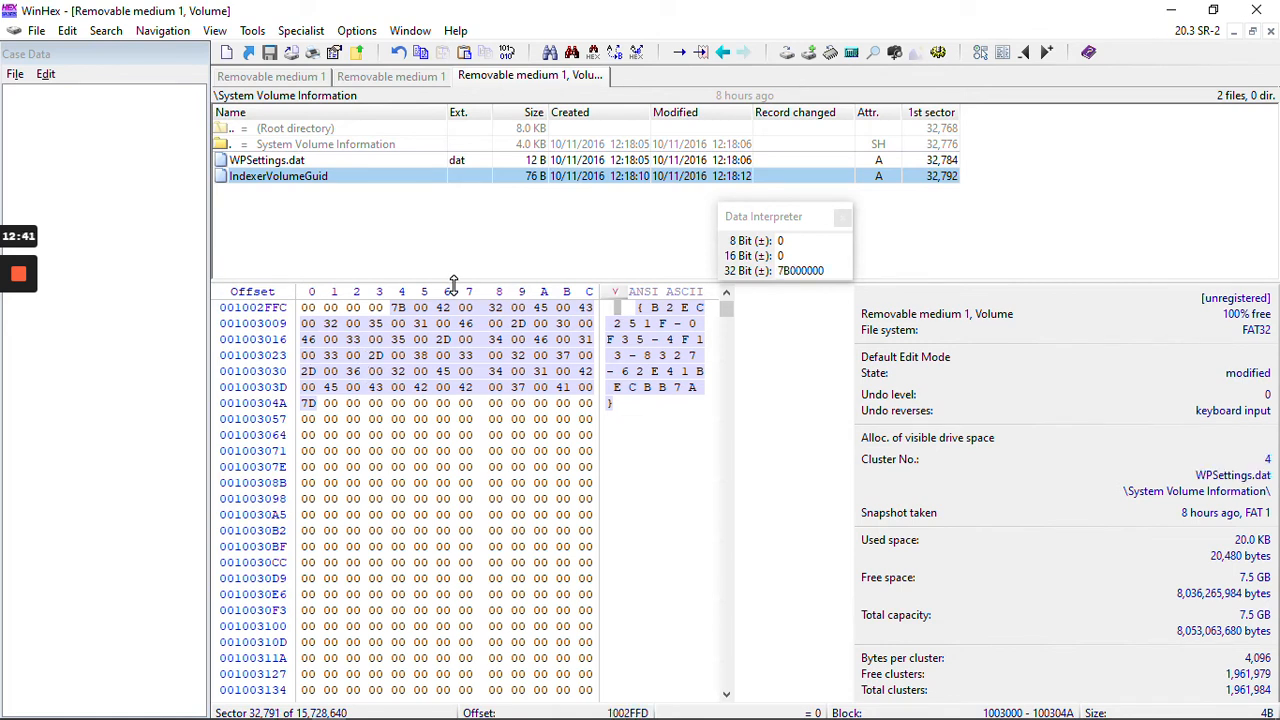
left_click(328, 308)
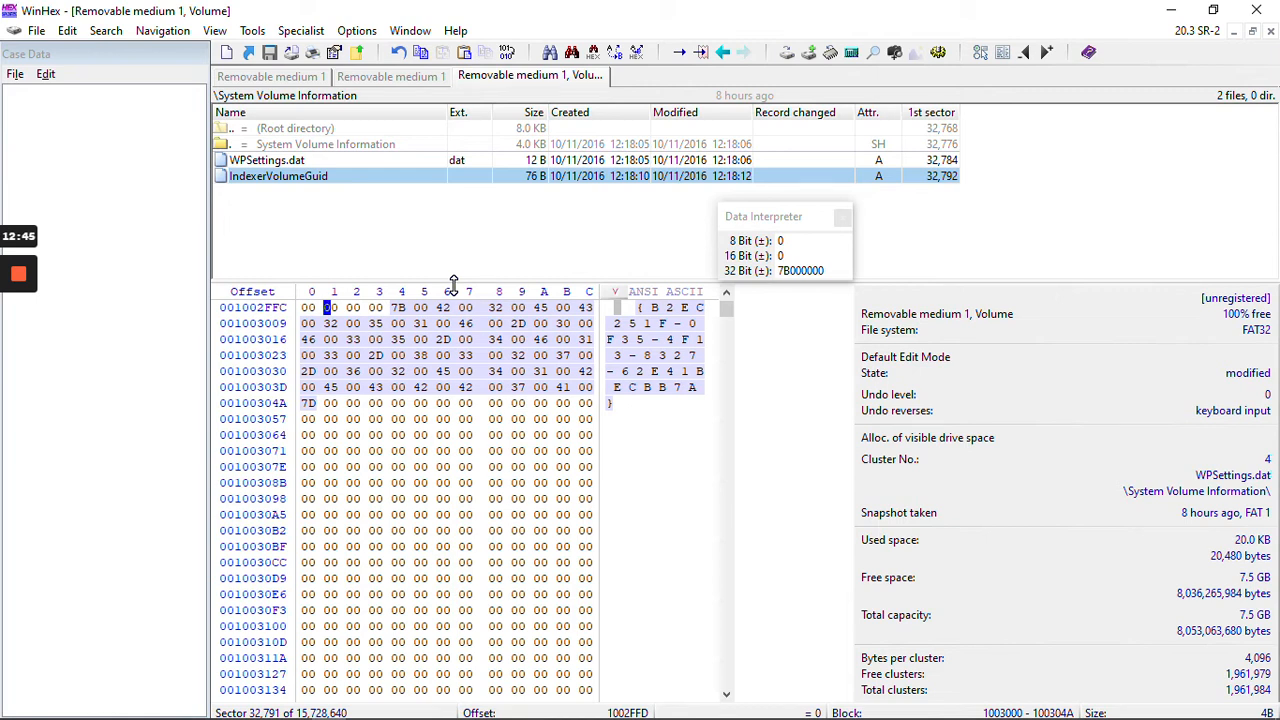
mouse_move(428, 256)
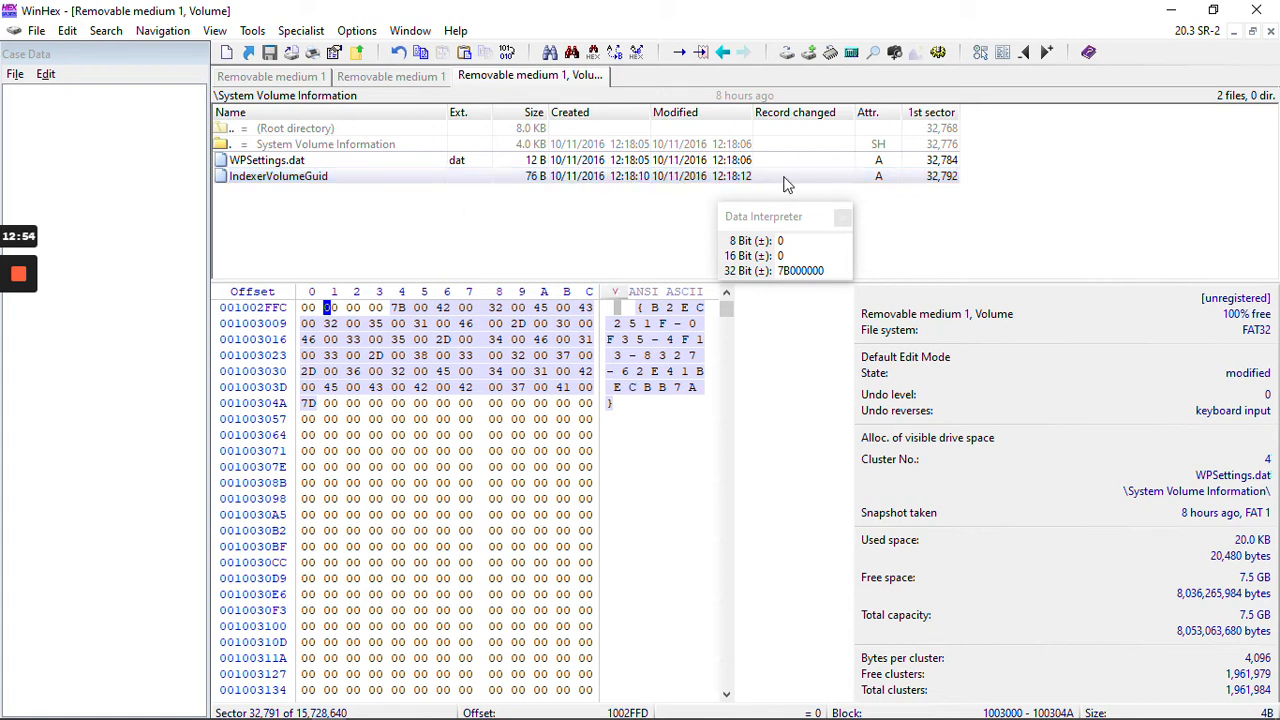
left_click(278, 176)
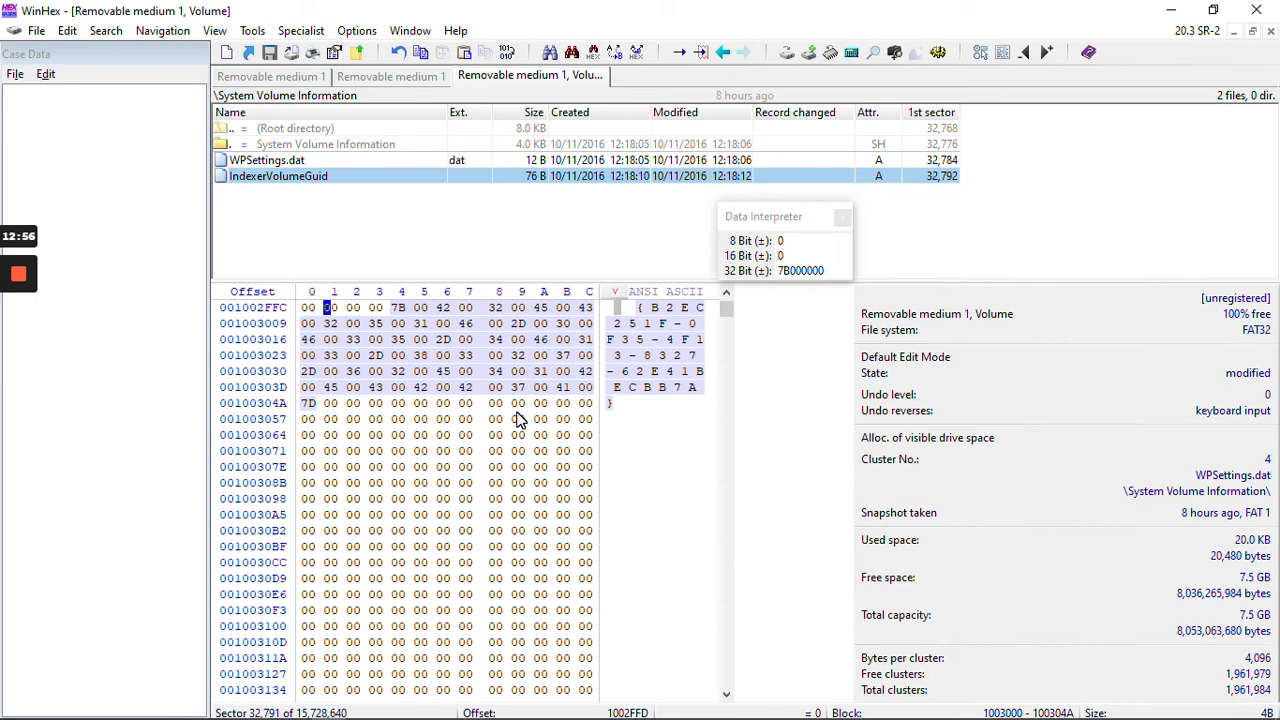
mouse_move(516, 408)
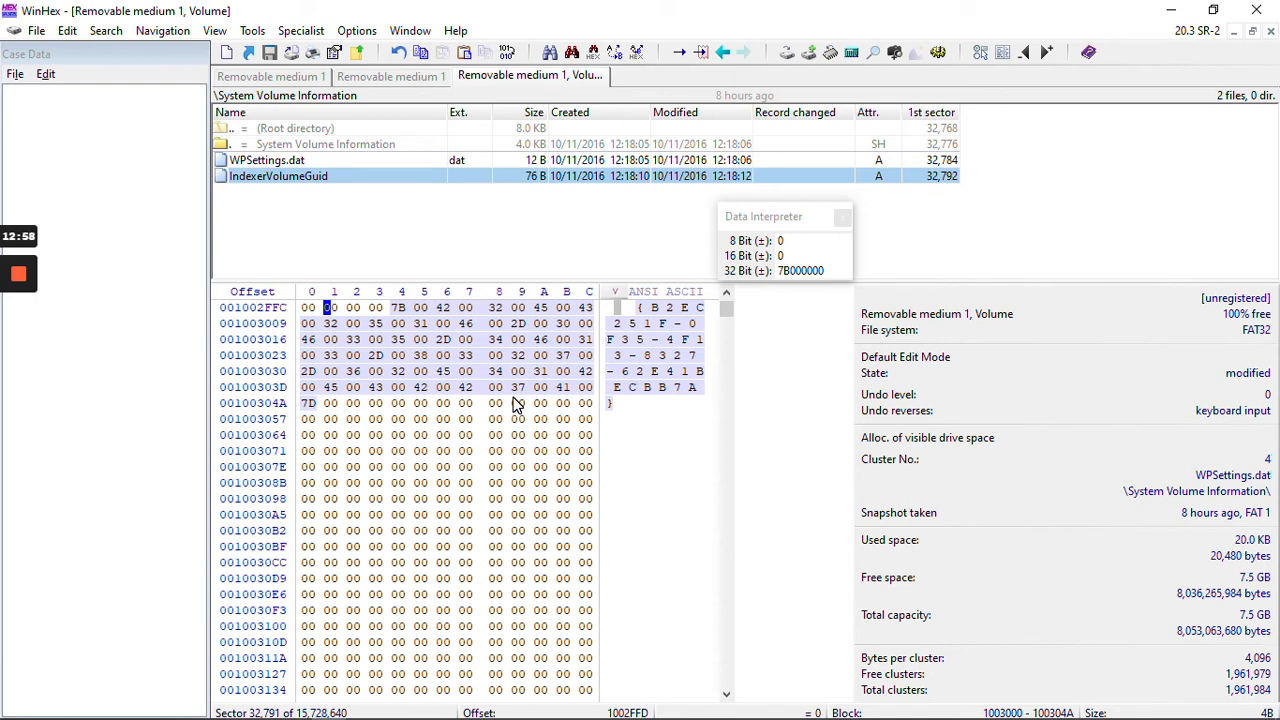
mouse_move(790, 208)
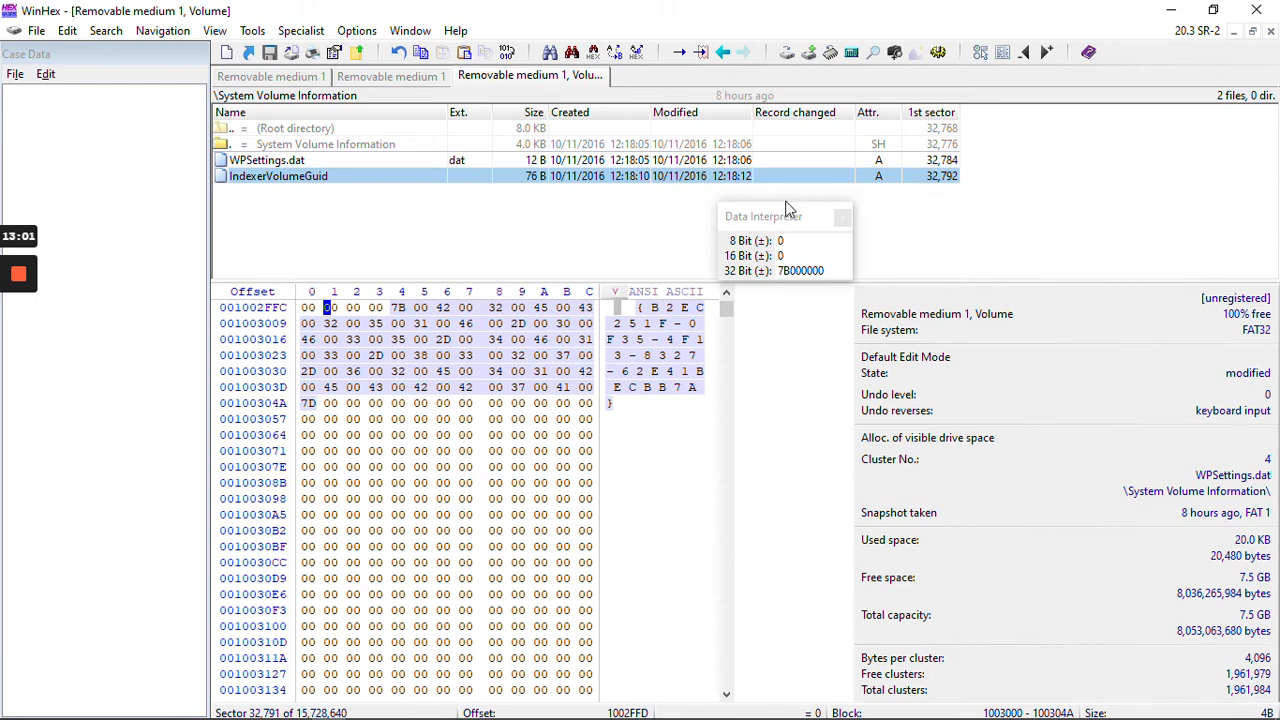
left_click_drag(764, 216, 554, 200)
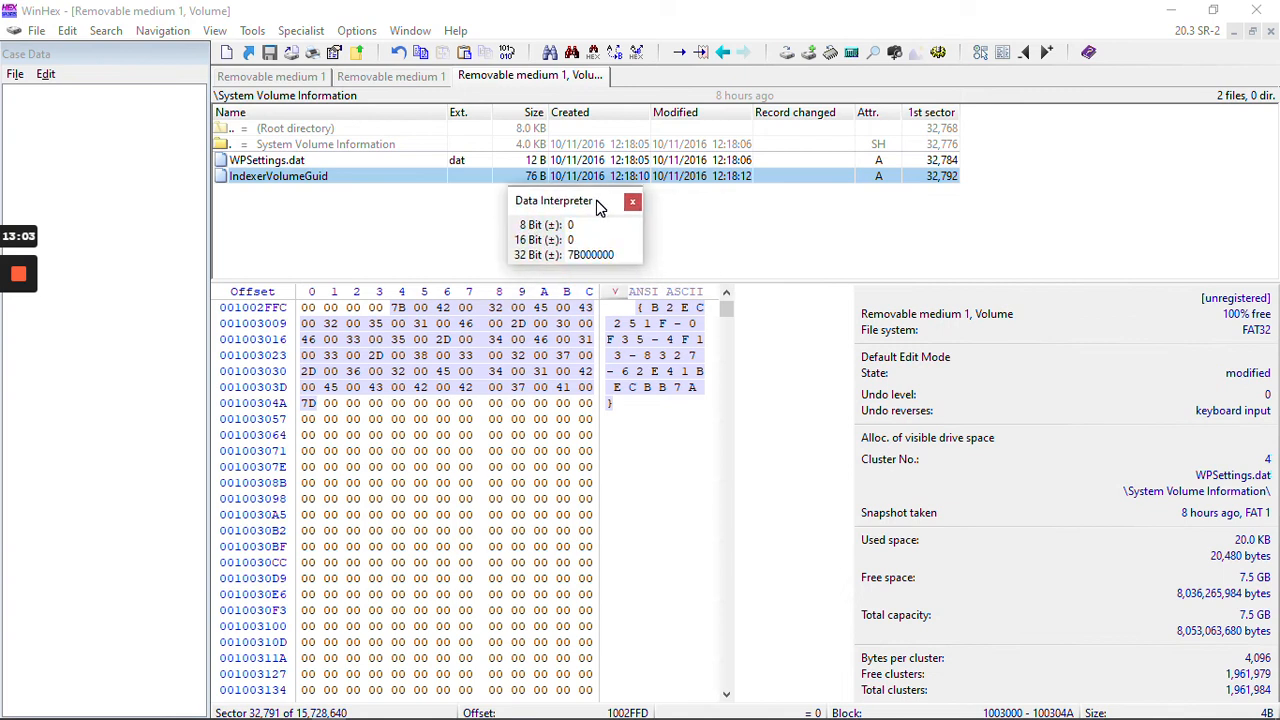
mouse_move(604, 190)
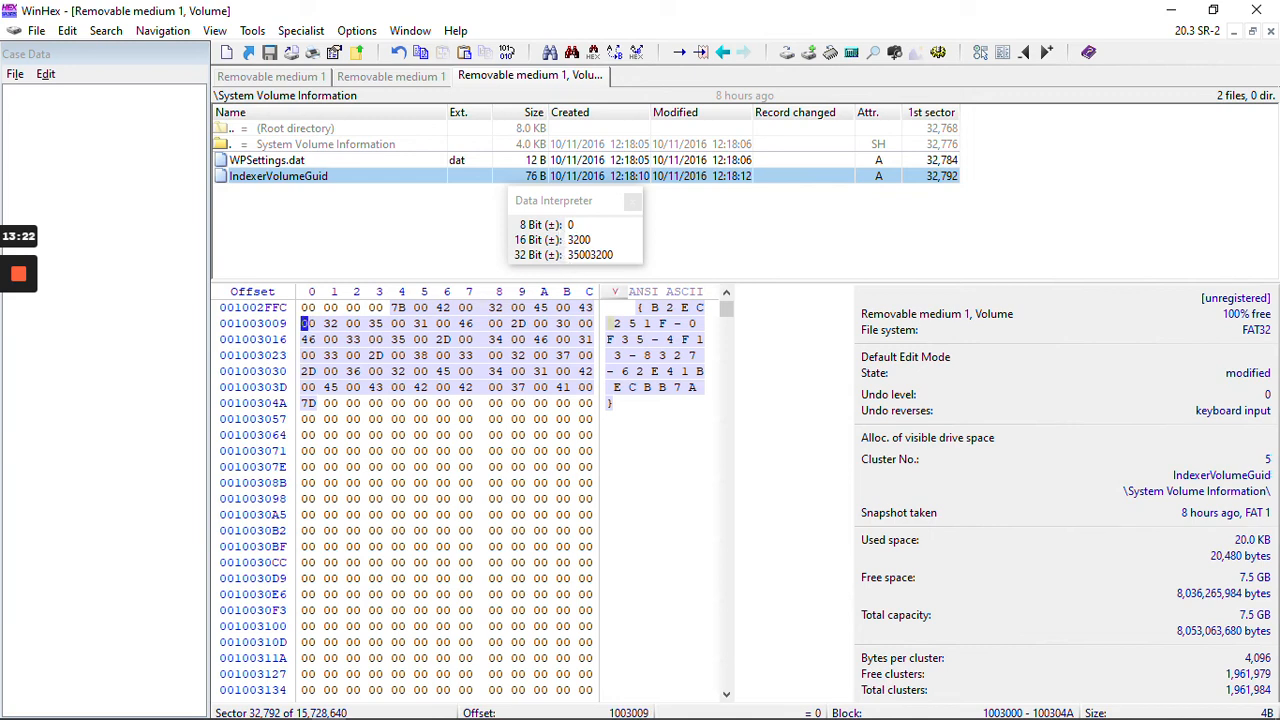
Read a byte inside the GUID text at sector 32,792 in the Data Interpreter, showing 32003600 as a 32-bit value
left_click(330, 324)
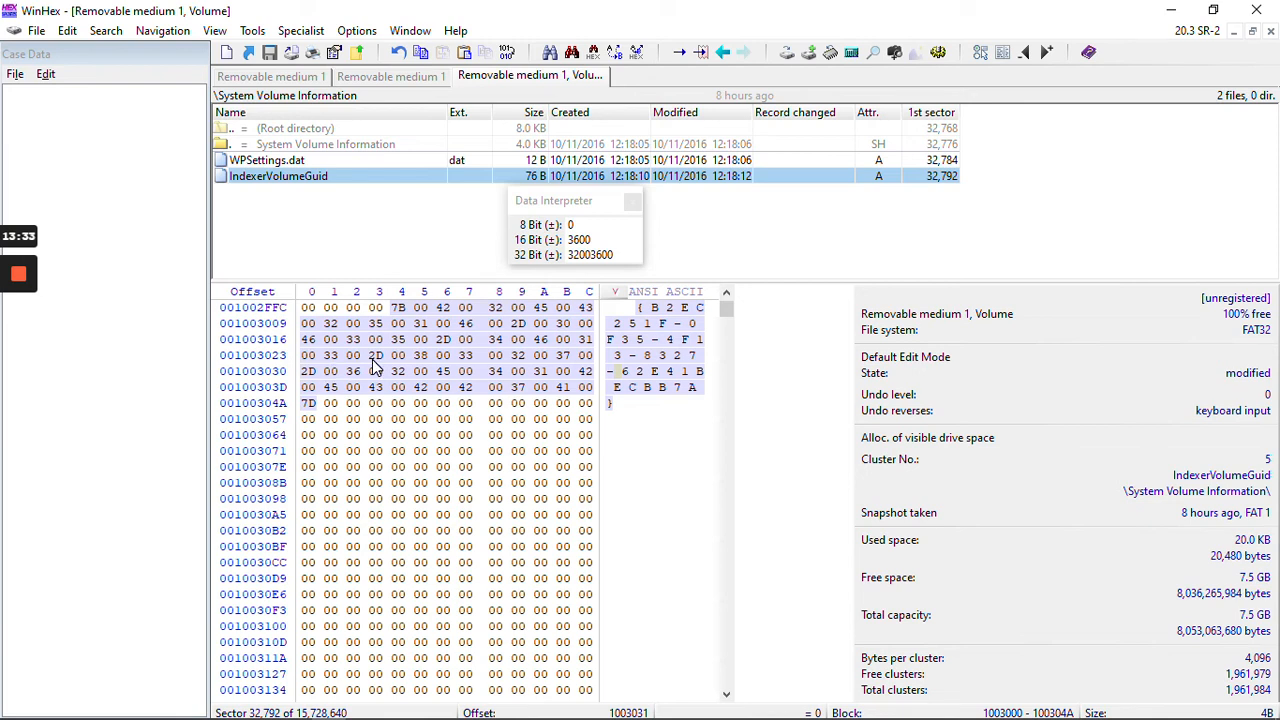
left_click_drag(556, 200, 780, 168)
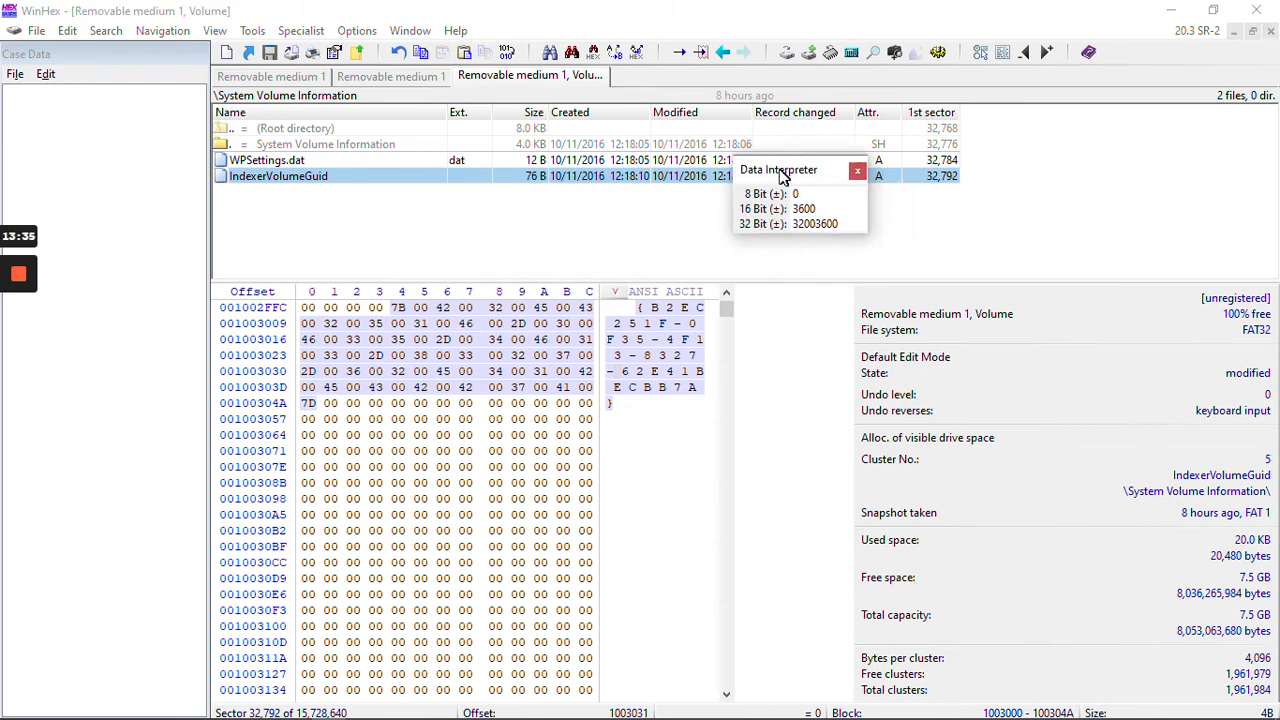
left_click_drag(778, 168, 756, 242)
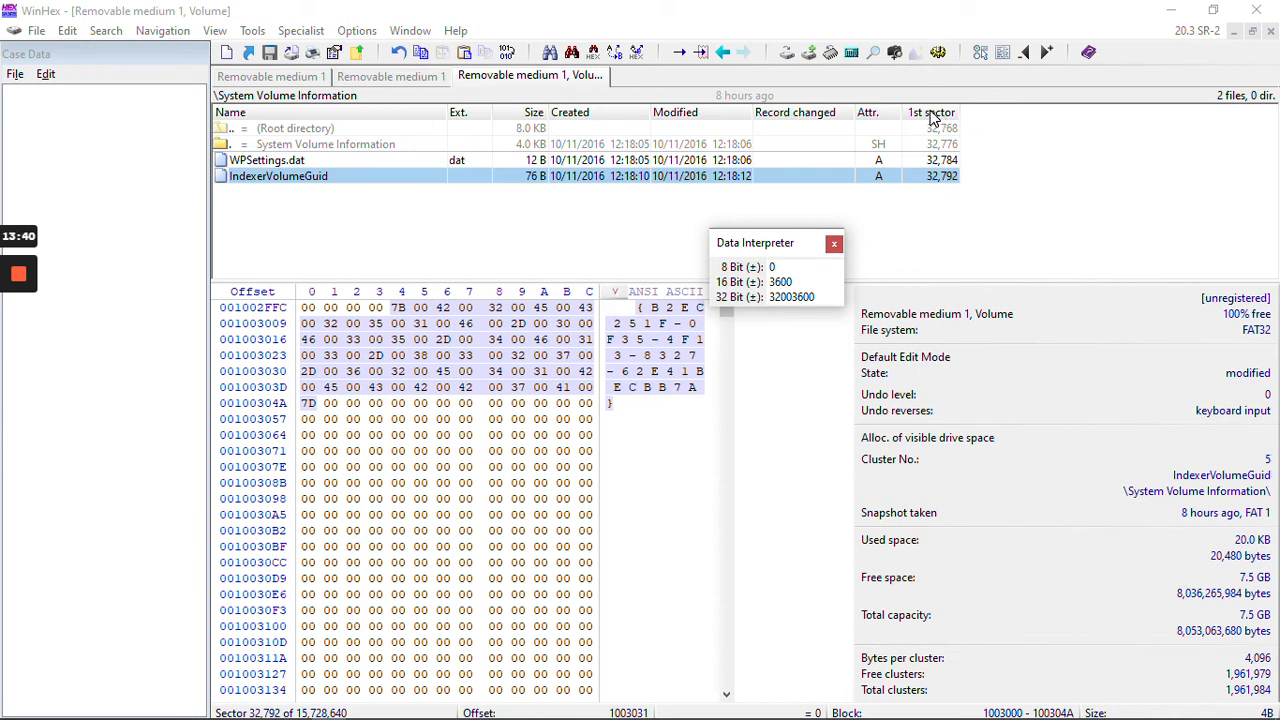
mouse_move(1184, 412)
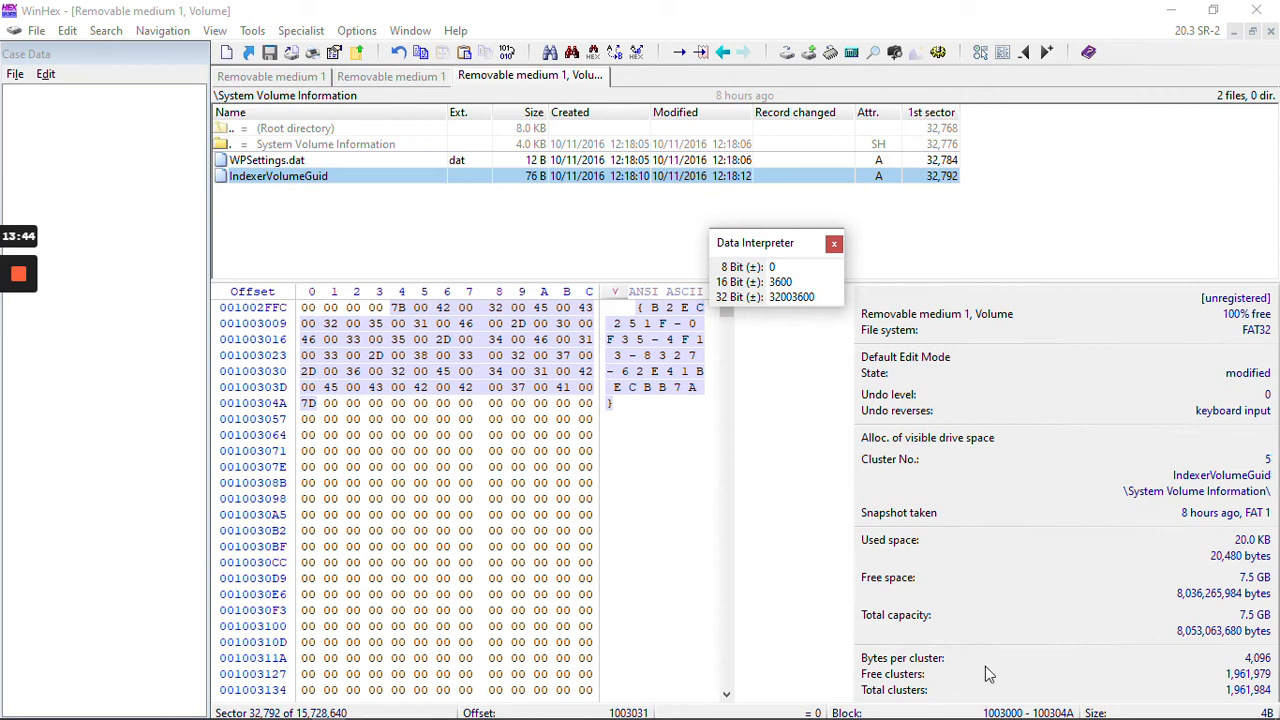
mouse_move(984, 520)
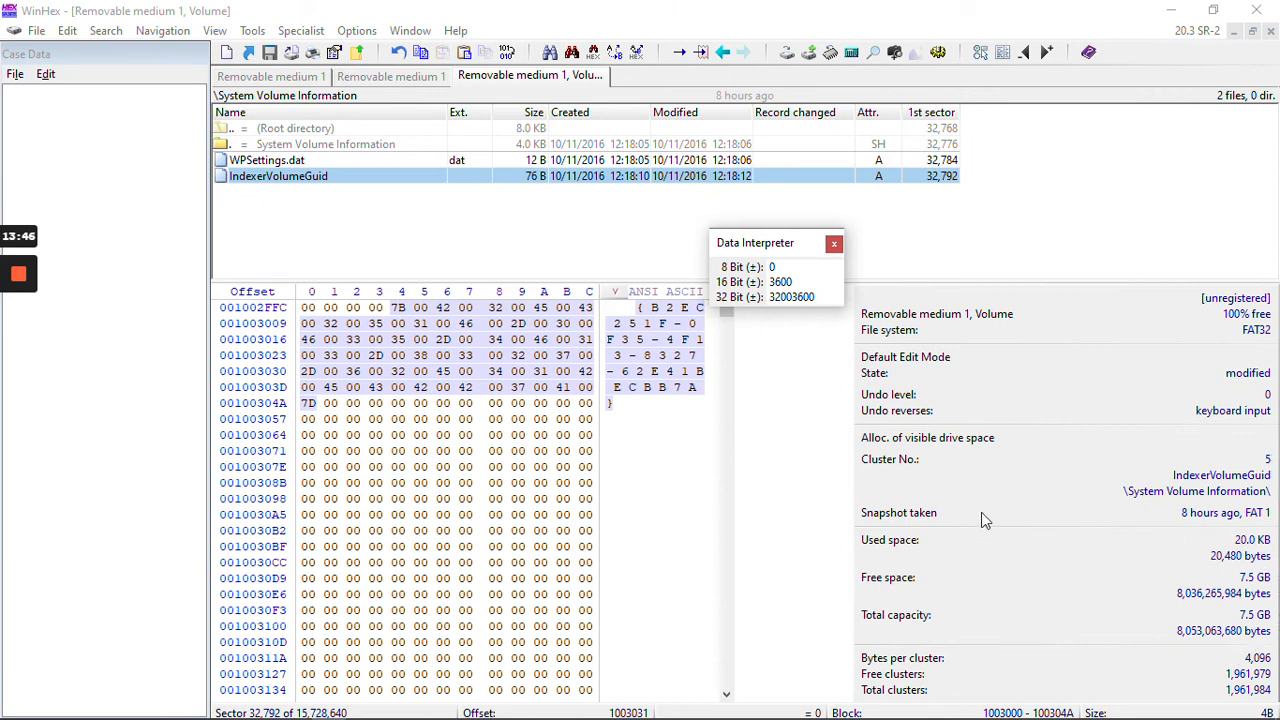
mouse_move(916, 588)
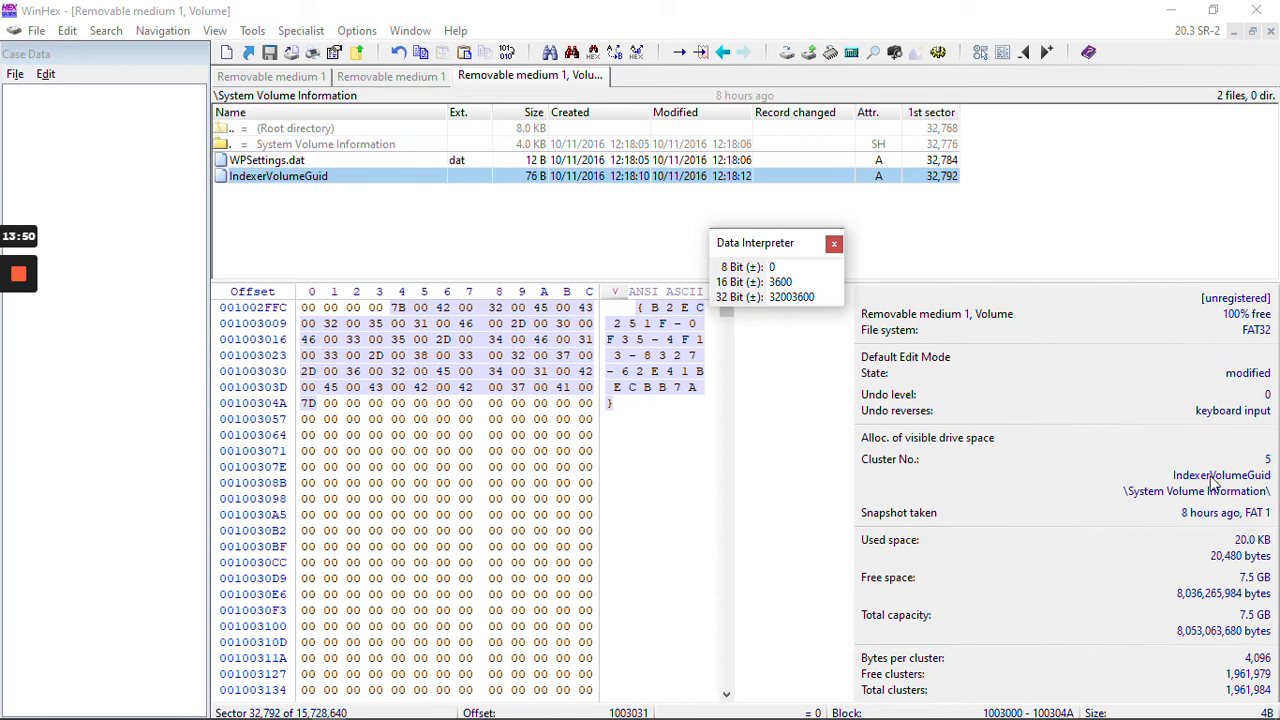
mouse_move(1244, 584)
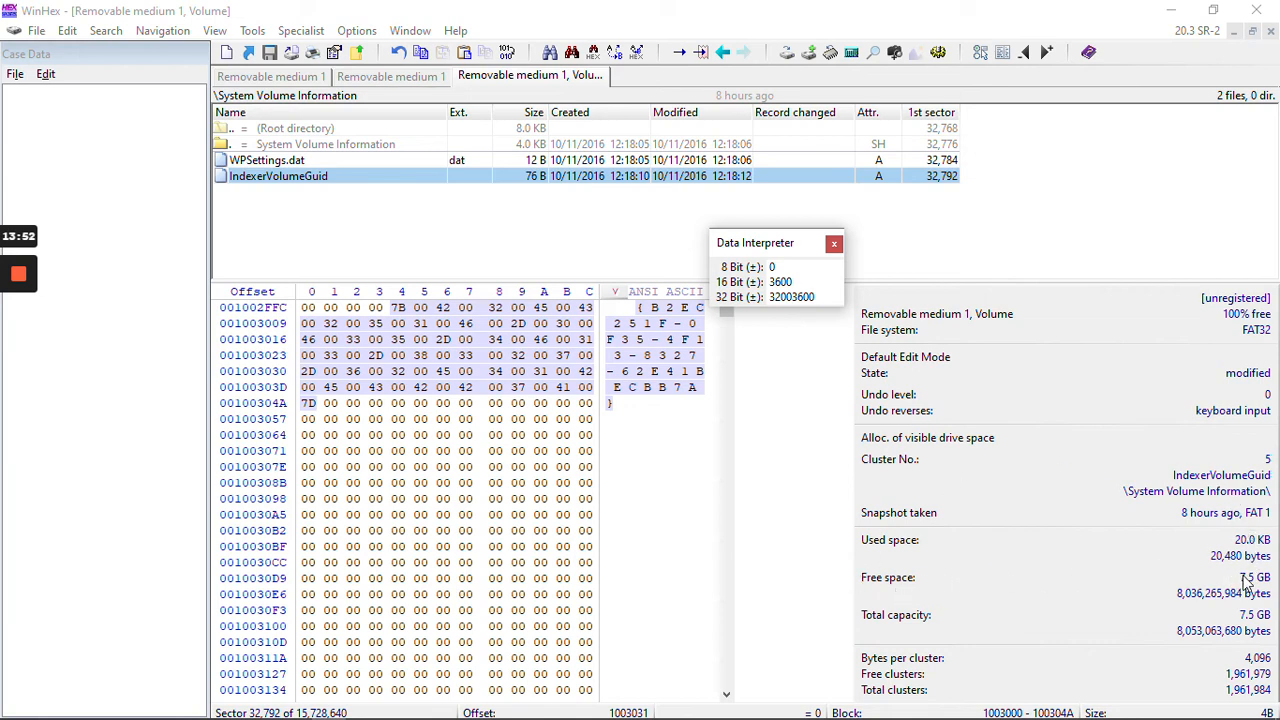
mouse_move(872, 592)
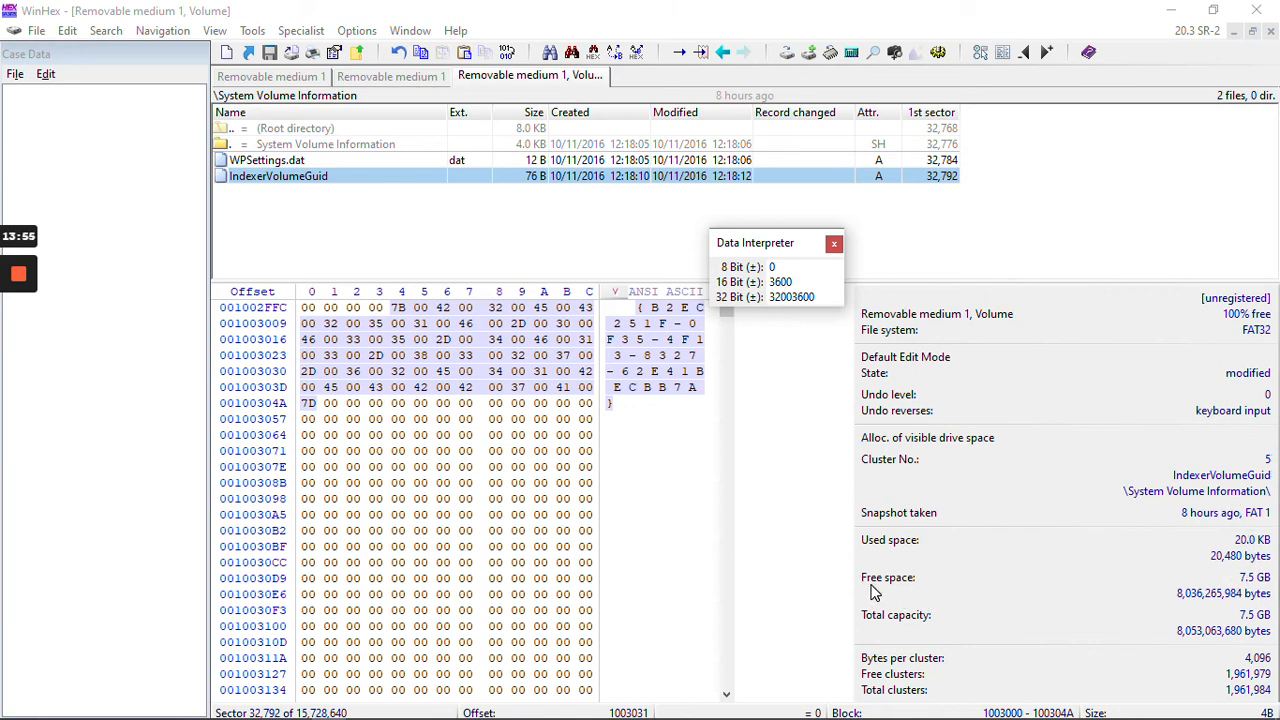
mouse_move(1216, 620)
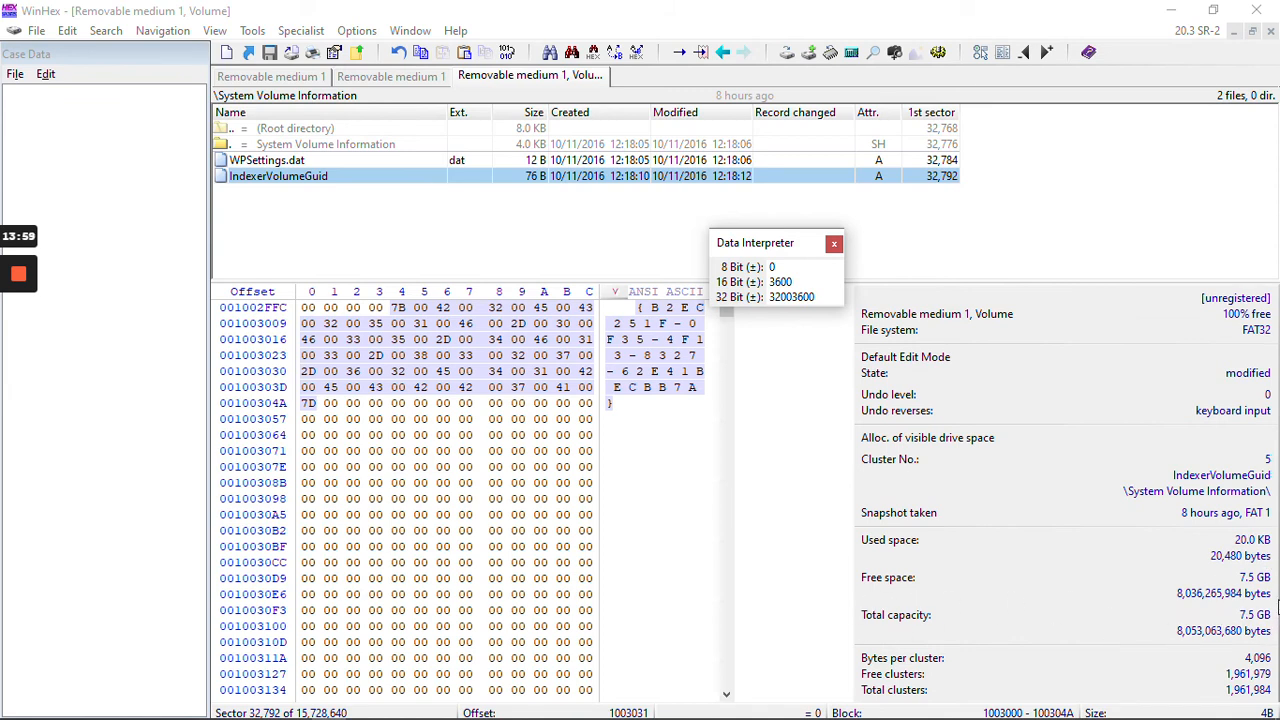
mouse_move(1080, 660)
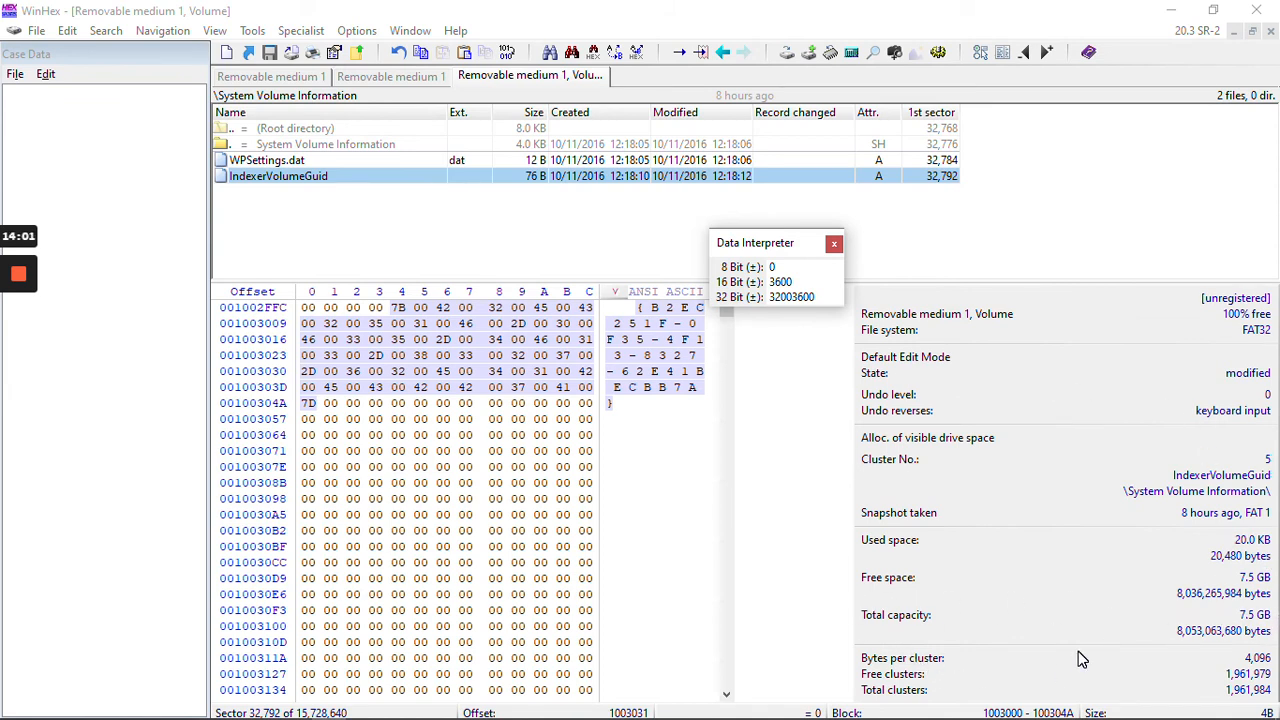
mouse_move(1048, 562)
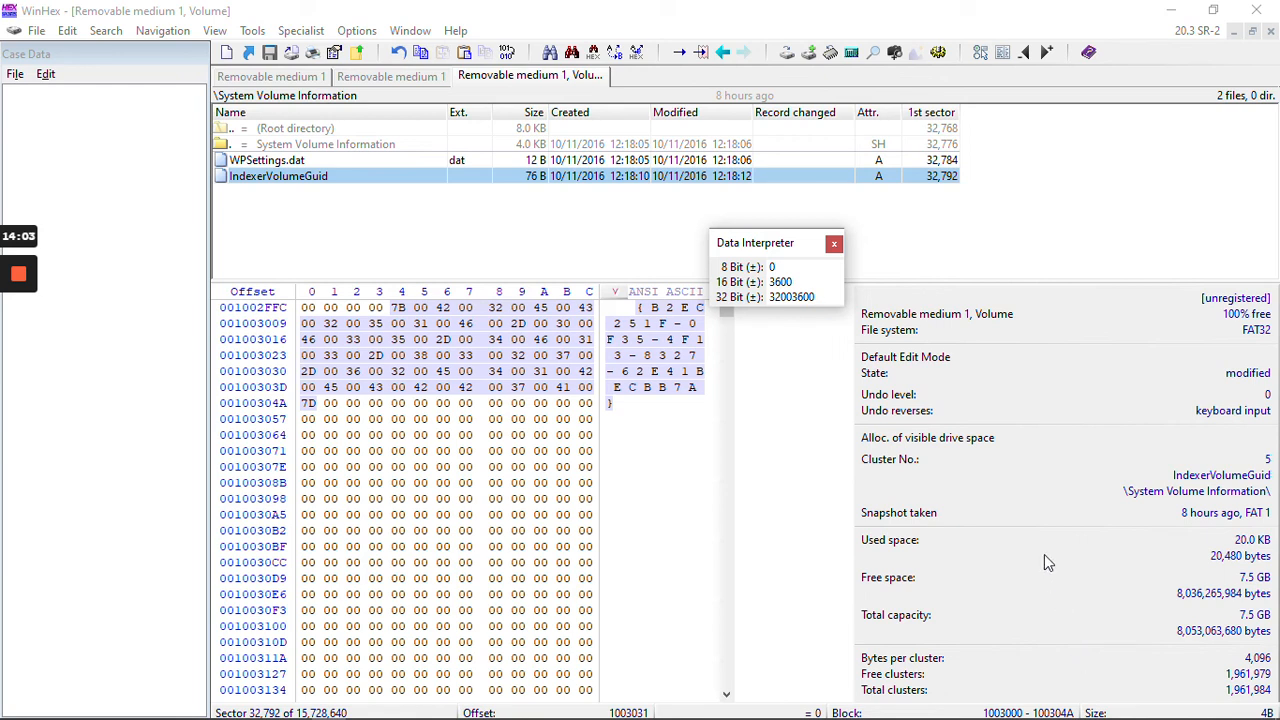
mouse_move(1020, 428)
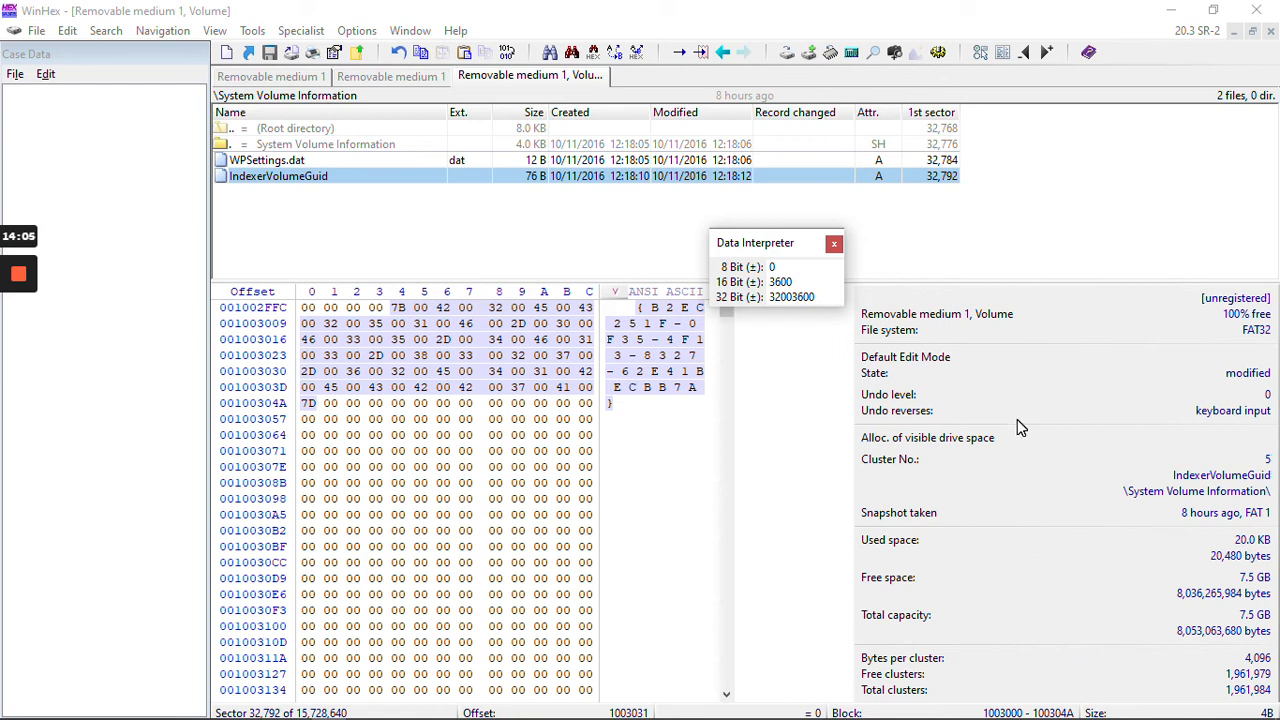
mouse_move(1216, 474)
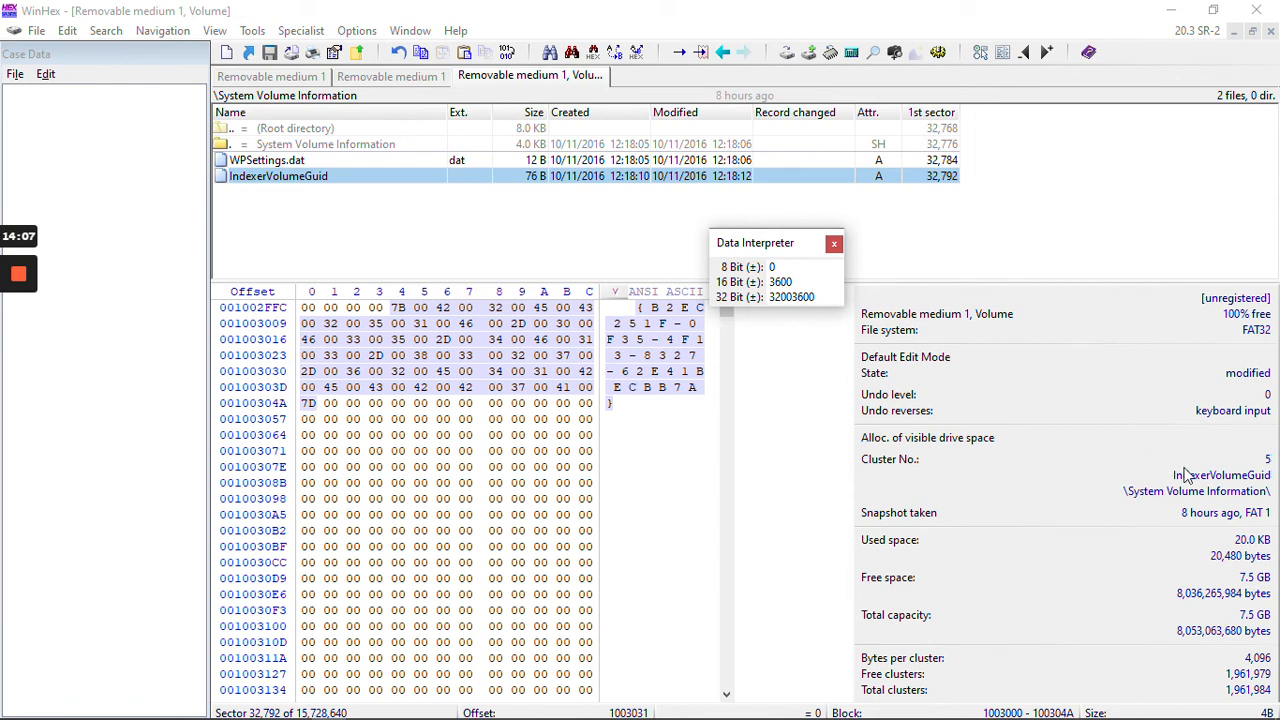
mouse_move(902, 550)
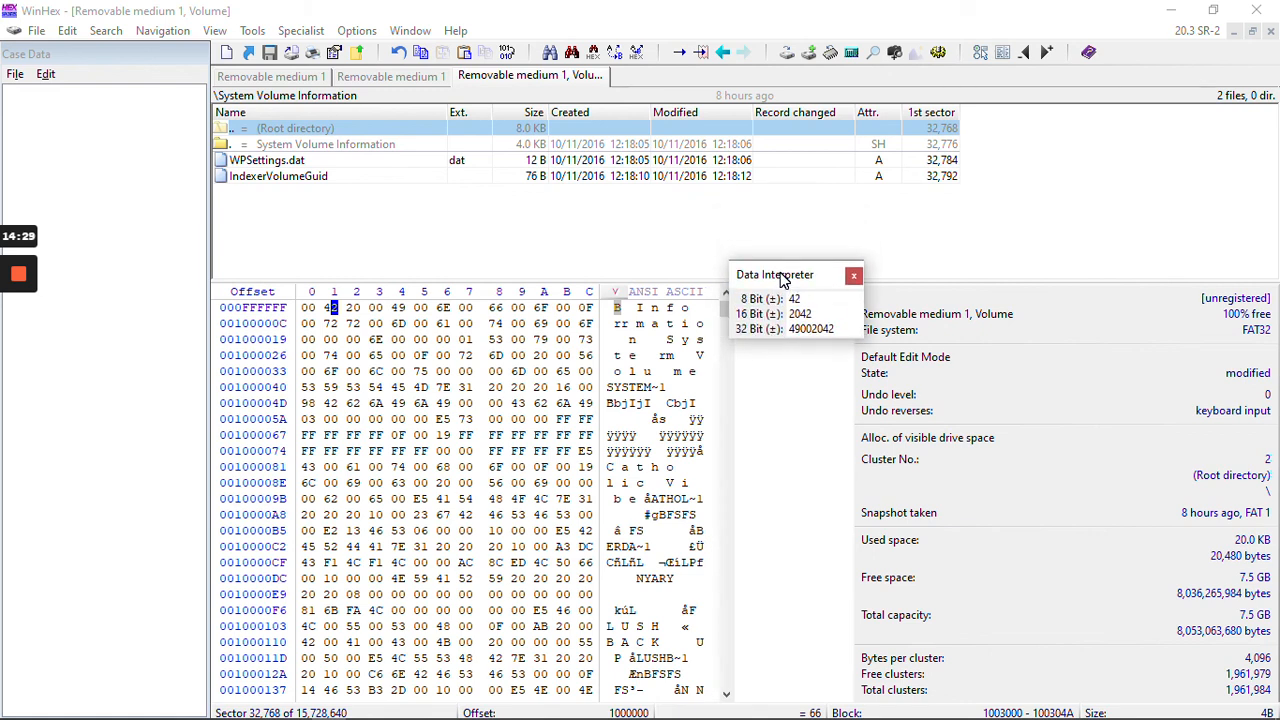
mouse_move(632, 236)
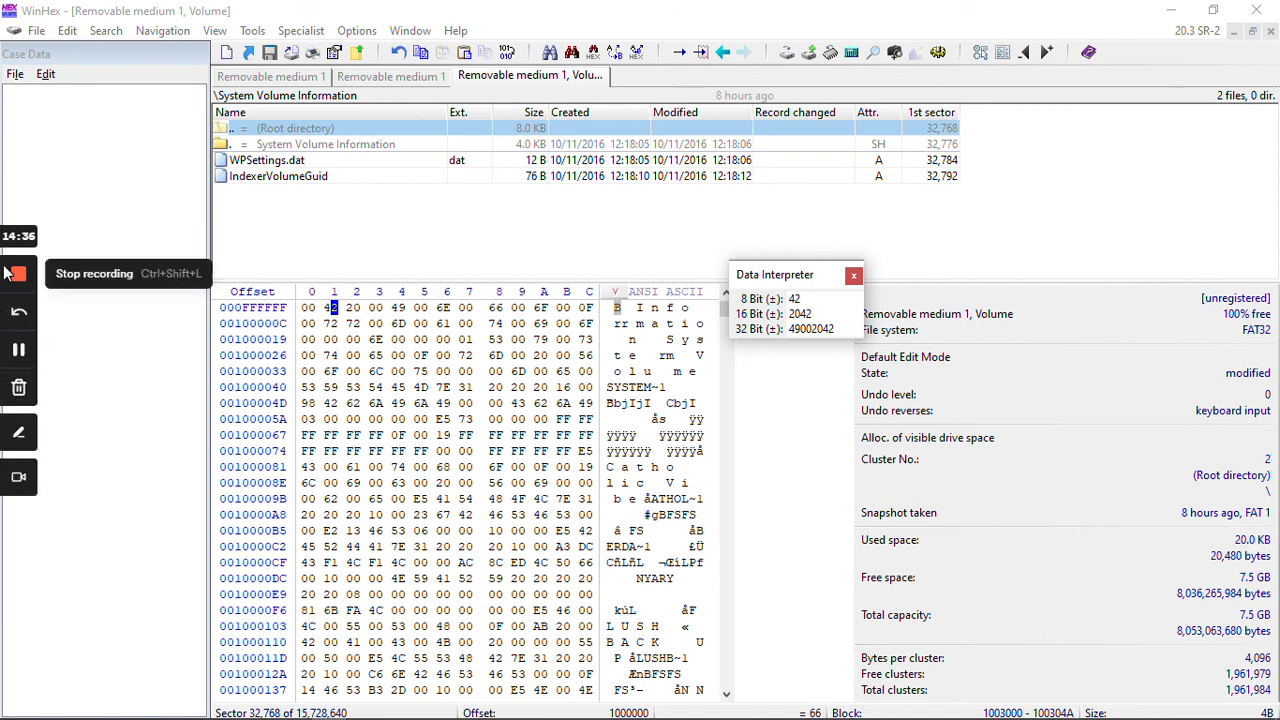
left_click(16, 272)
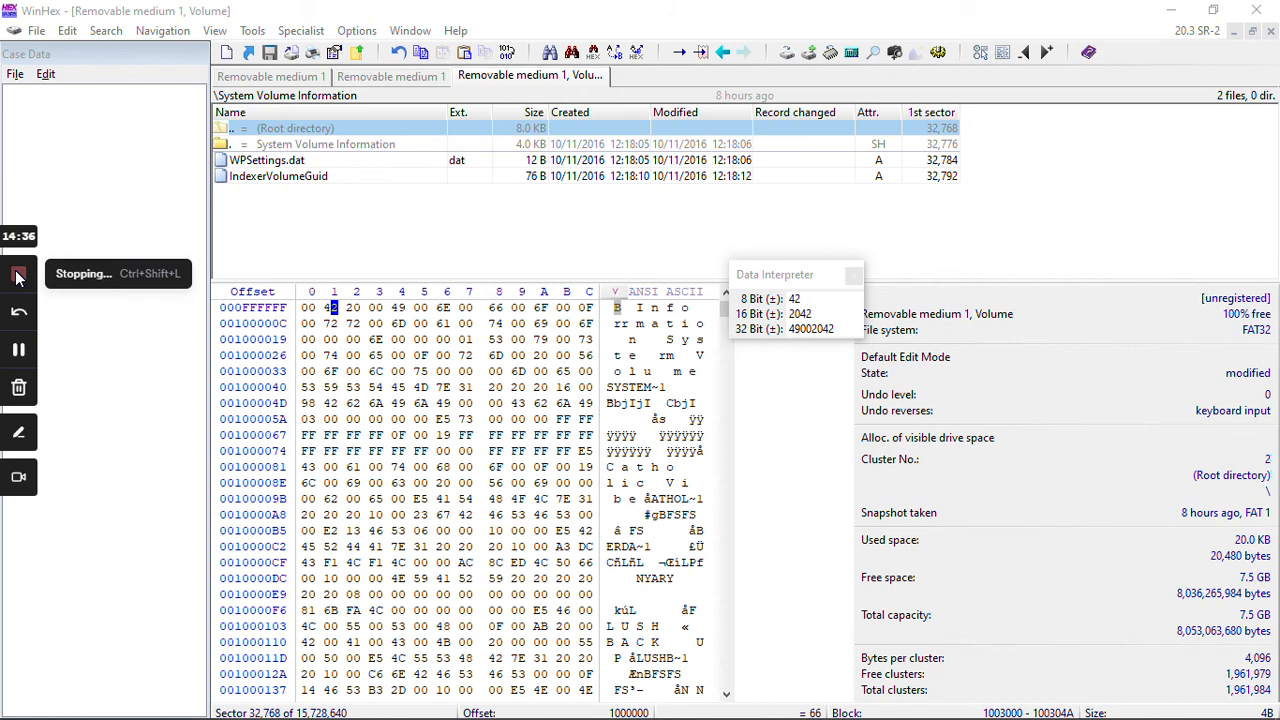